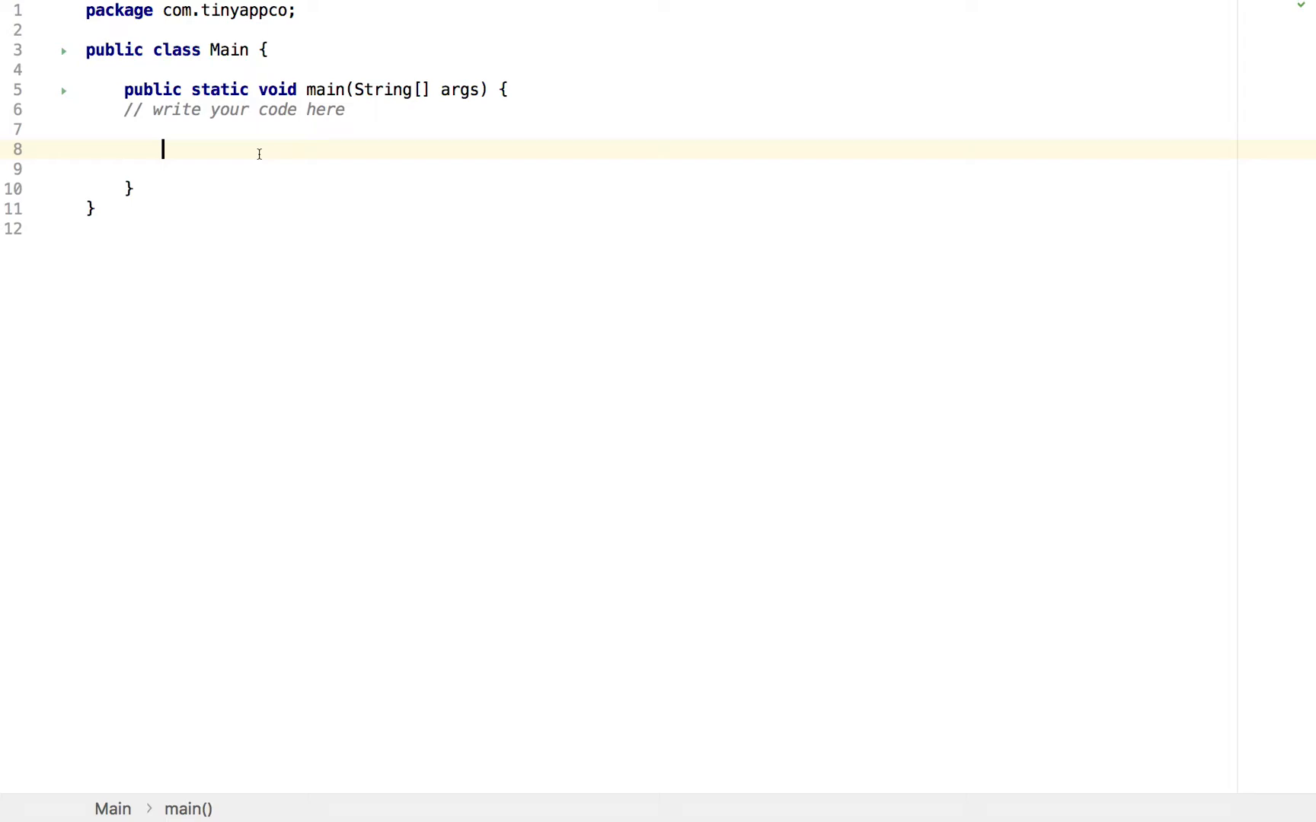
Declare the variable type and name ArrayList<String> animalNames inside main
text(Ar)
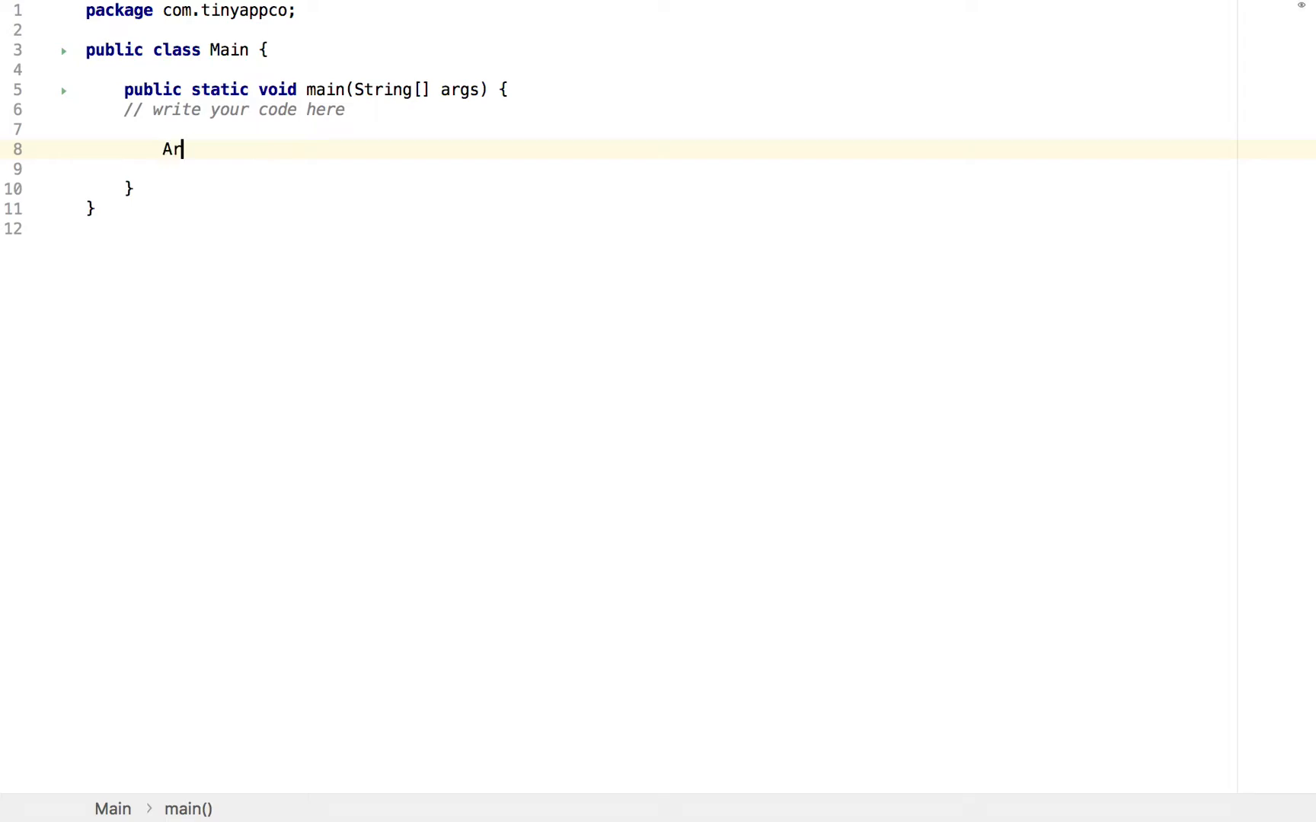
text(rayList)
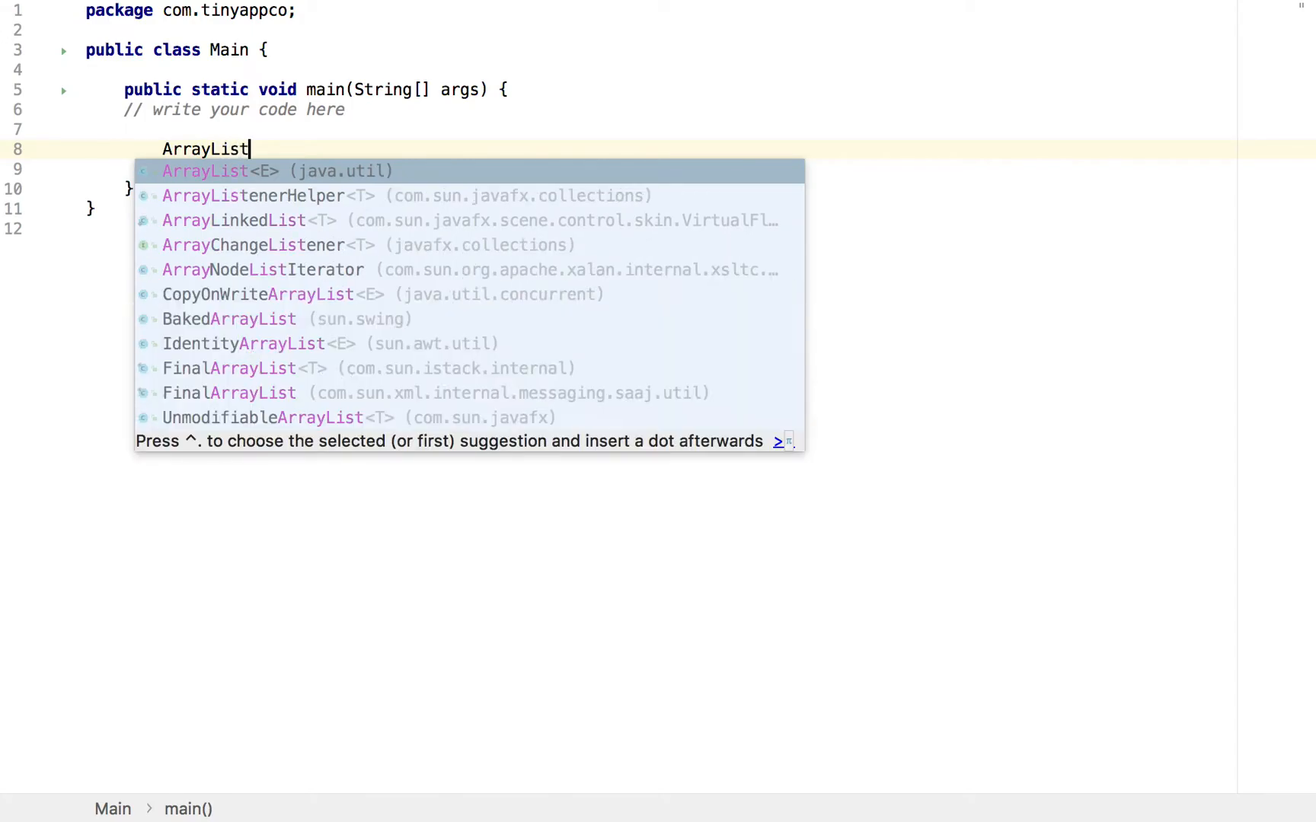
text(<S>)
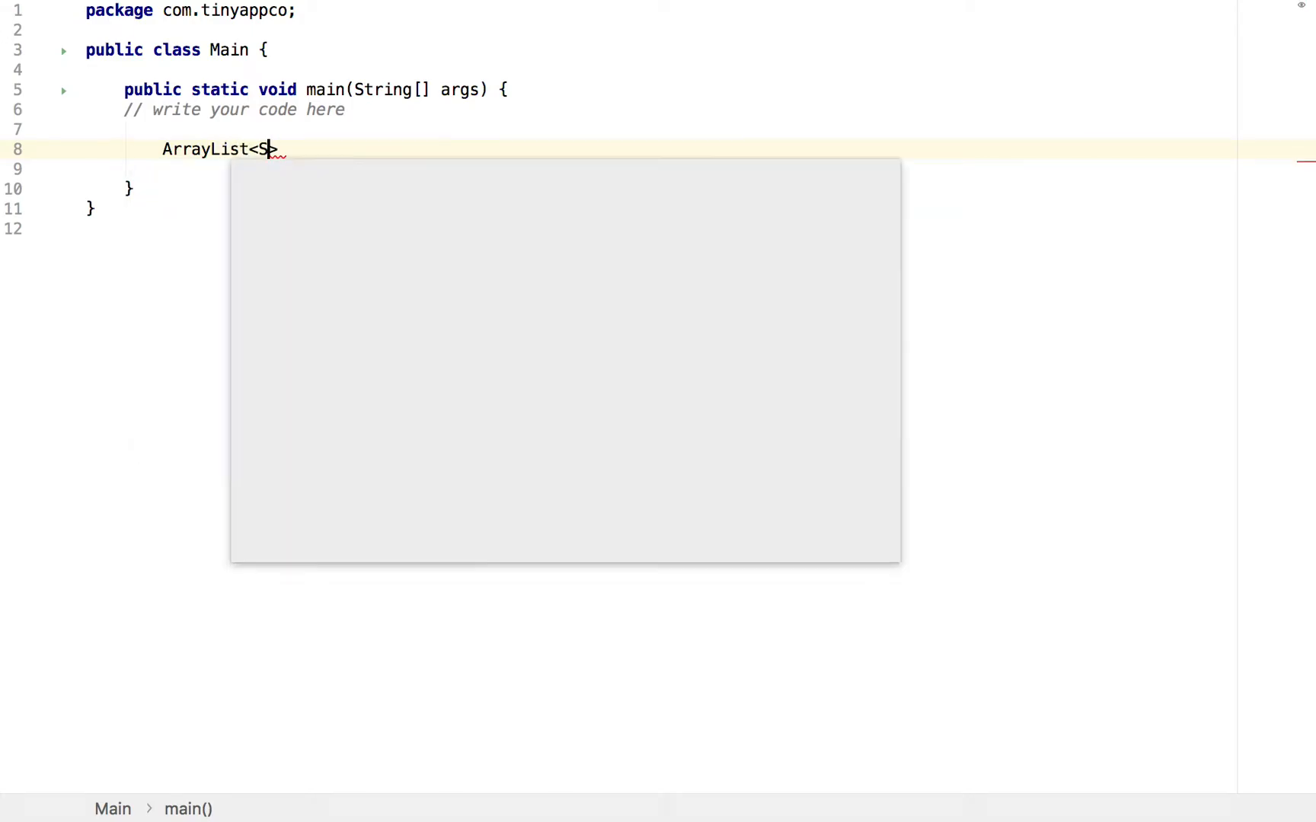
text(tring)
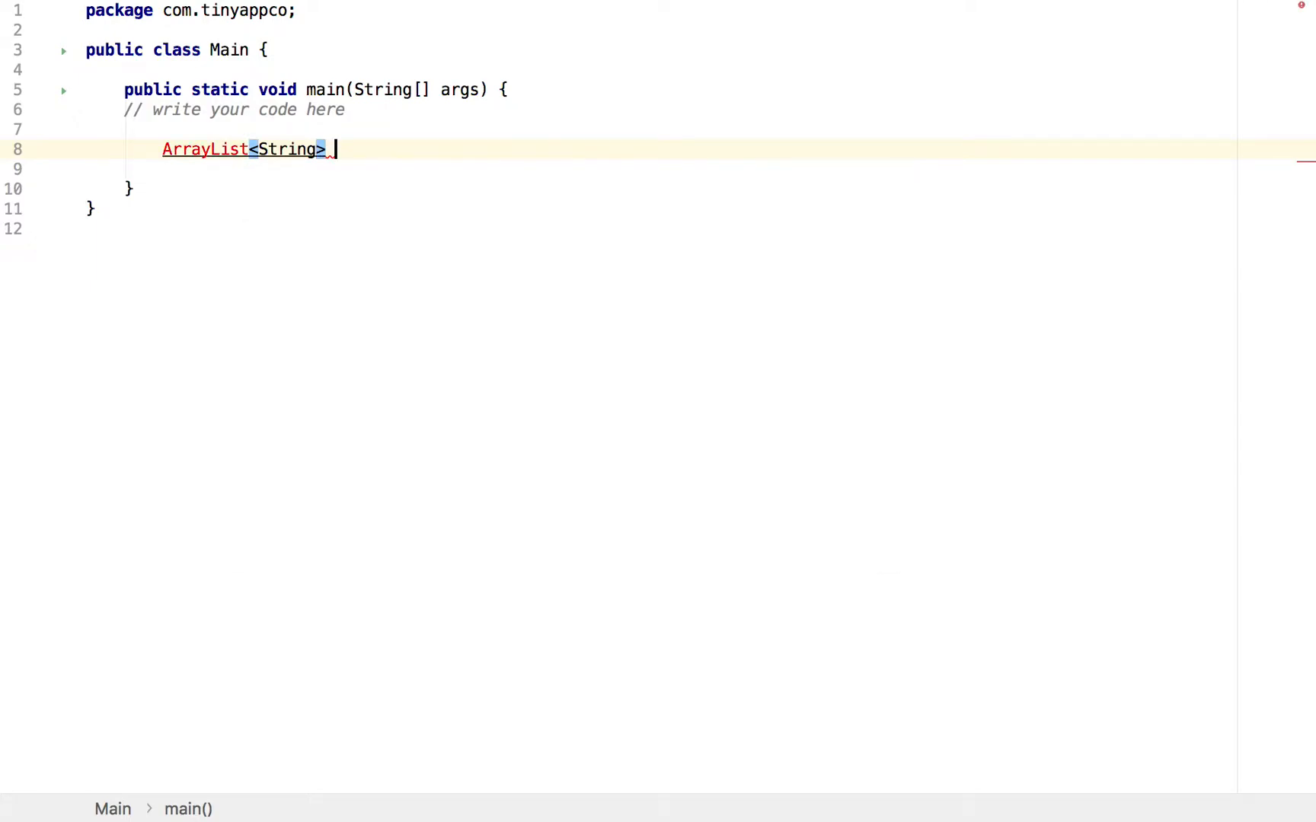
text(anima)
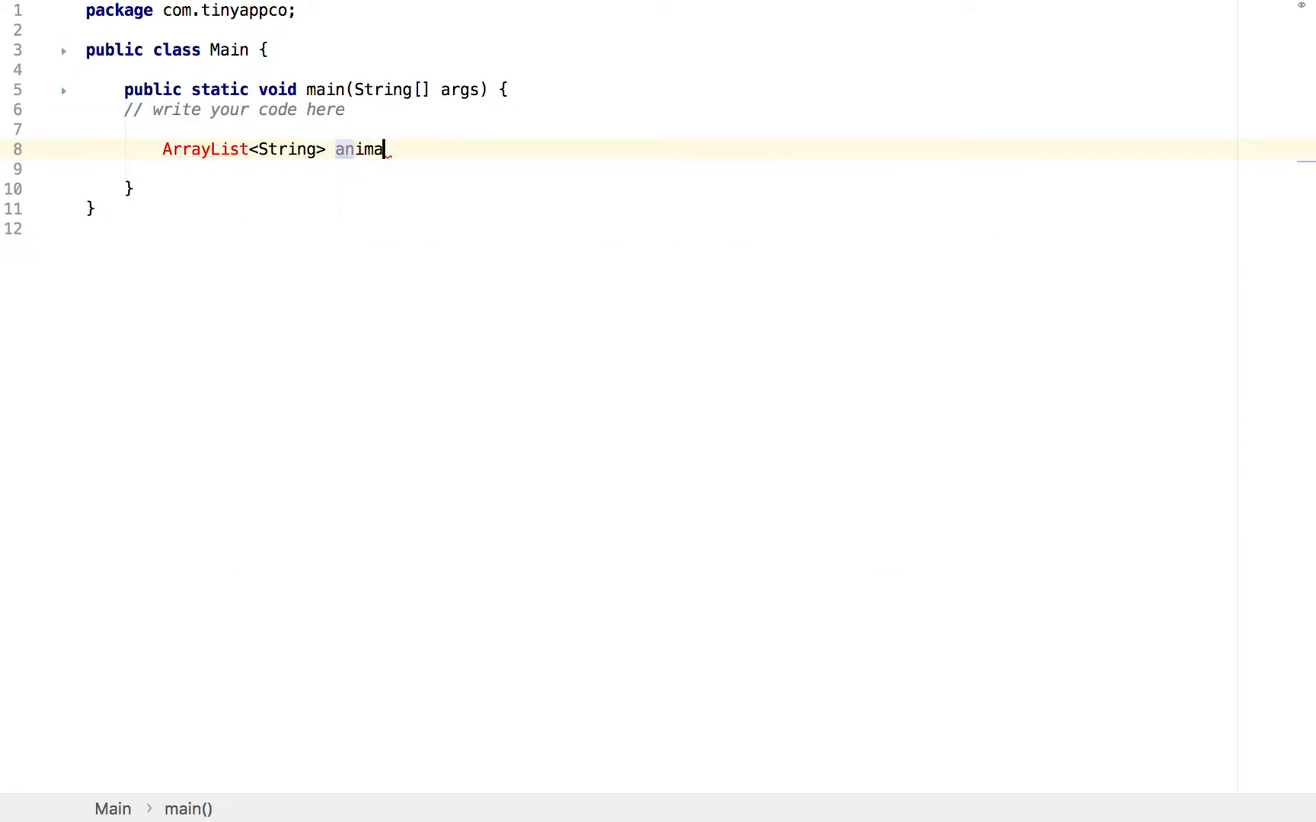
text(lNames)
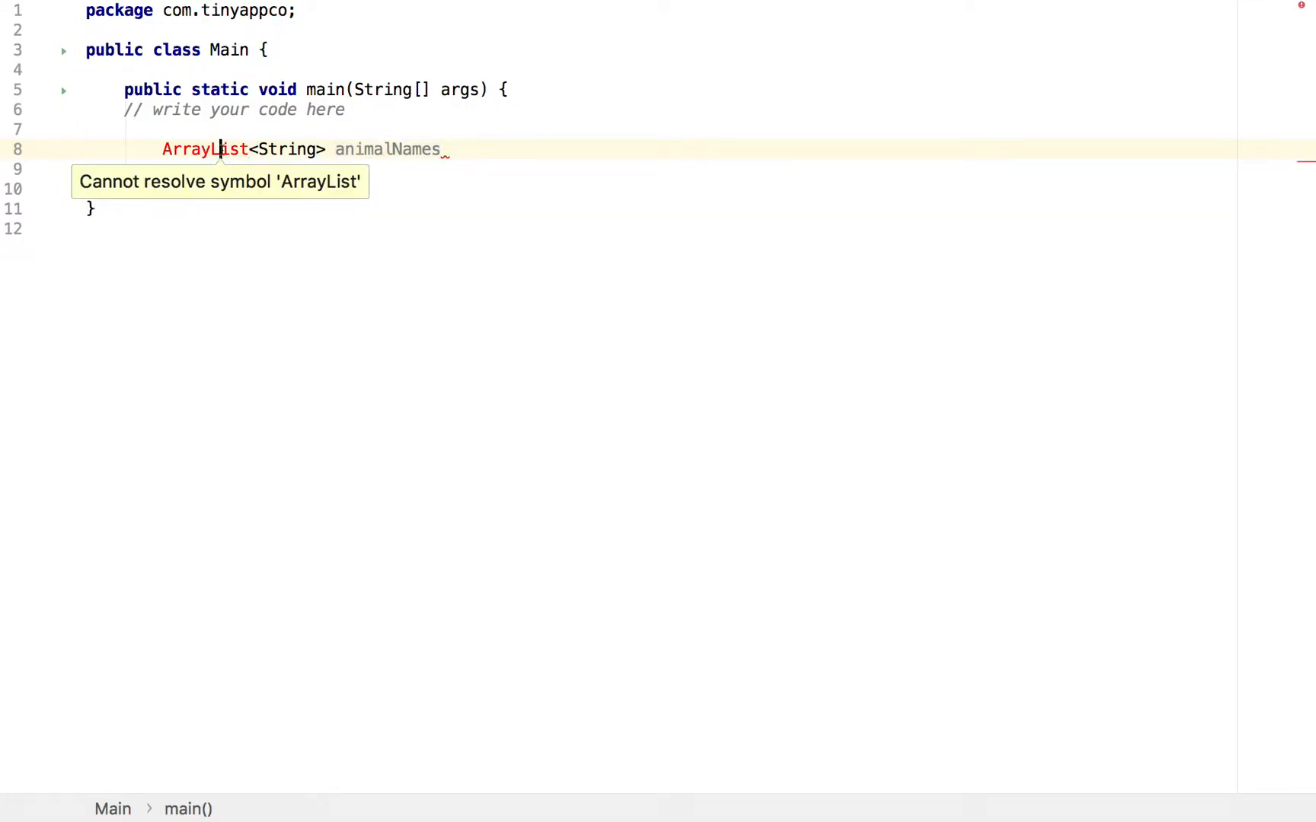
Initialise animalNames with new ArrayList<String>(); and accept the java.util.ArrayList import
click(442, 149)
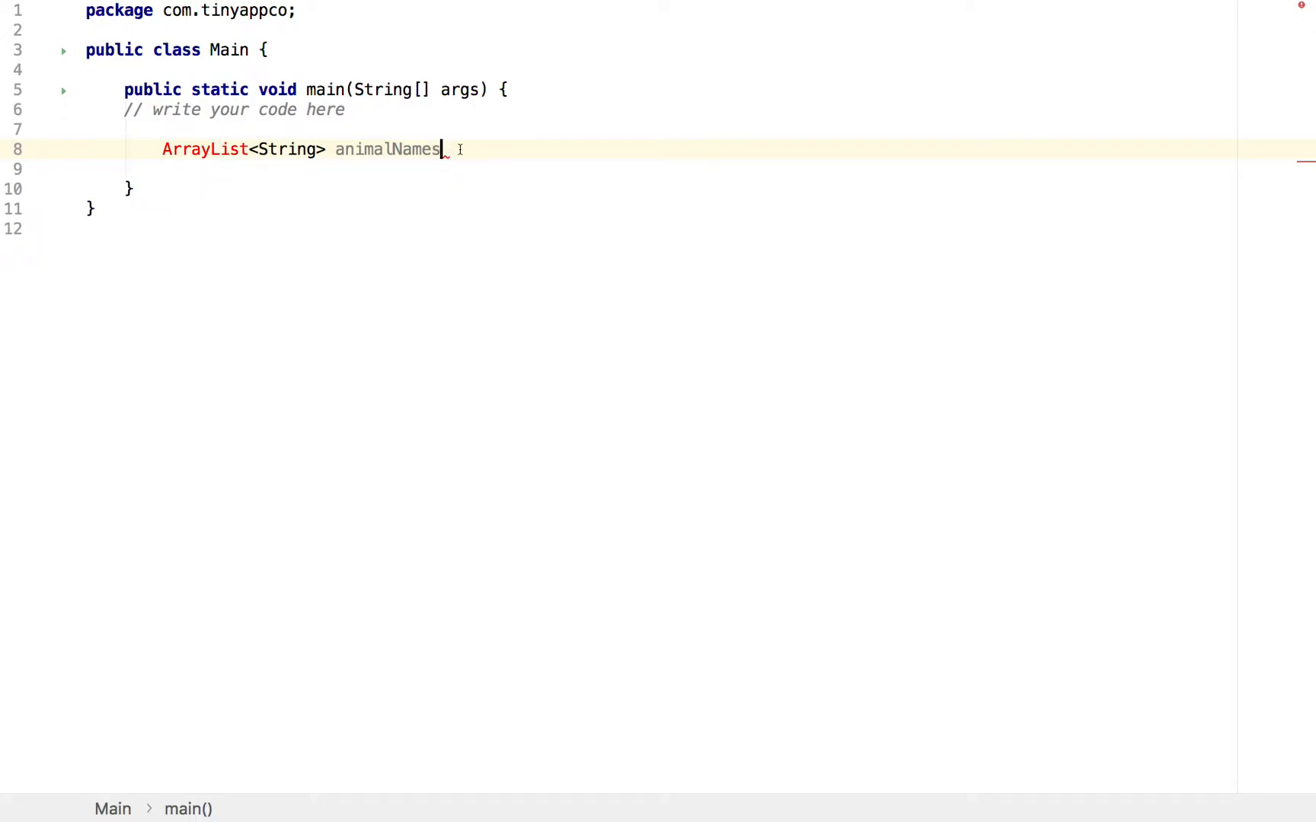
text(=)
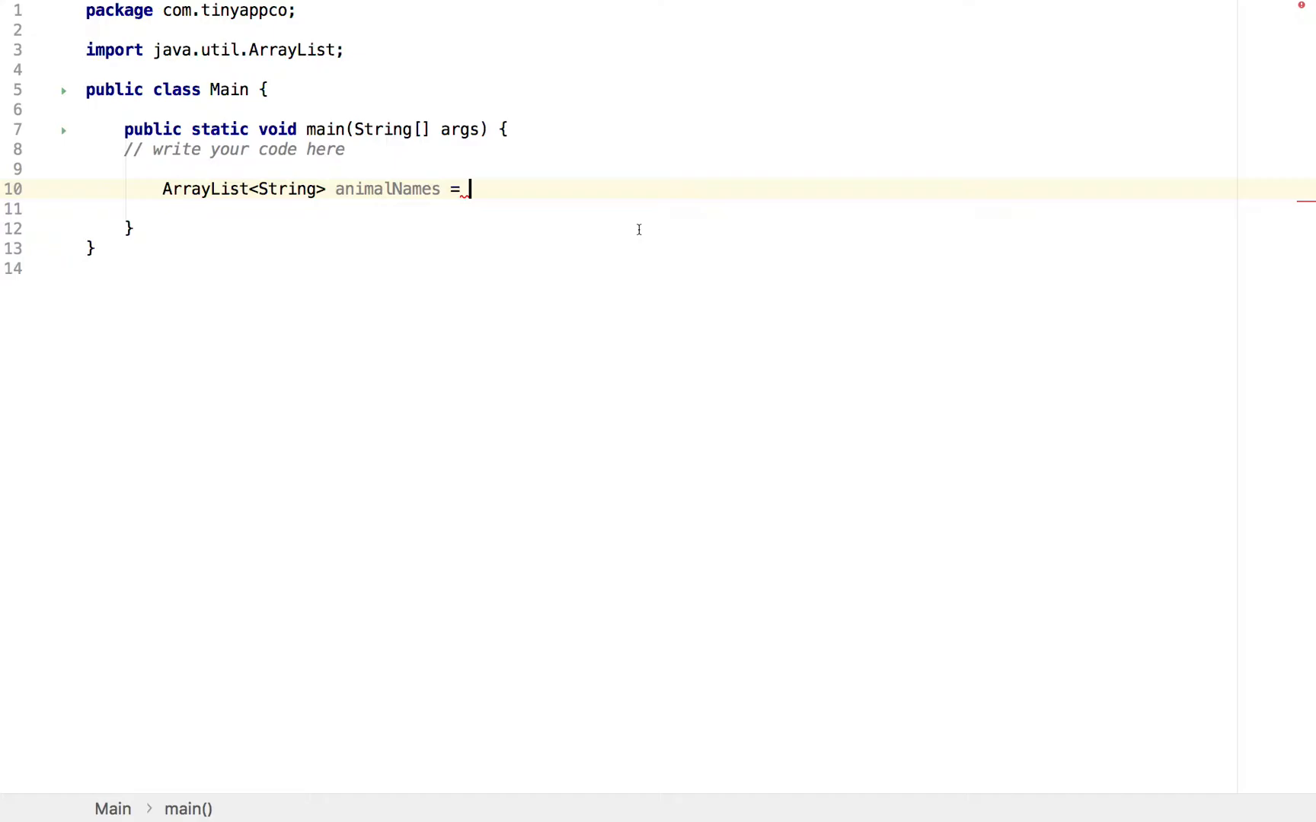
text(new Array)
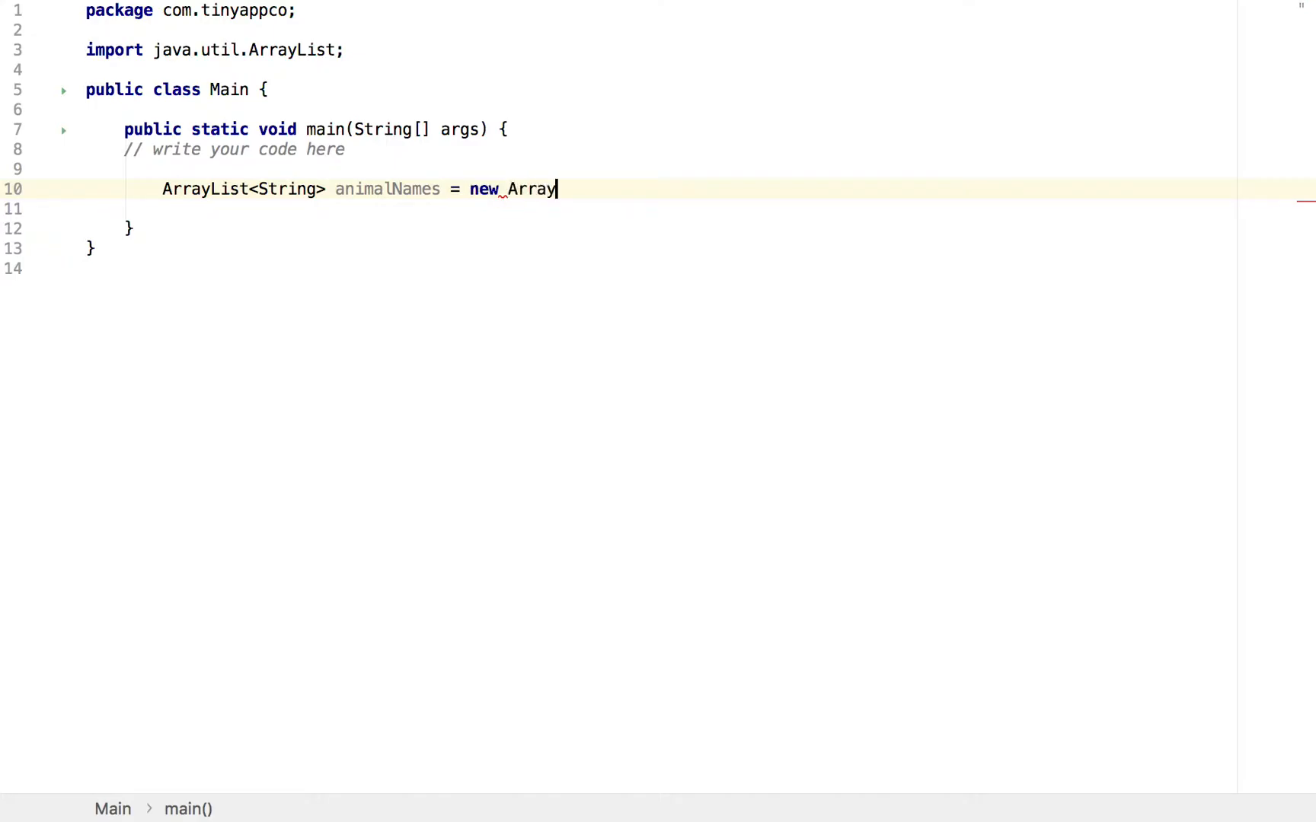
text(List<String>)
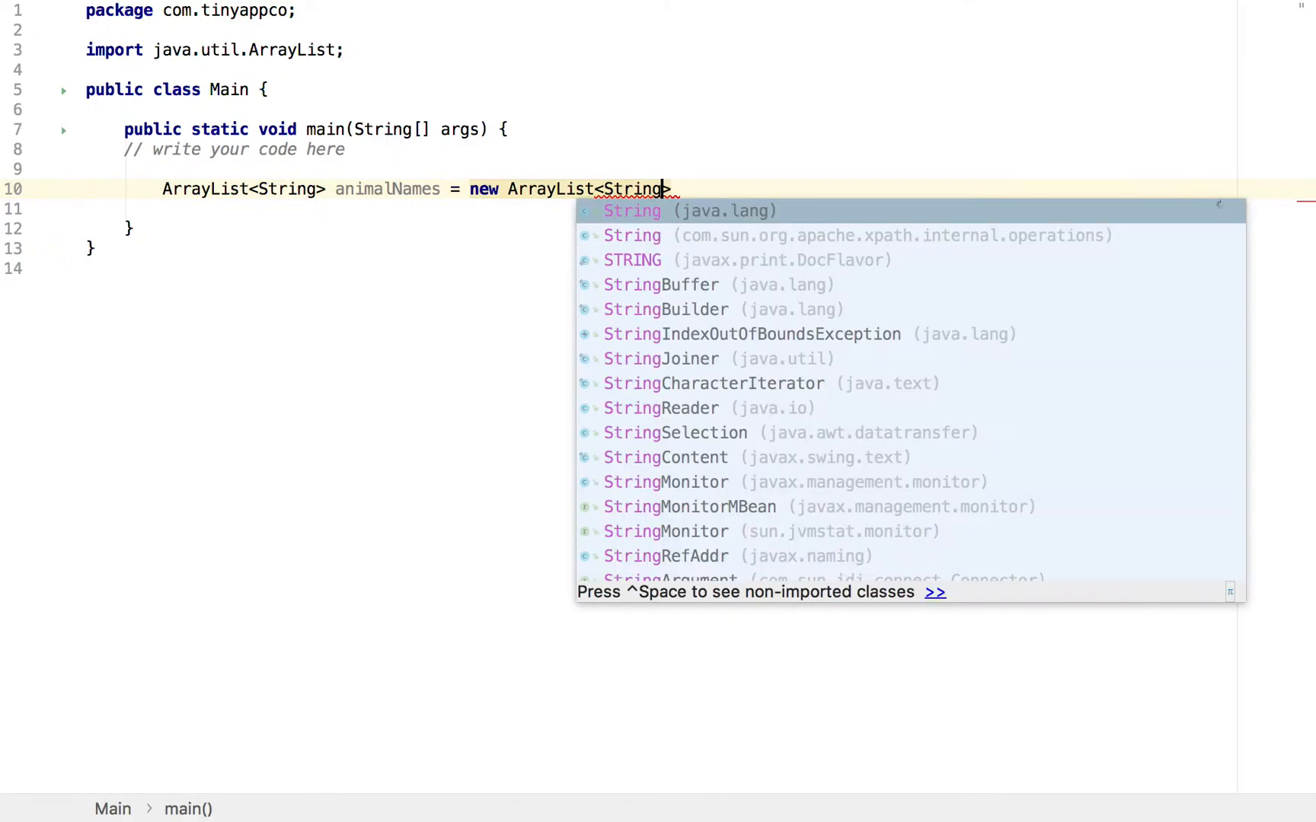
key(Enter)
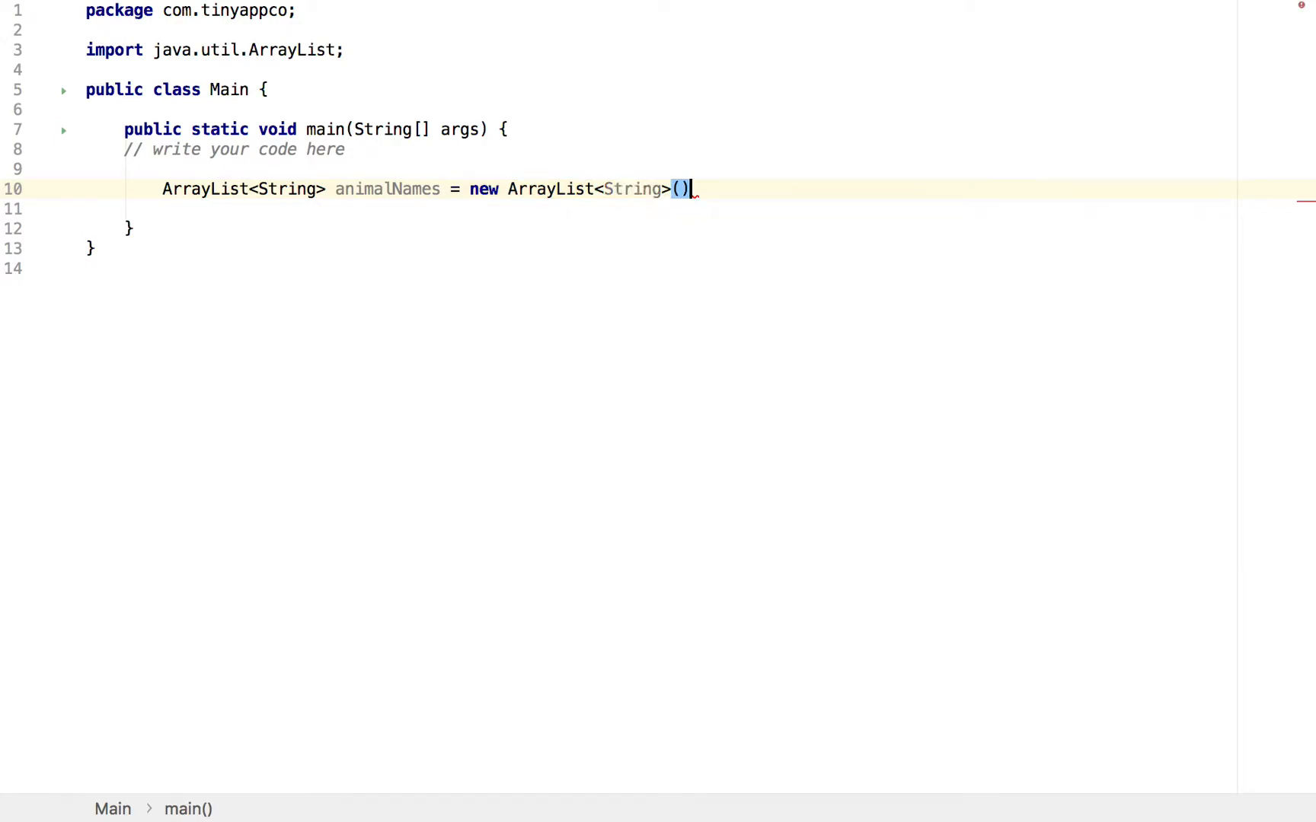
text(;)
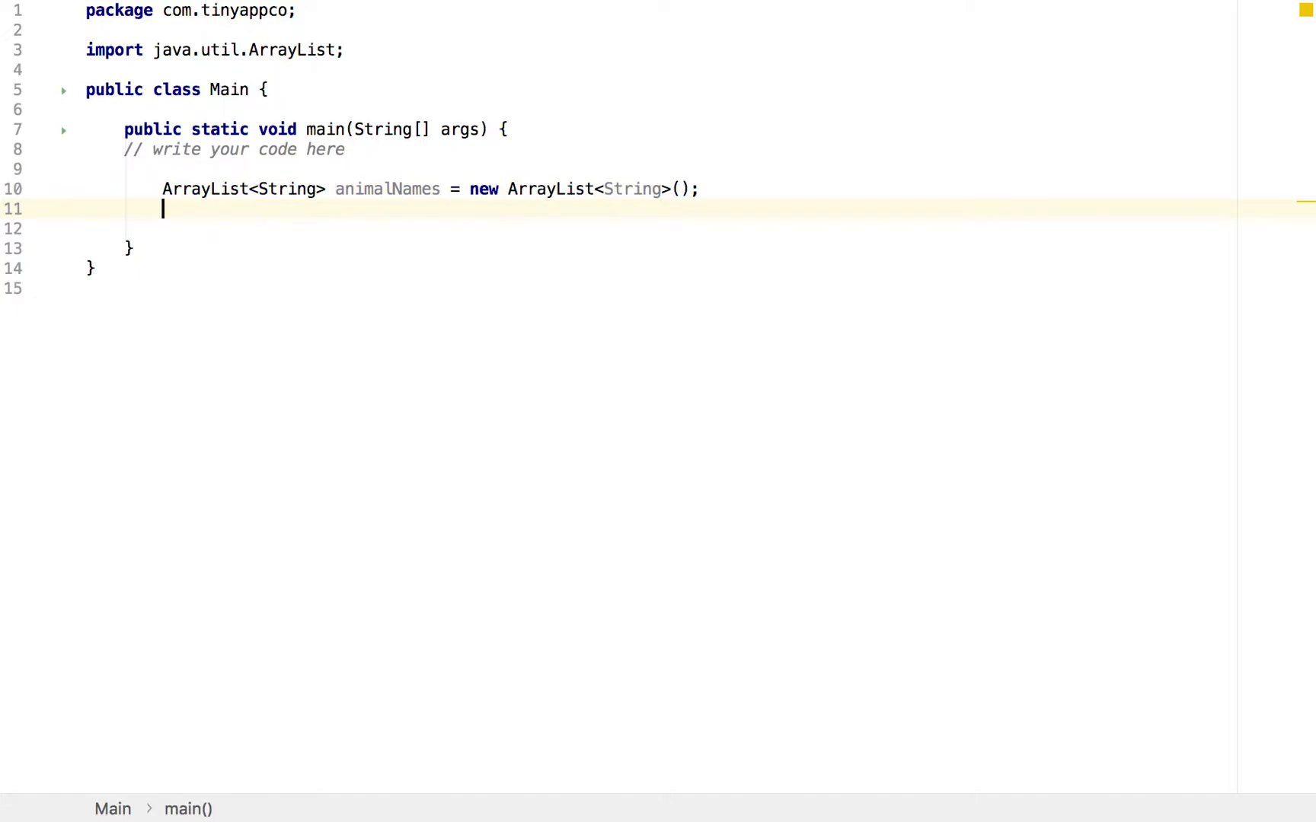
Add Scanner inputScanner = new Scanner(System.in); with java.util.Scanner imported
text(Scanner inpu)
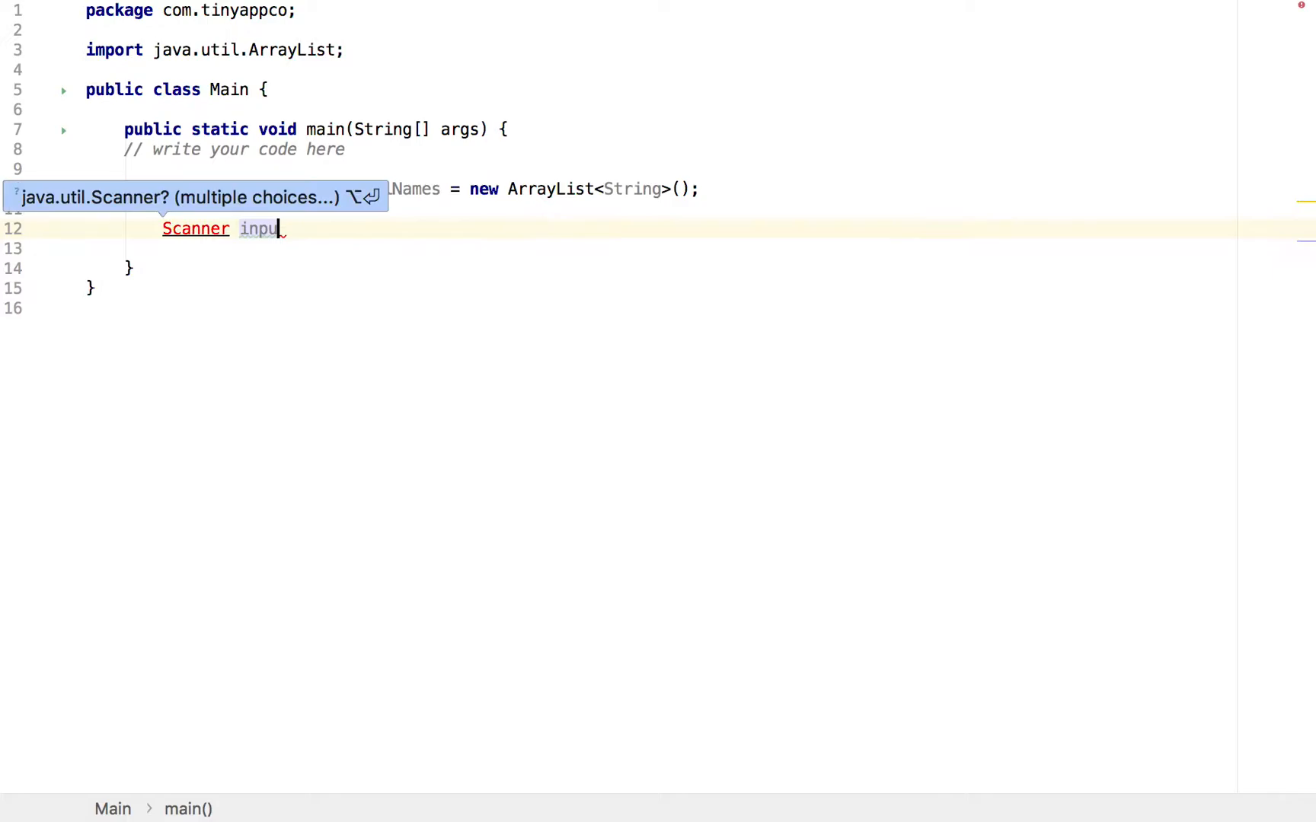
text(Scanner =)
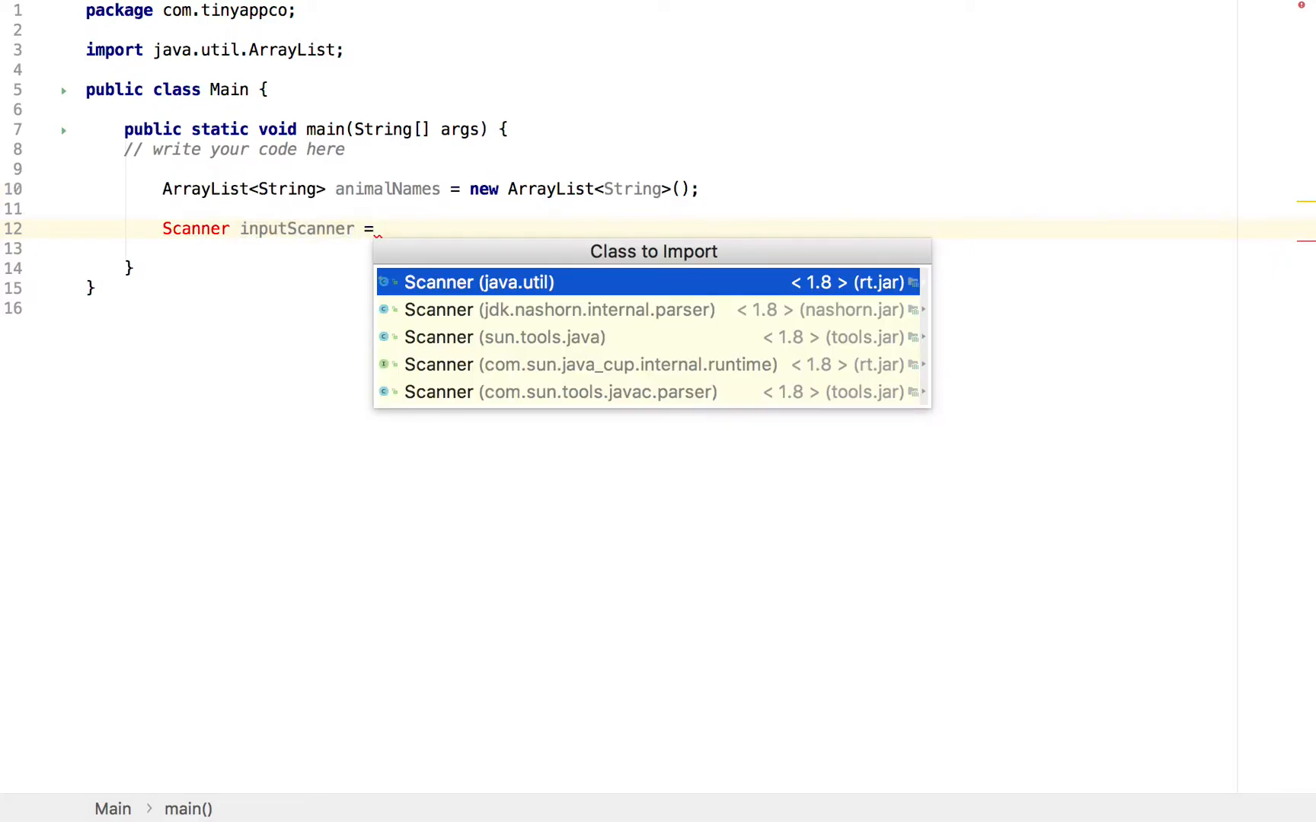
click(480, 282)
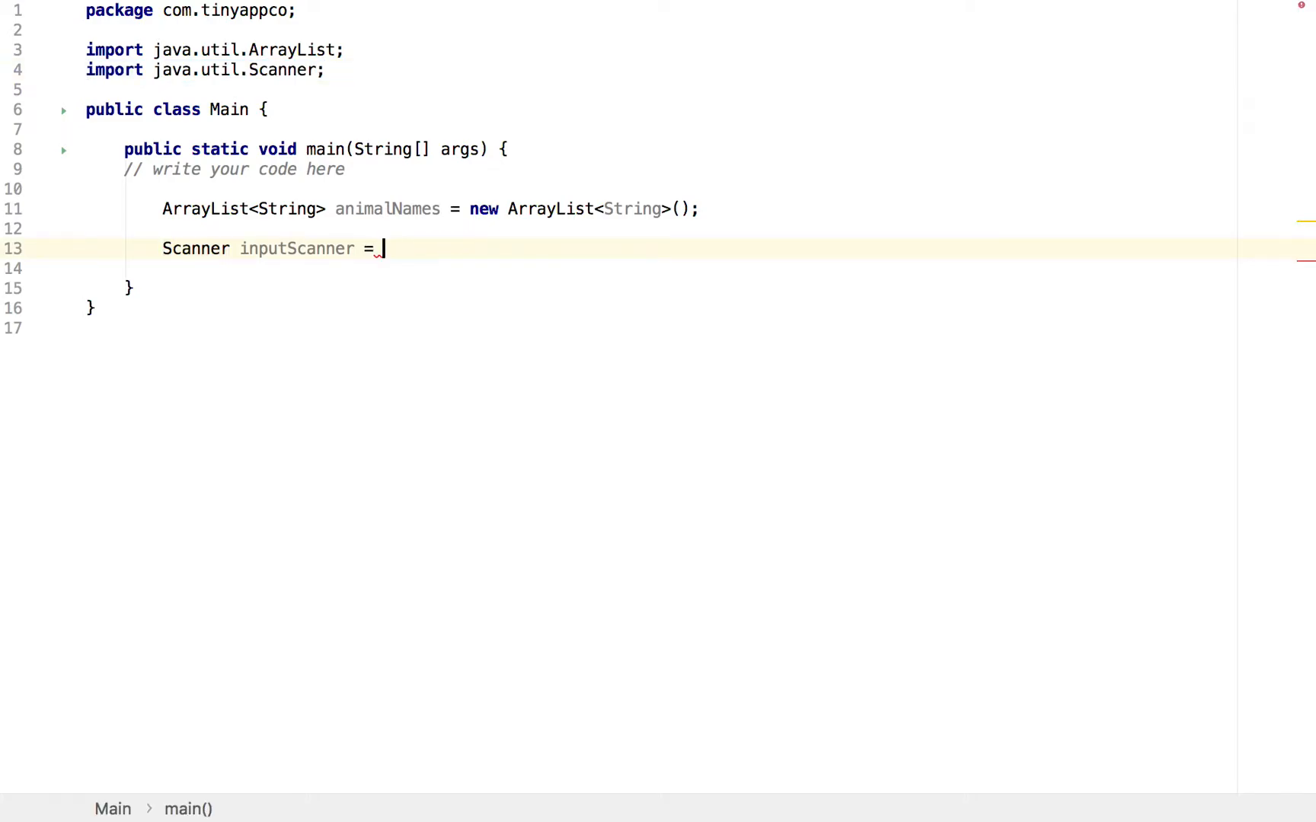
text(new Sca)
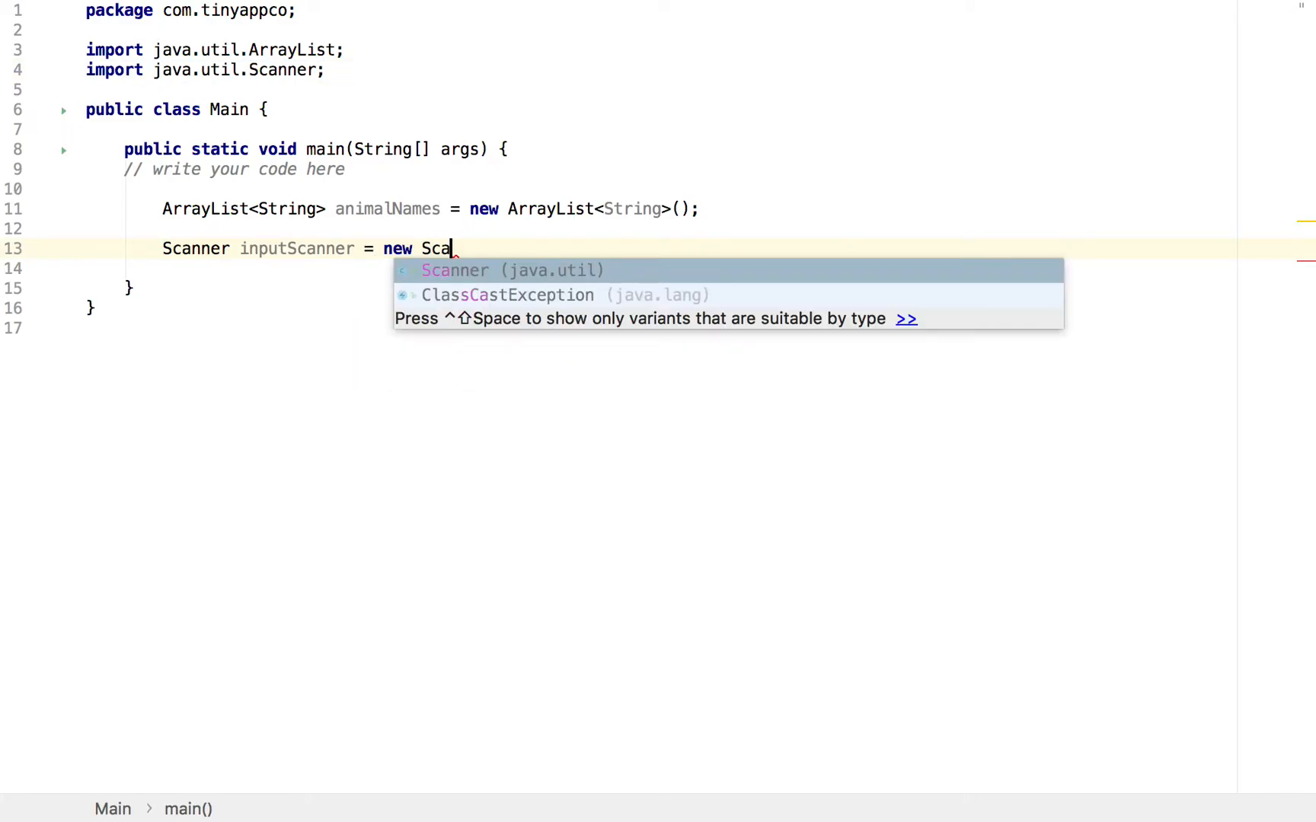
text(nner(System.in)
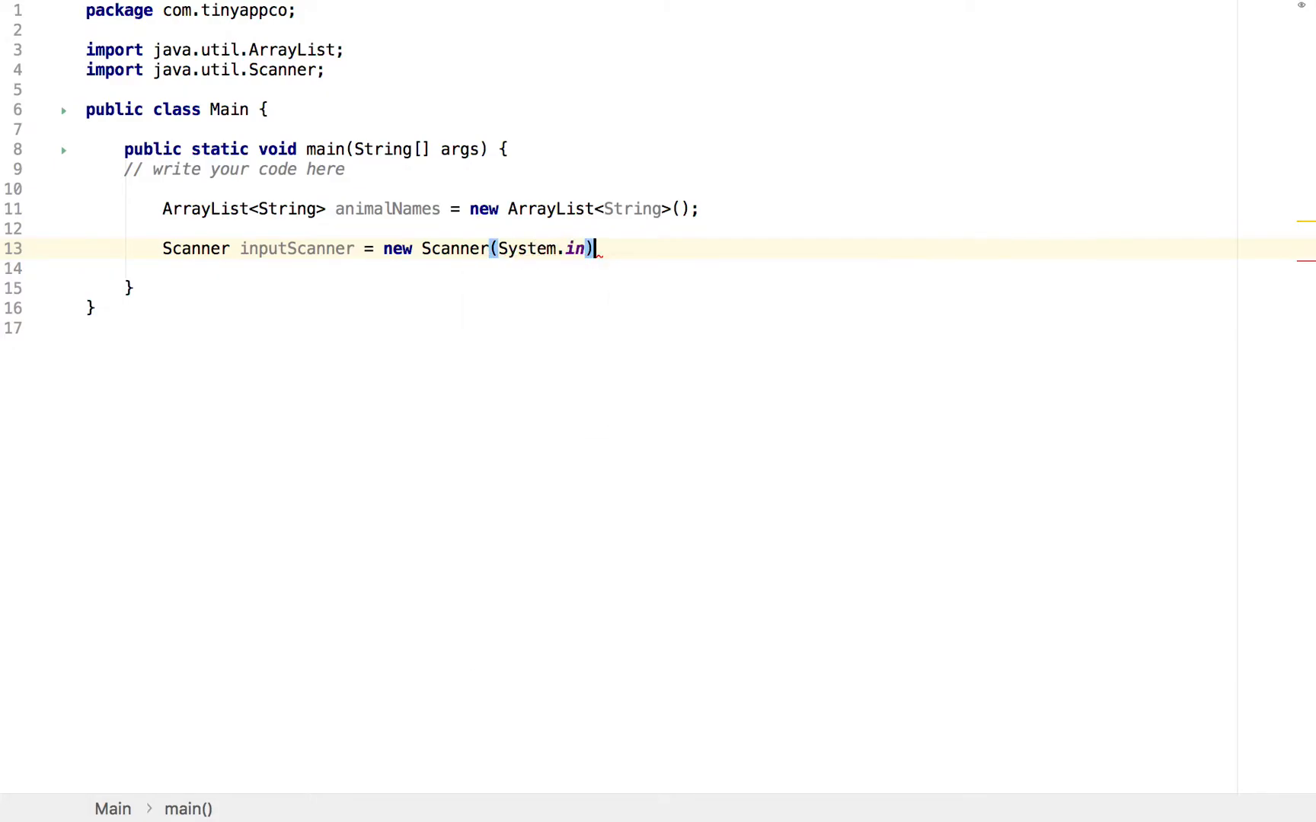
text(;)
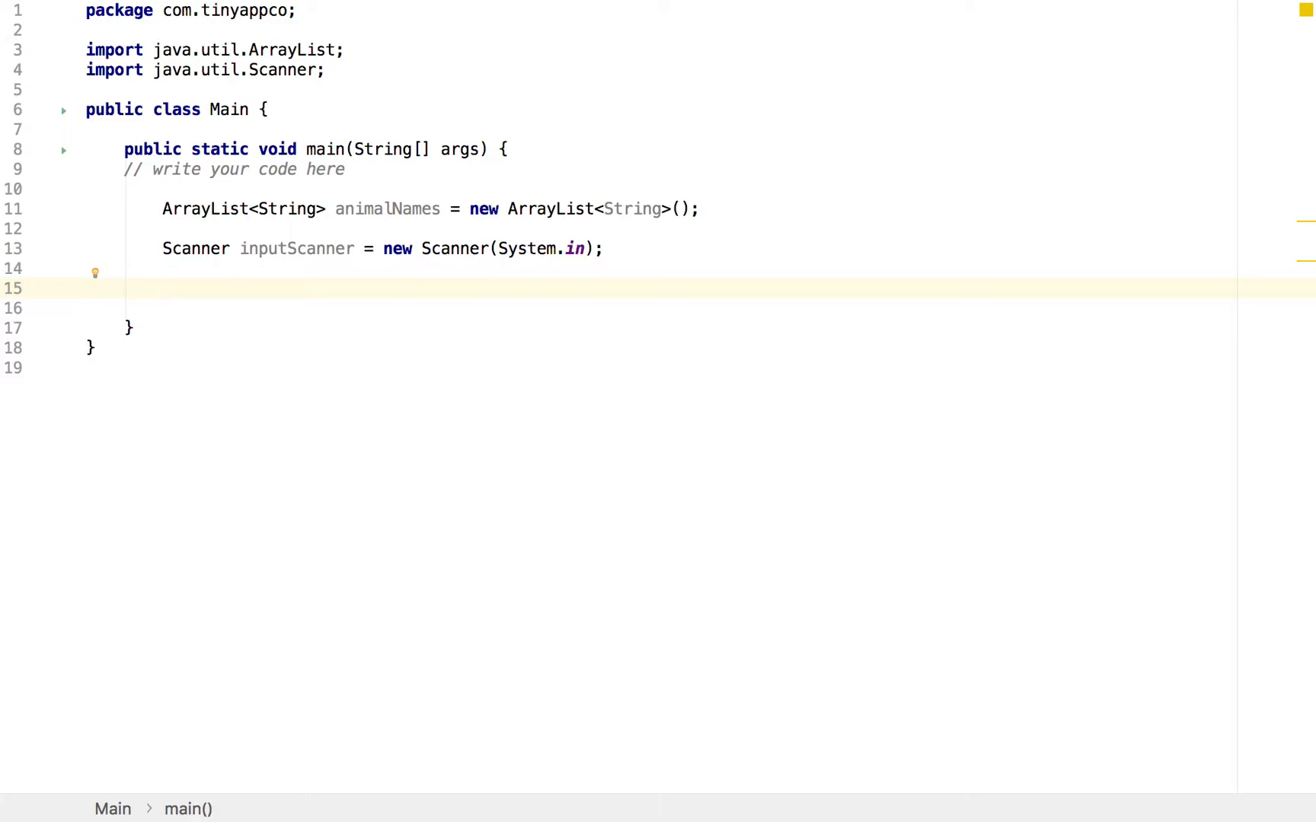
Write a while (true) loop that prints "Please enter an animal name" via the sout template
text(while)
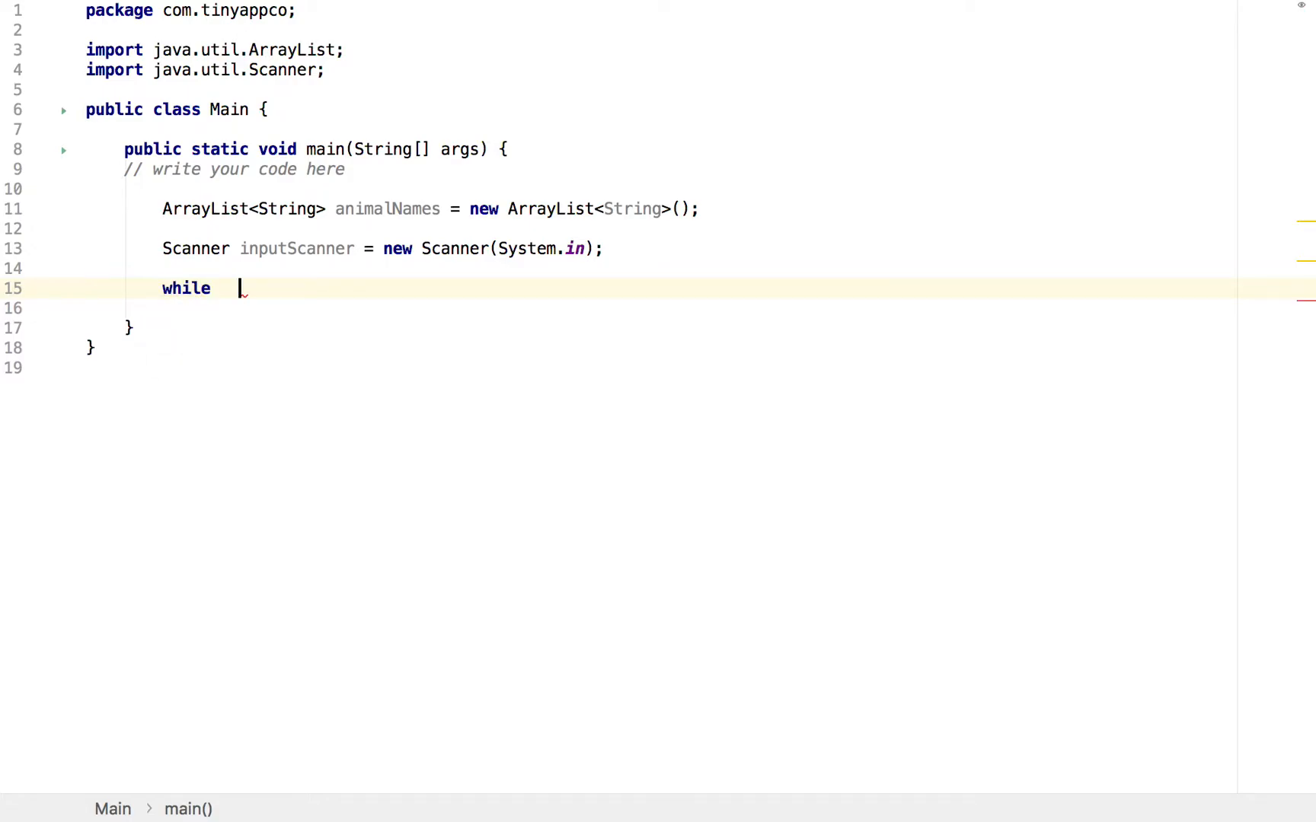
text((true) {)
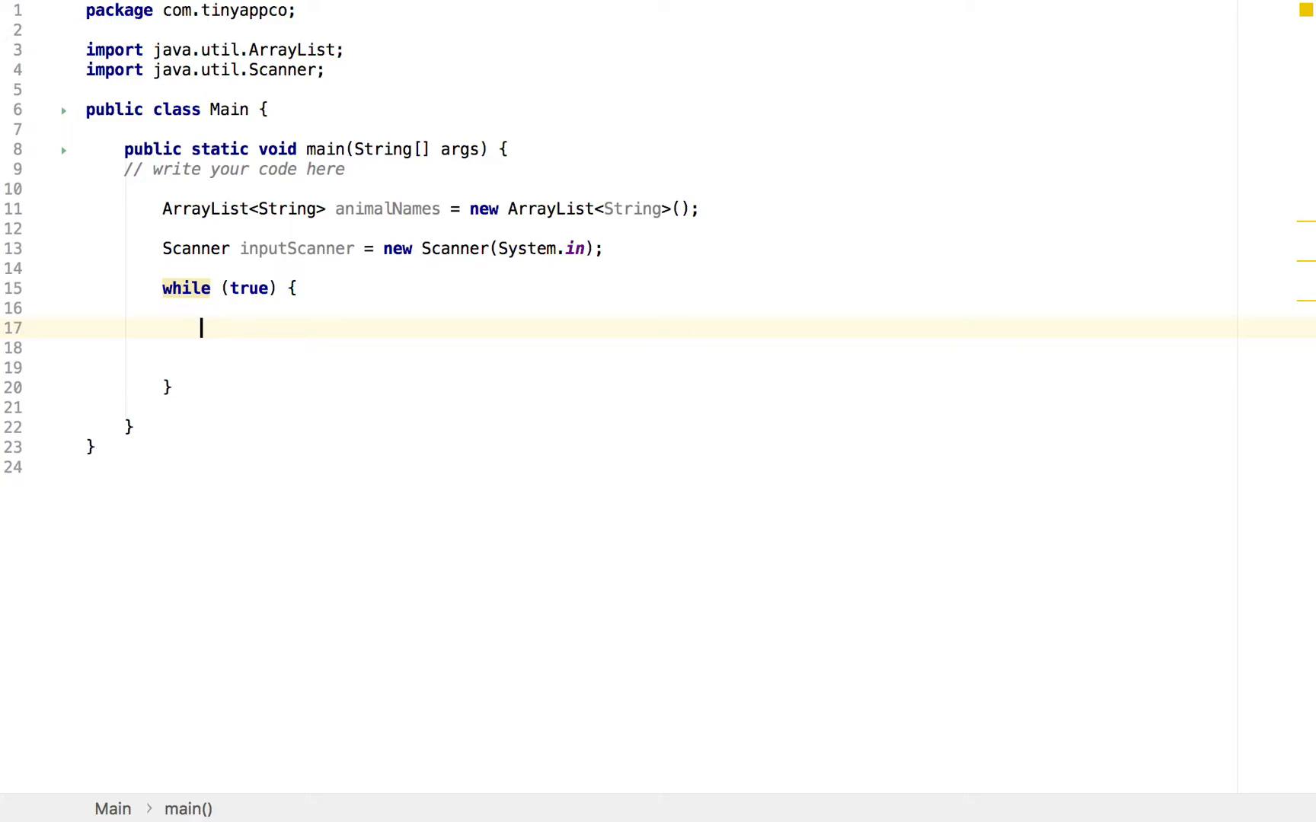
text(sout)
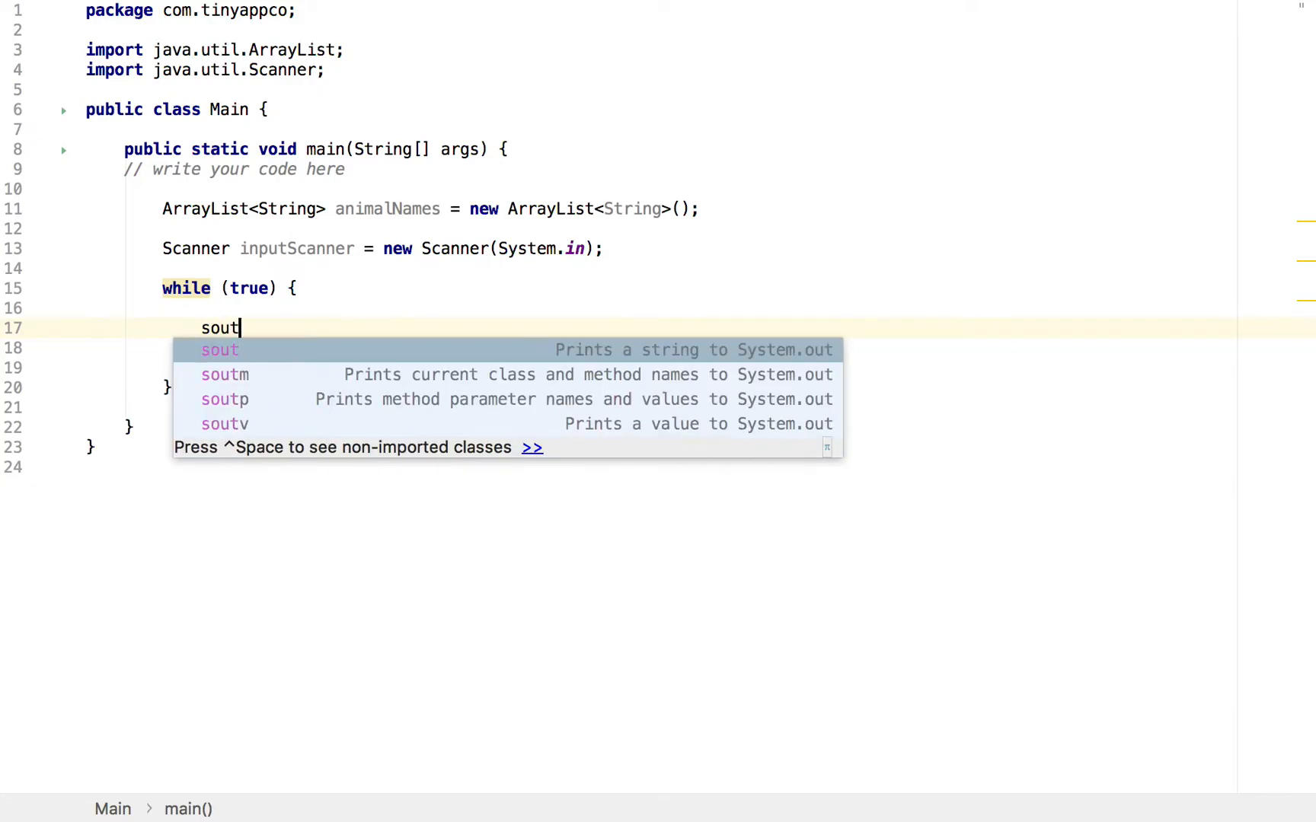
key(Escape)
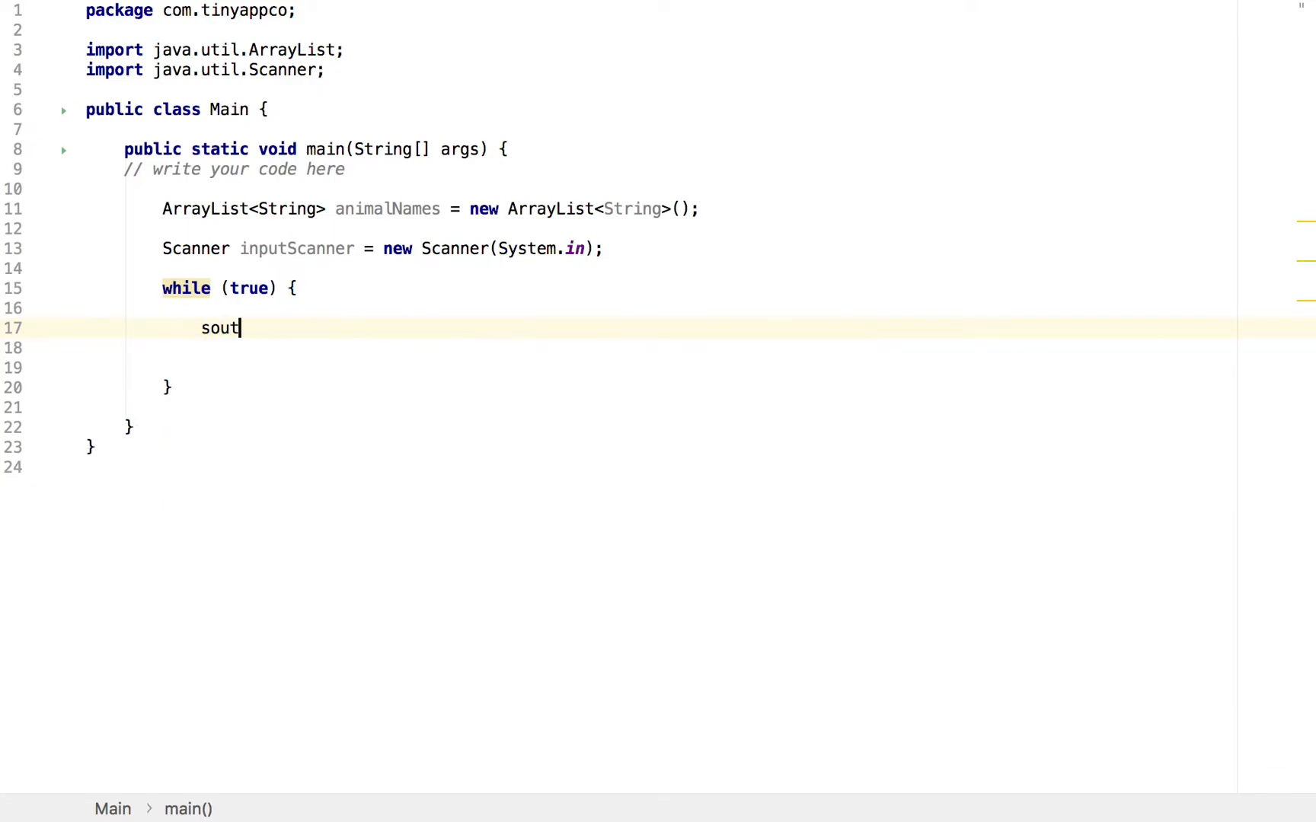
key(Tab)
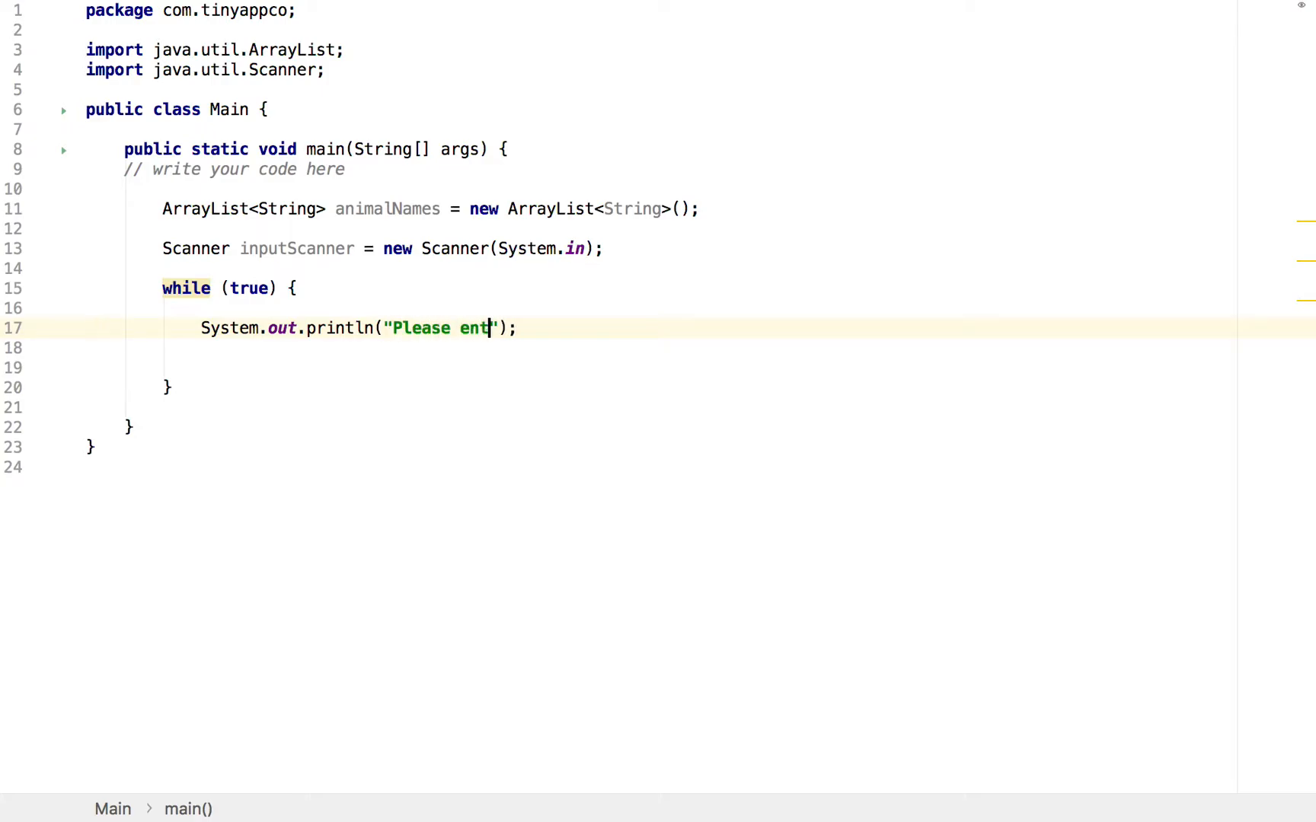
text(er an animal)
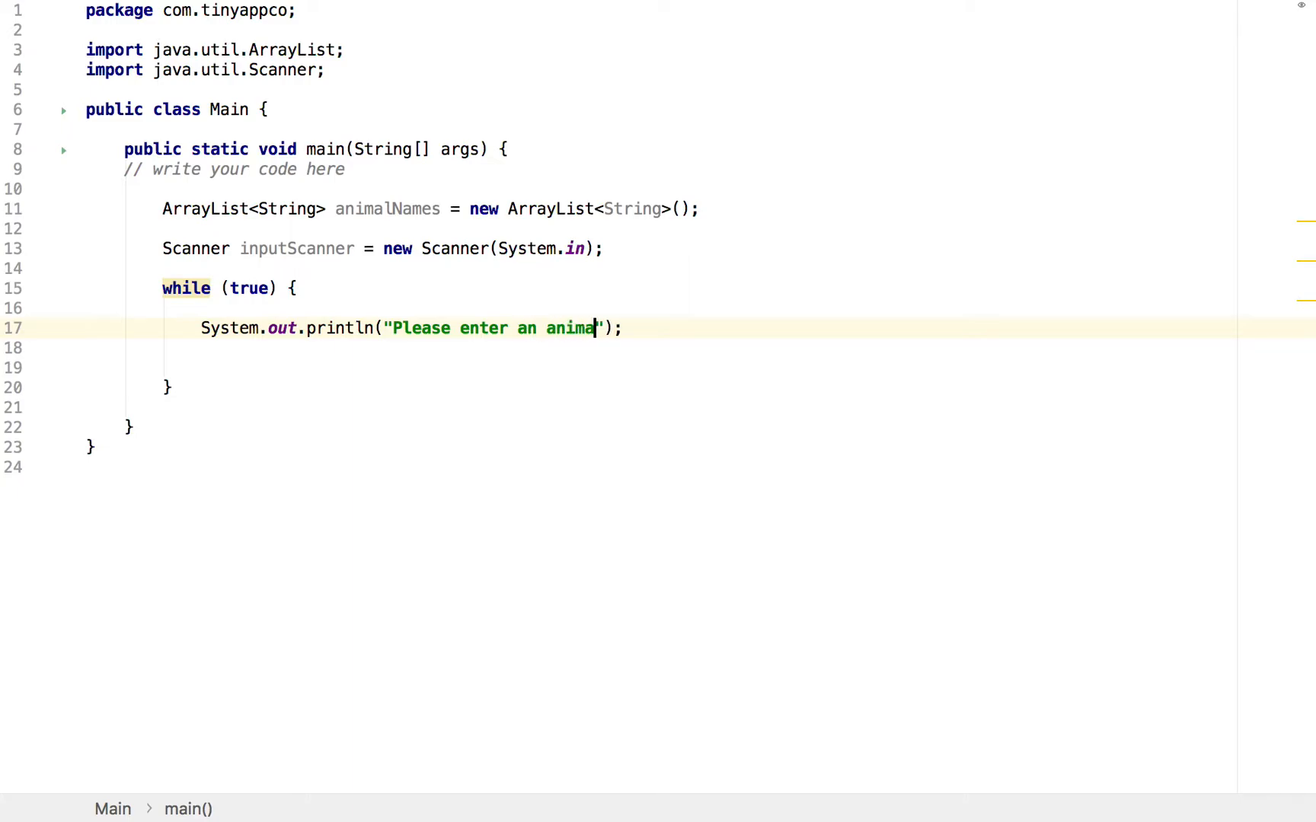
text(name)
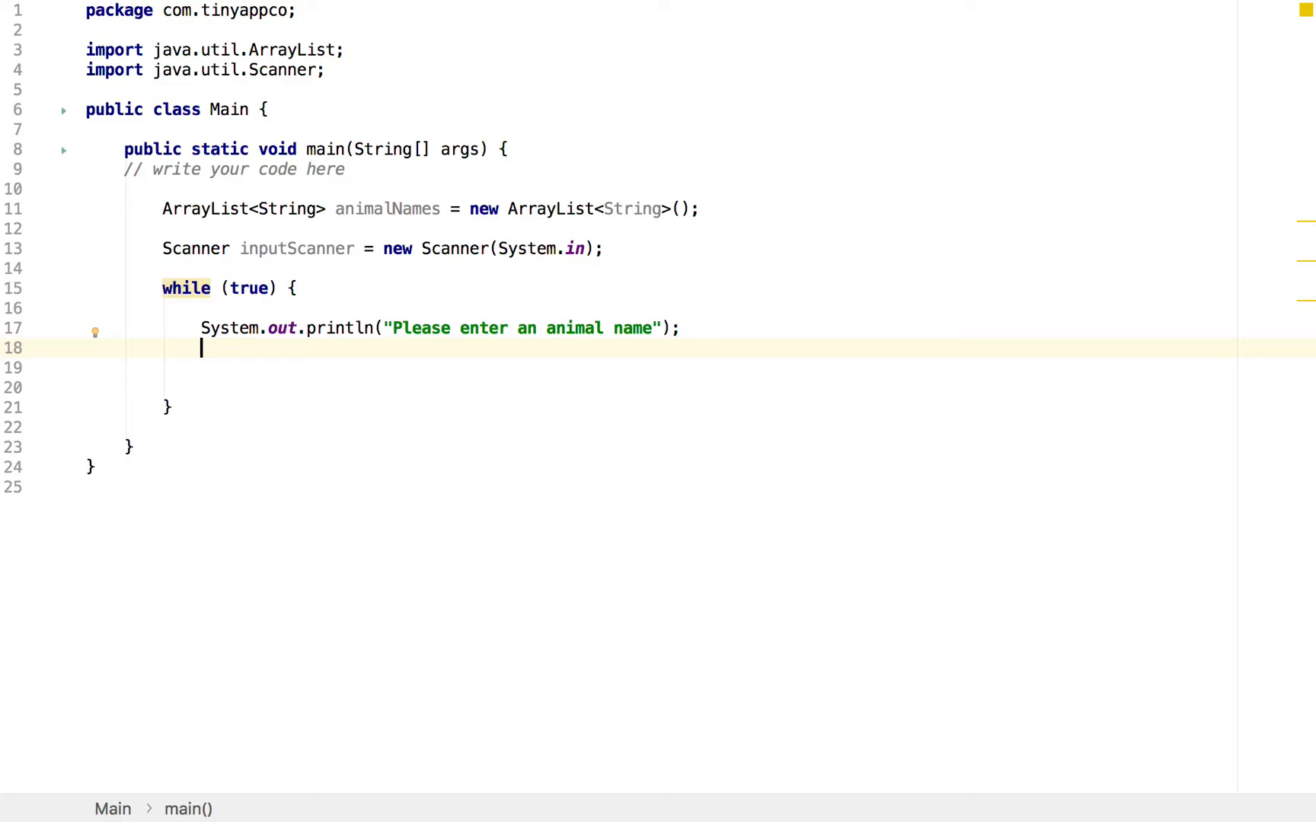
Read the entered line into String animalName = inputScanner.nextLine(); inside the loop
text(String anum)
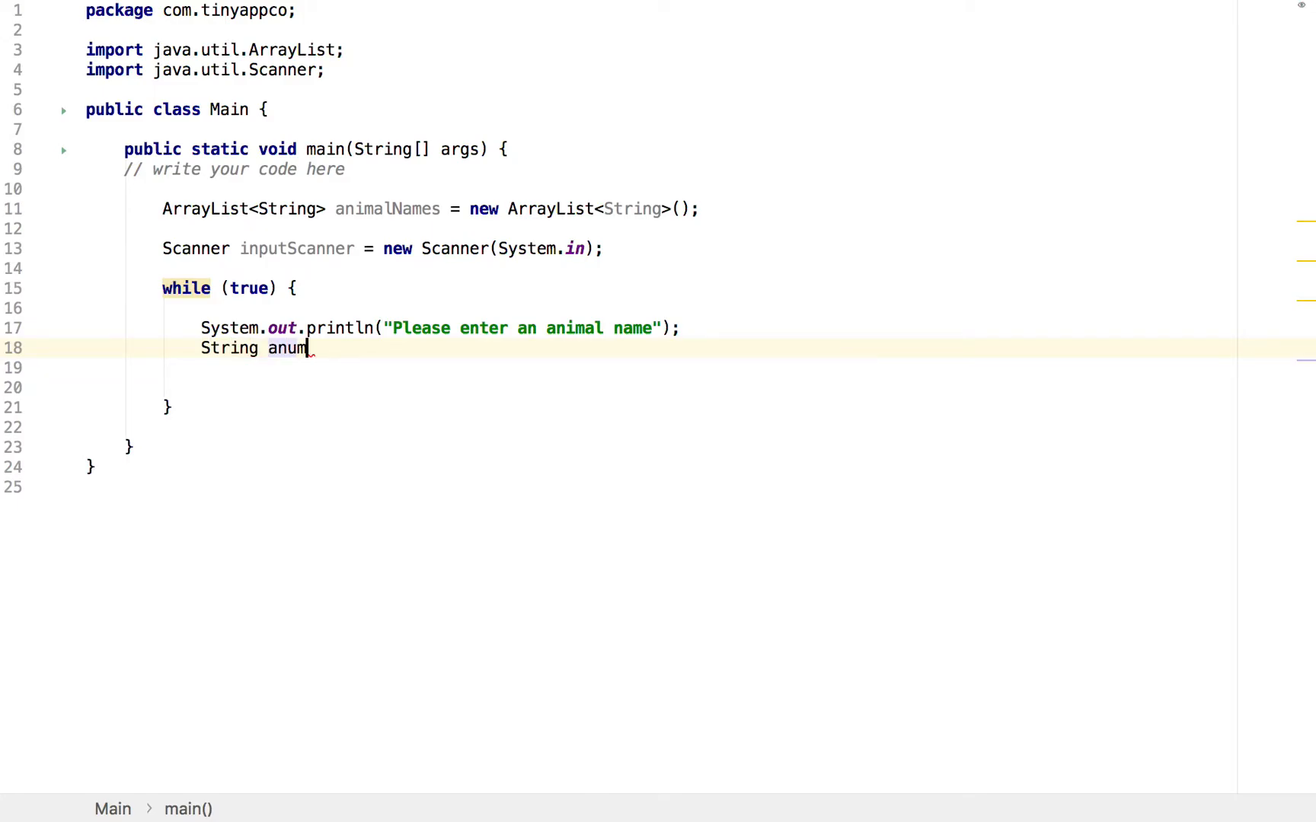
text(animalName)
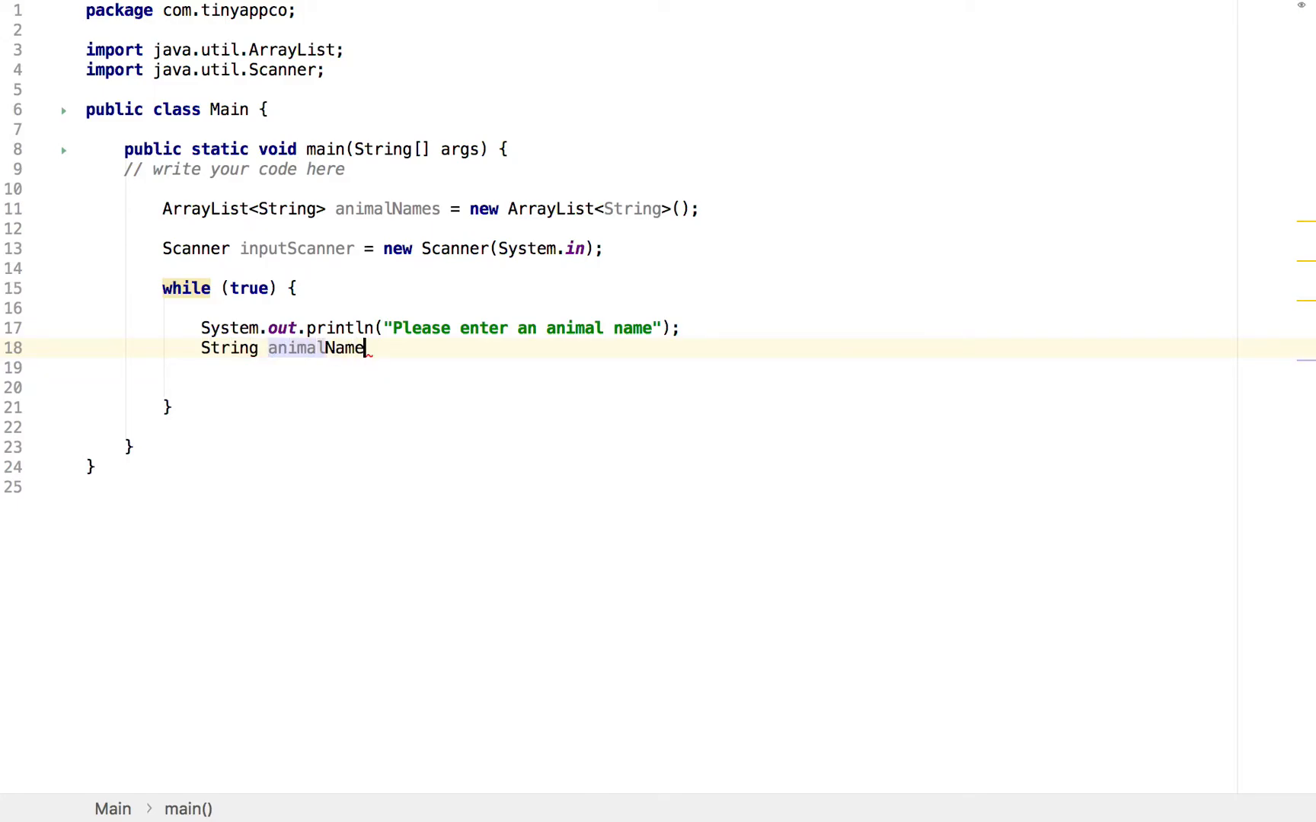
text(= sca)
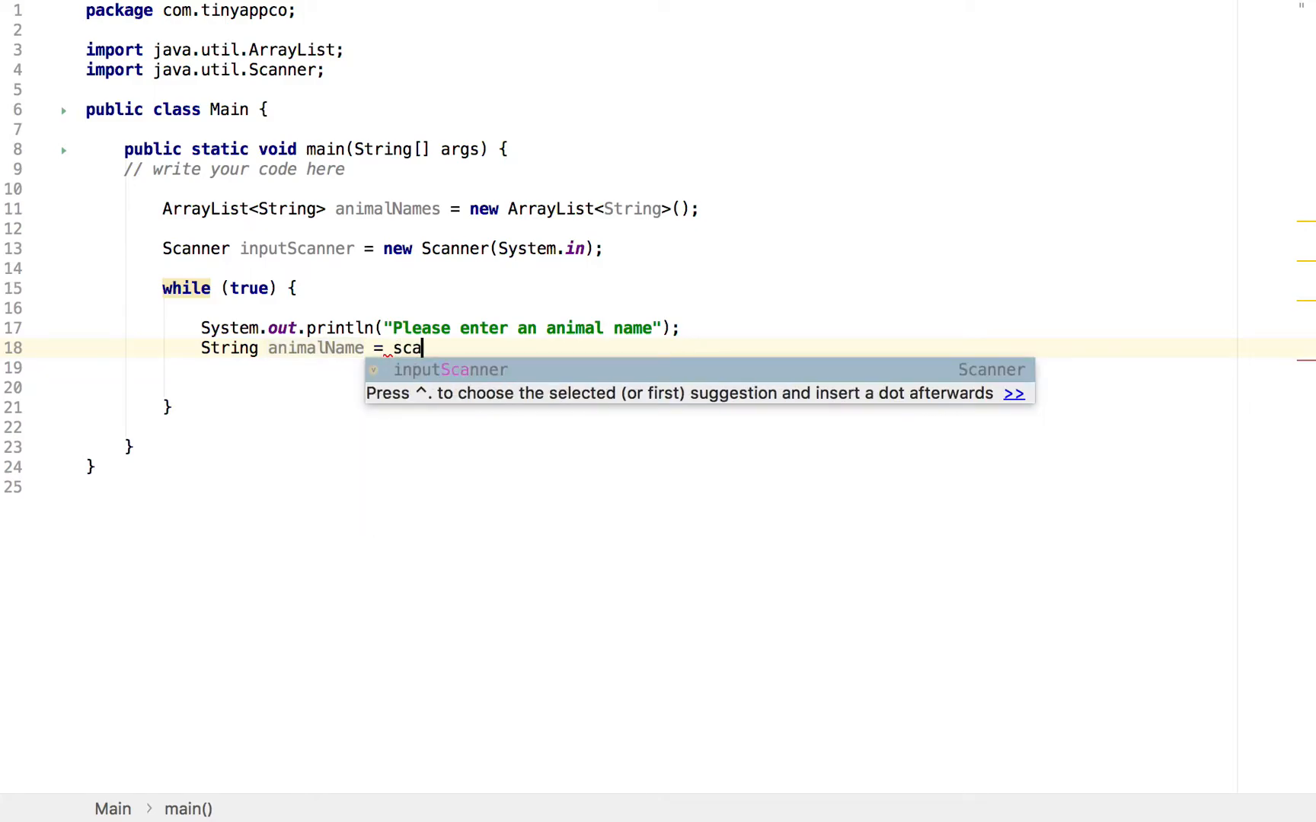
text(inputScanner.ne)
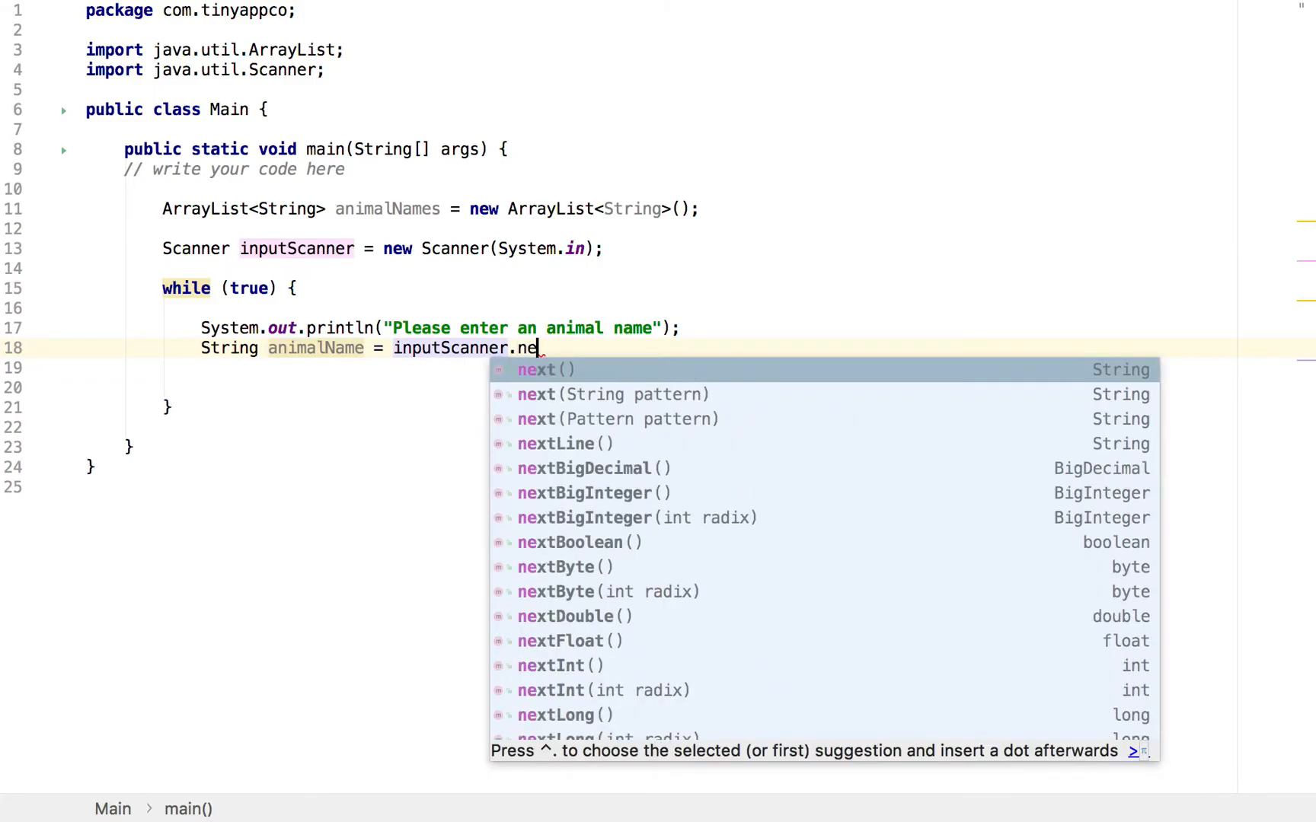
click(554, 443)
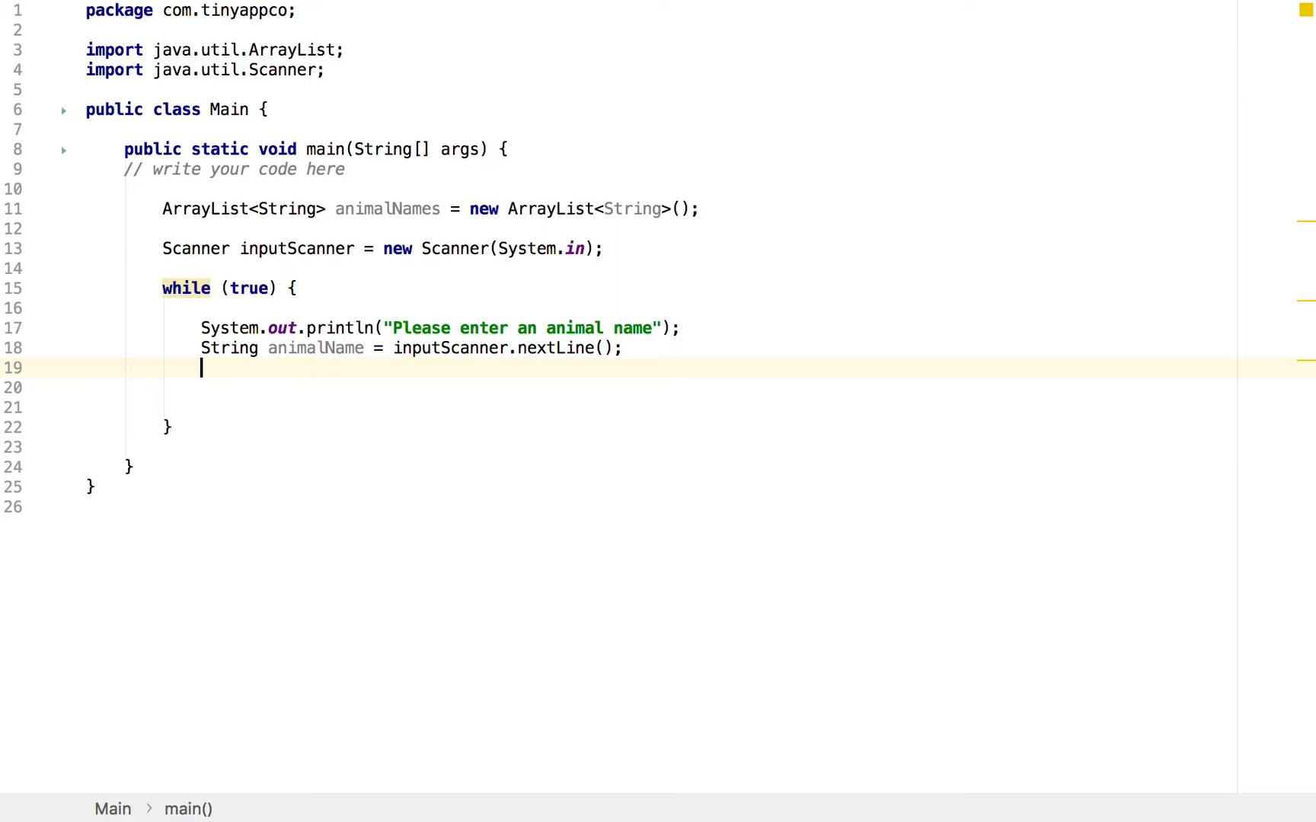
Add the entered name to the list with animalNames.add(animalName);
key(enter)
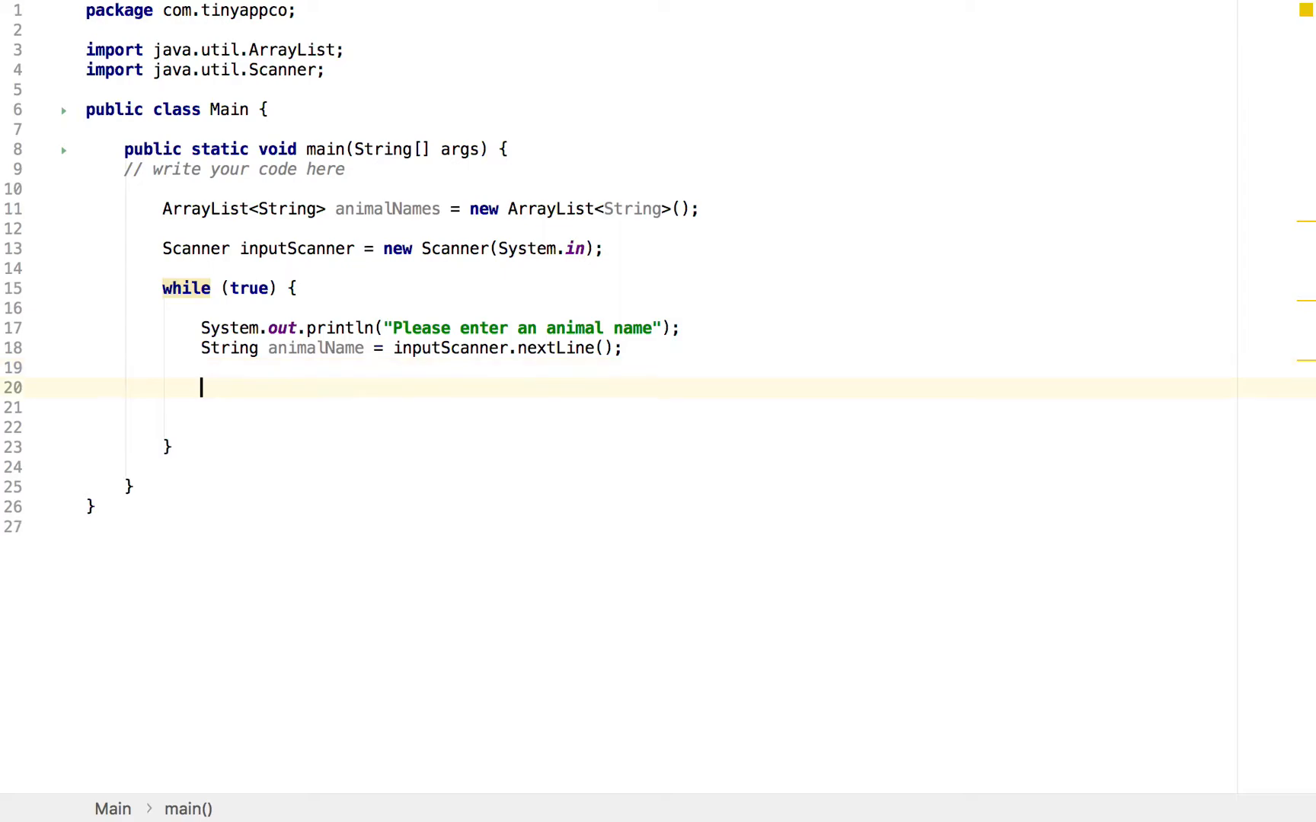
text(a)
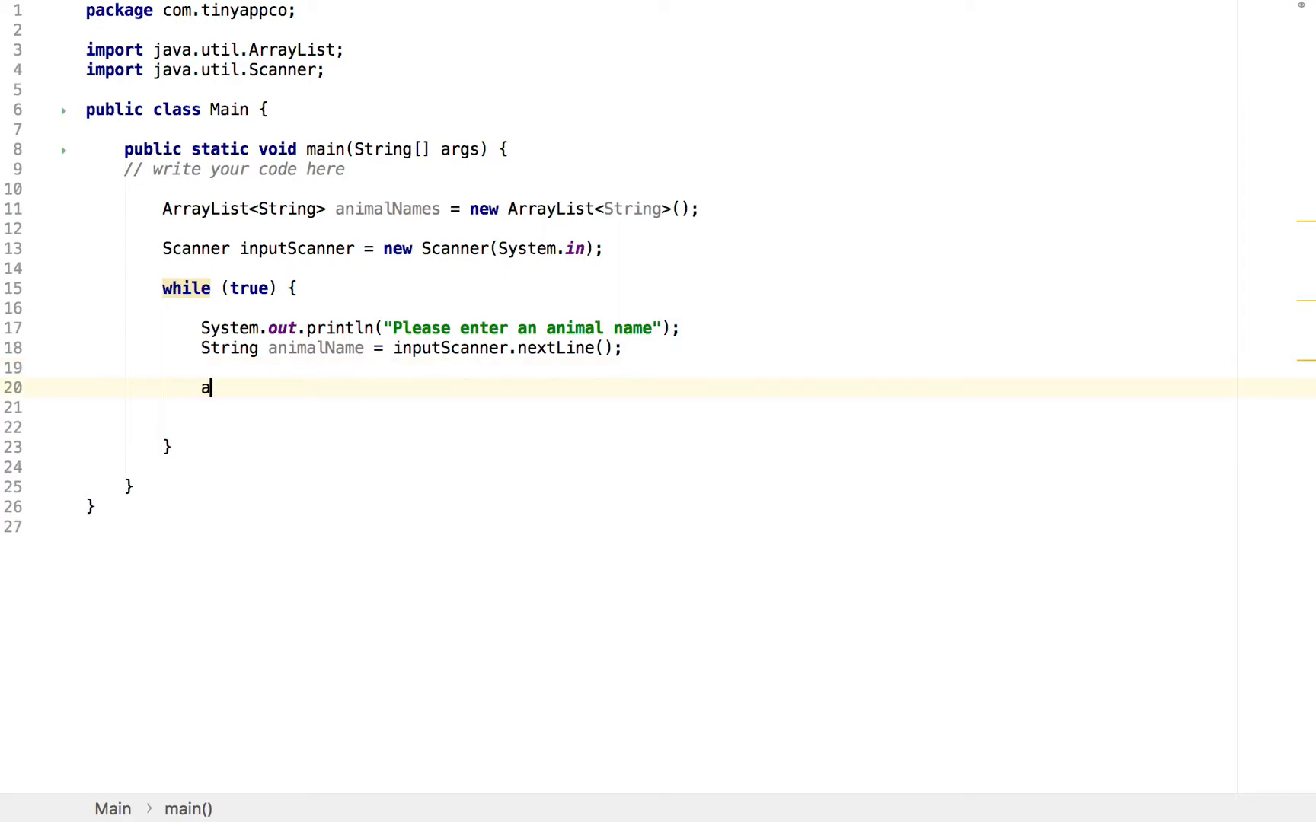
text(n)
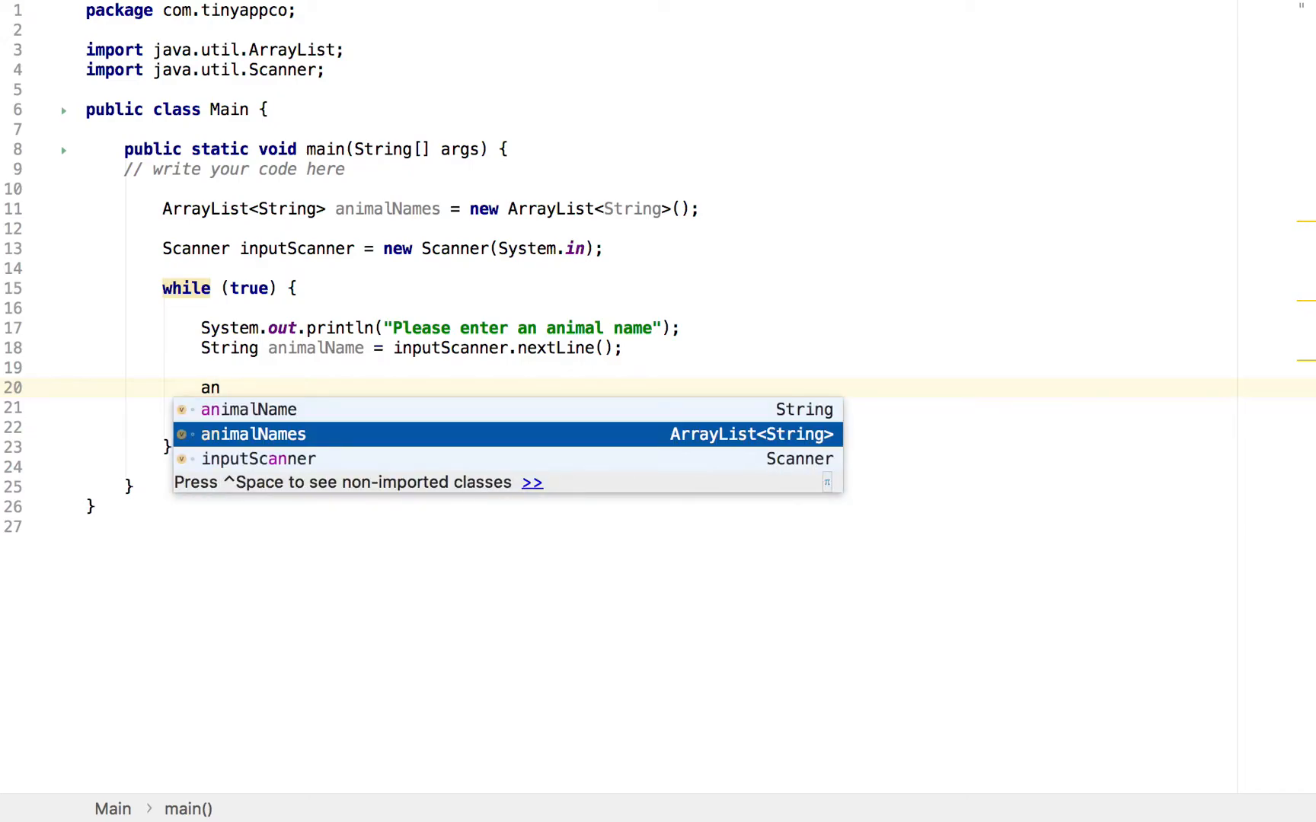
text(animalNames.add();)
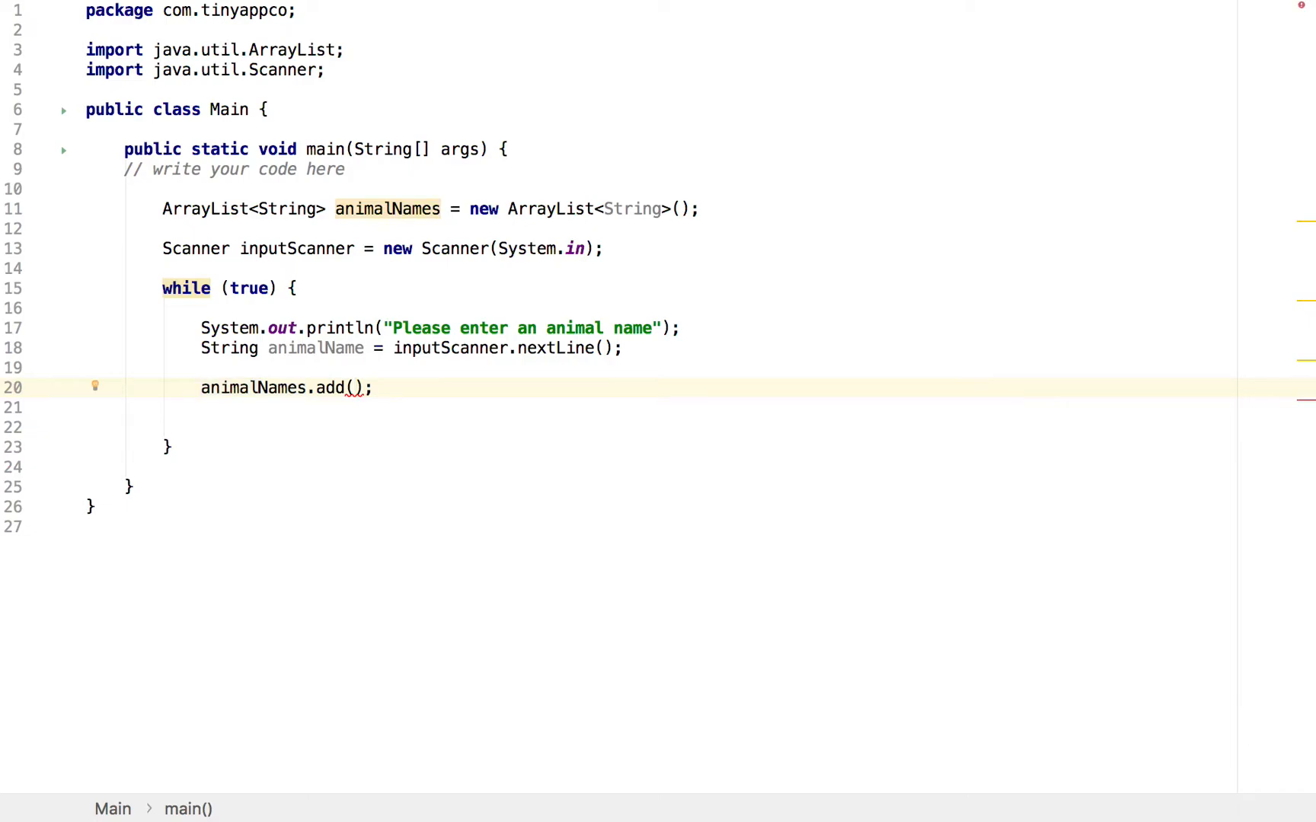
text(animalName)
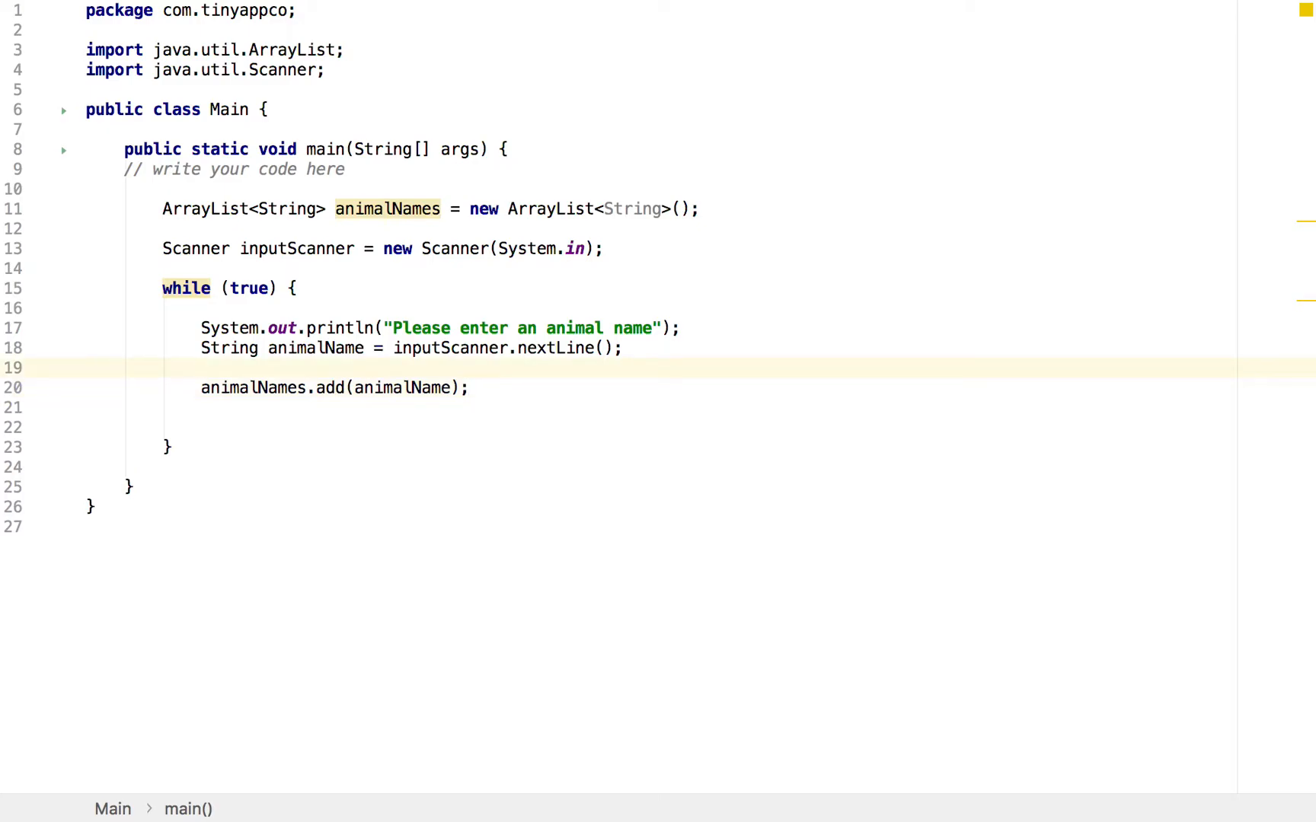
Wrap the add in if (animalName.contains(animalName)) printing "Sorry that name has been taken", else adding the name
text(if ()
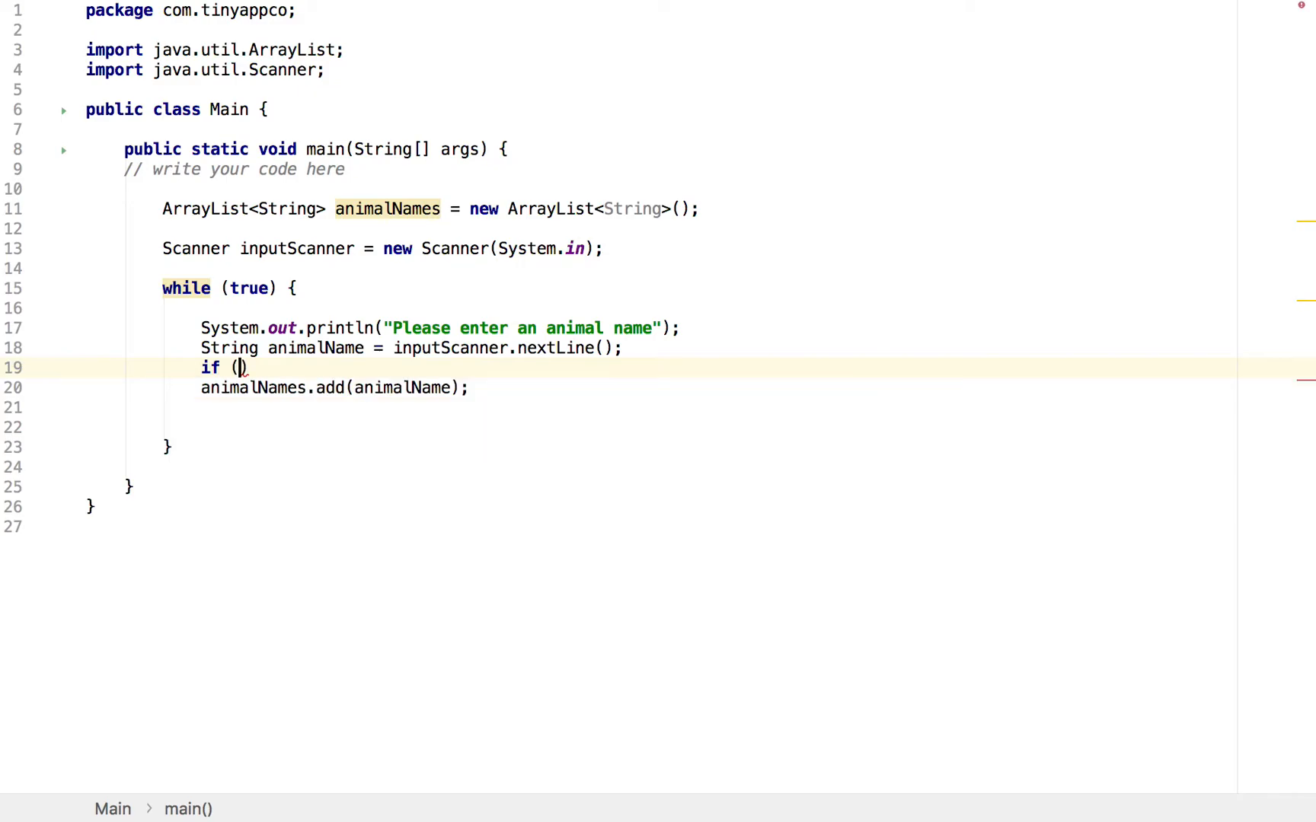
text(animalName.)
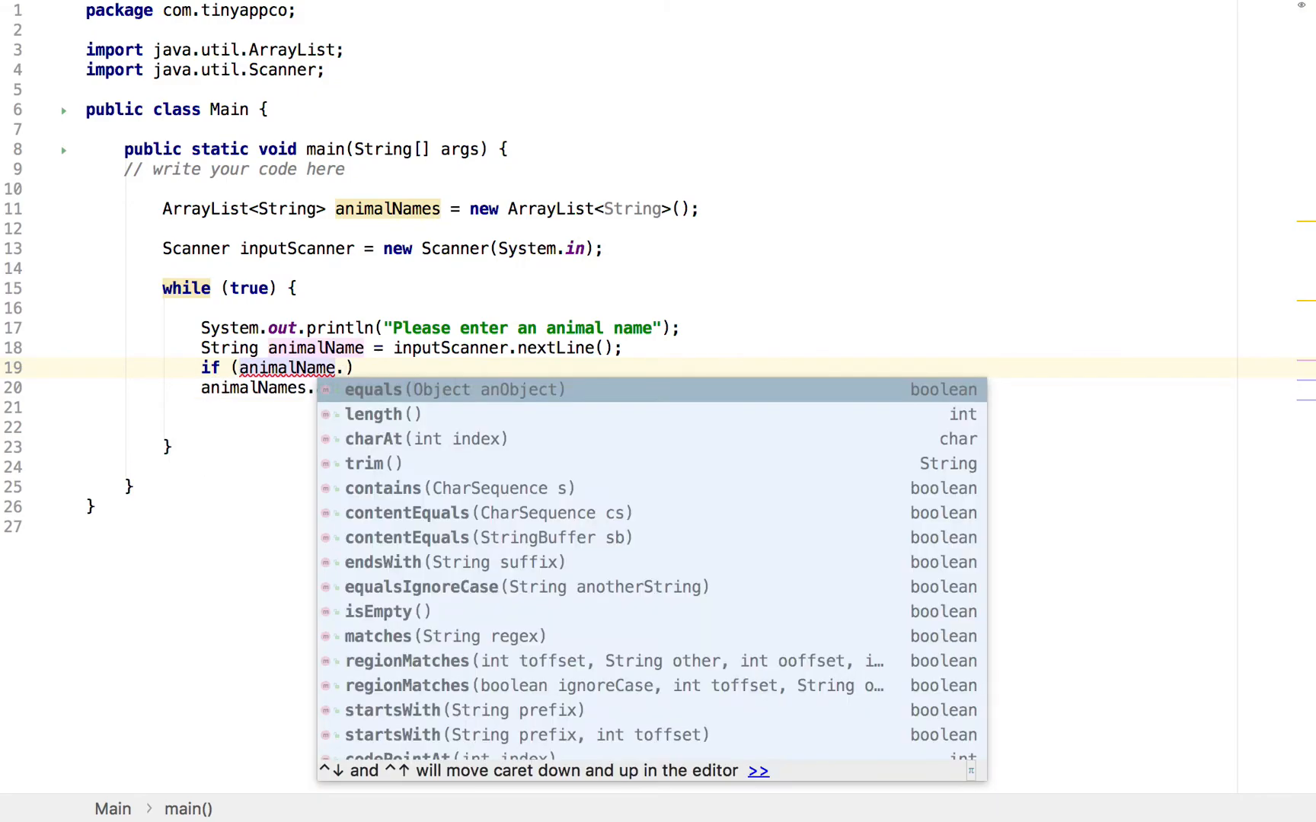
text(contains()
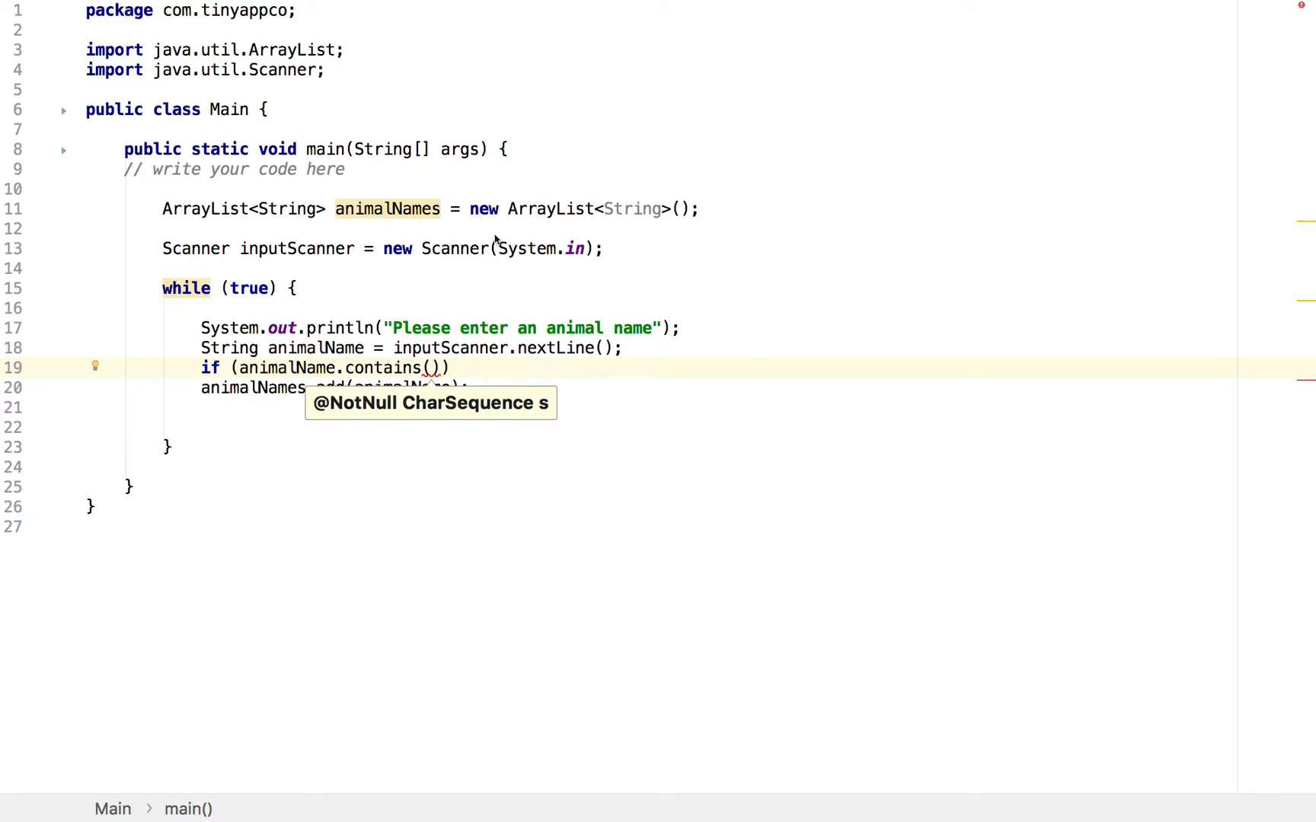
double_click(315, 349)
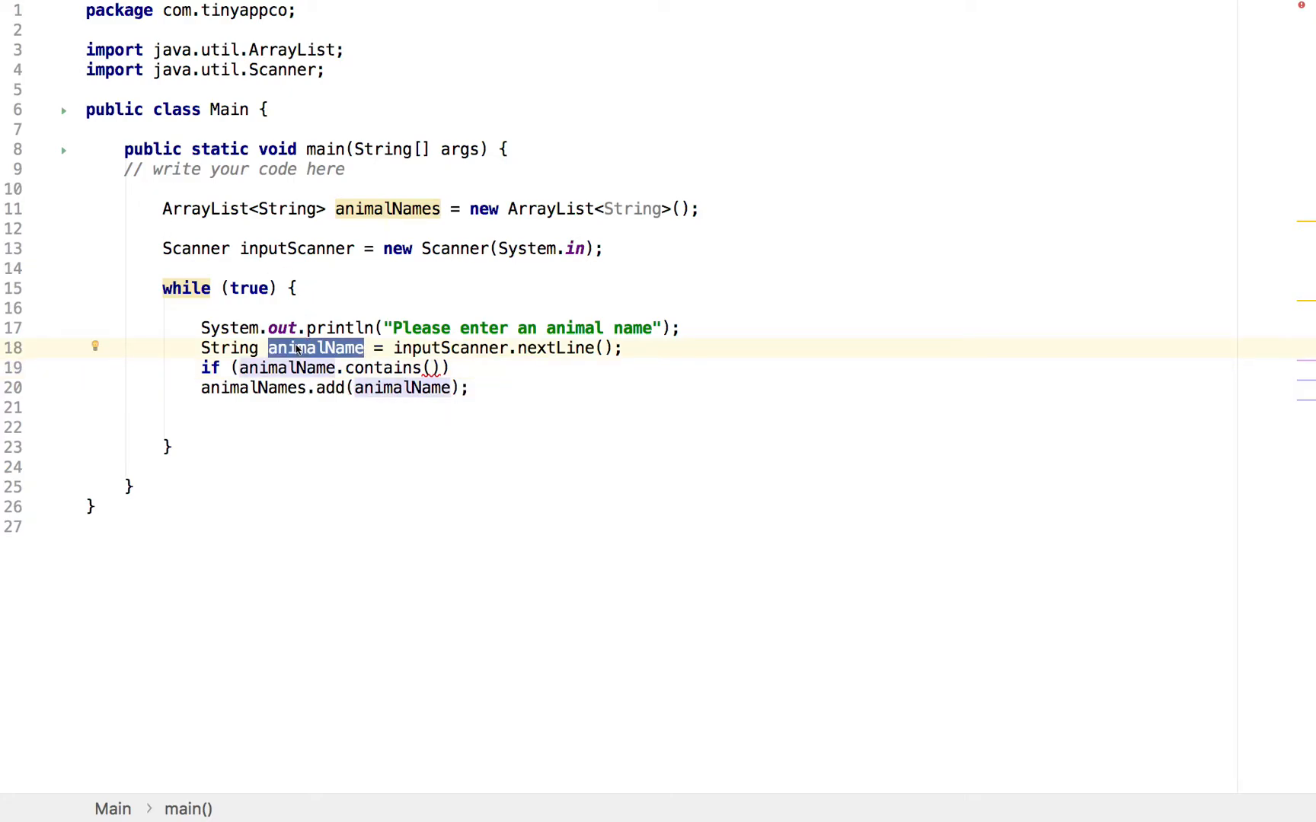
text(animalName)
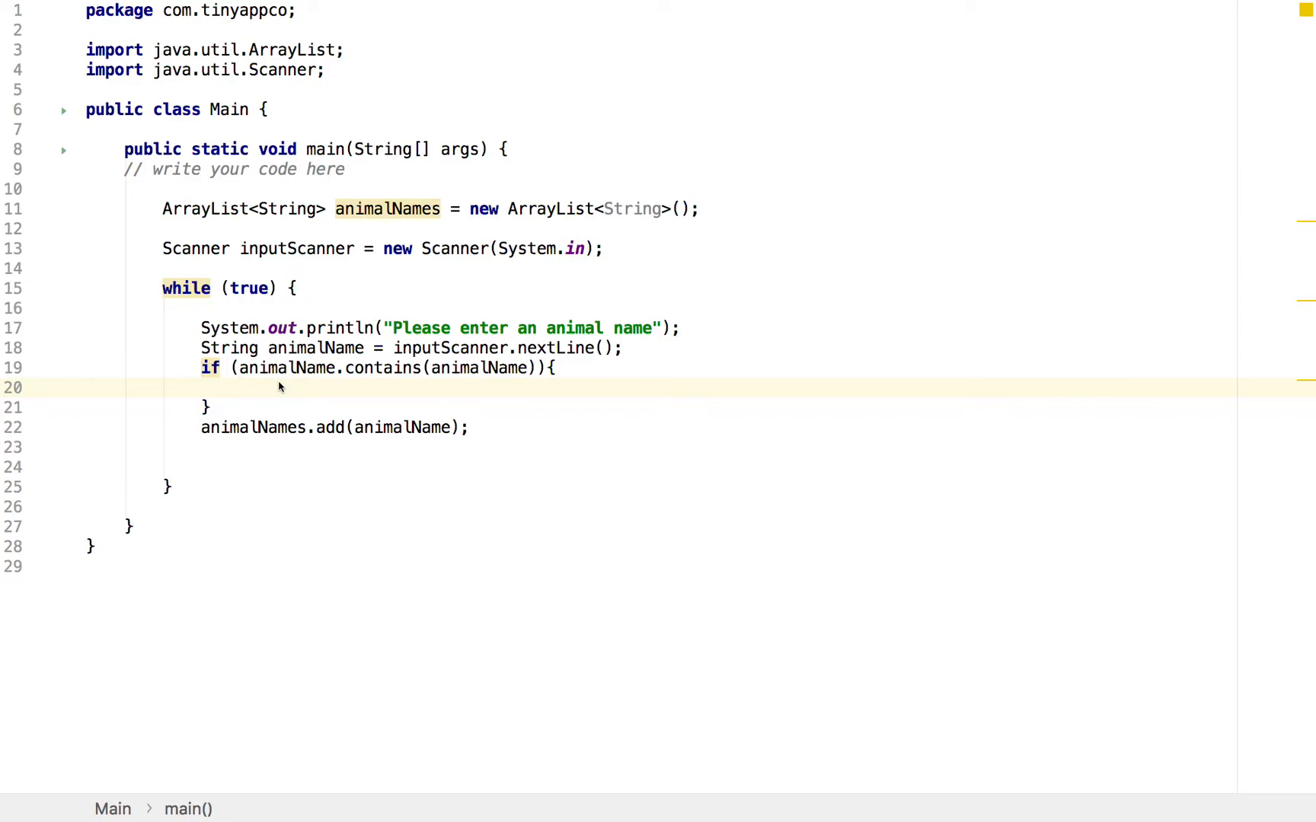
mouse_move(248, 417)
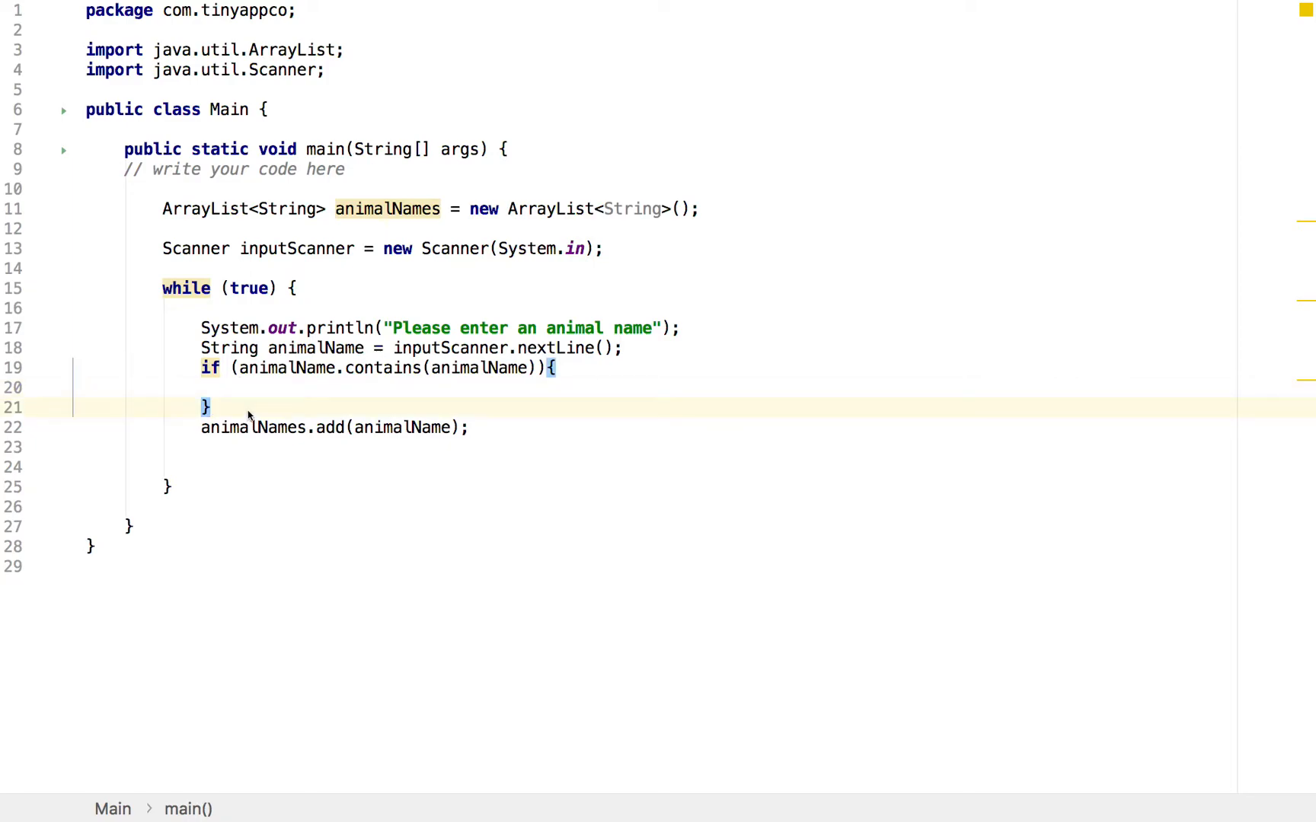
text(else {)
click(717, 387)
text(System.out.println("Sorry that name has been taken");)
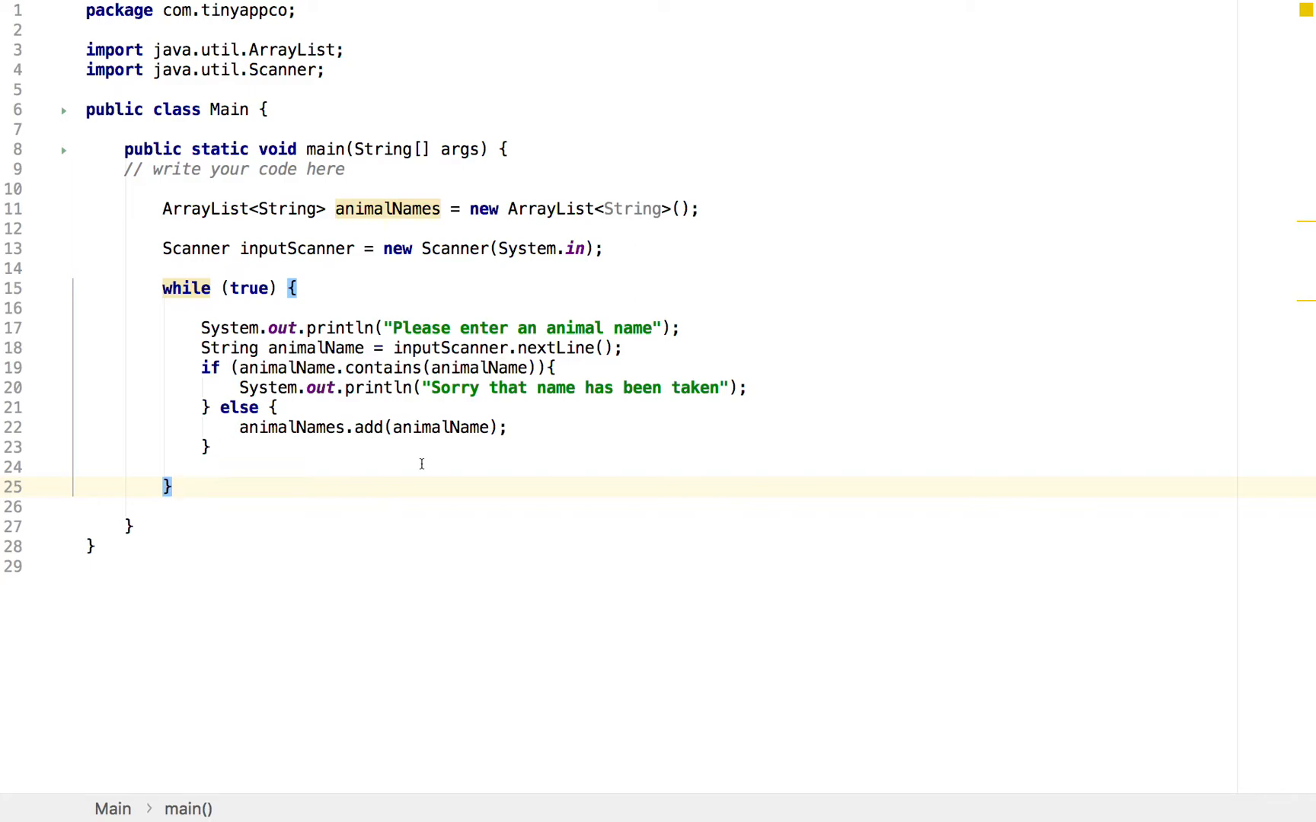
mouse_move(344, 311)
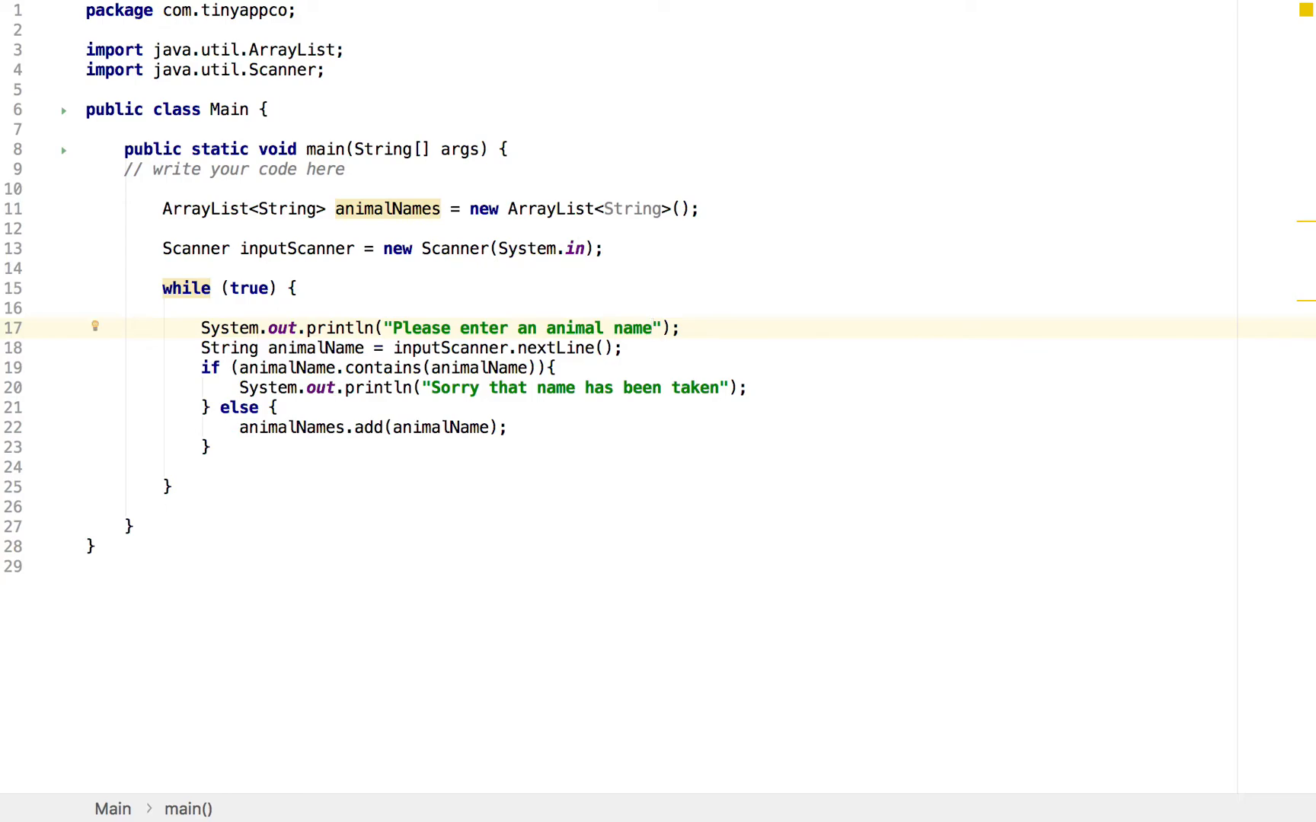
Extend the prompt with ", or type 'exit' to finish"
text(, or type ')
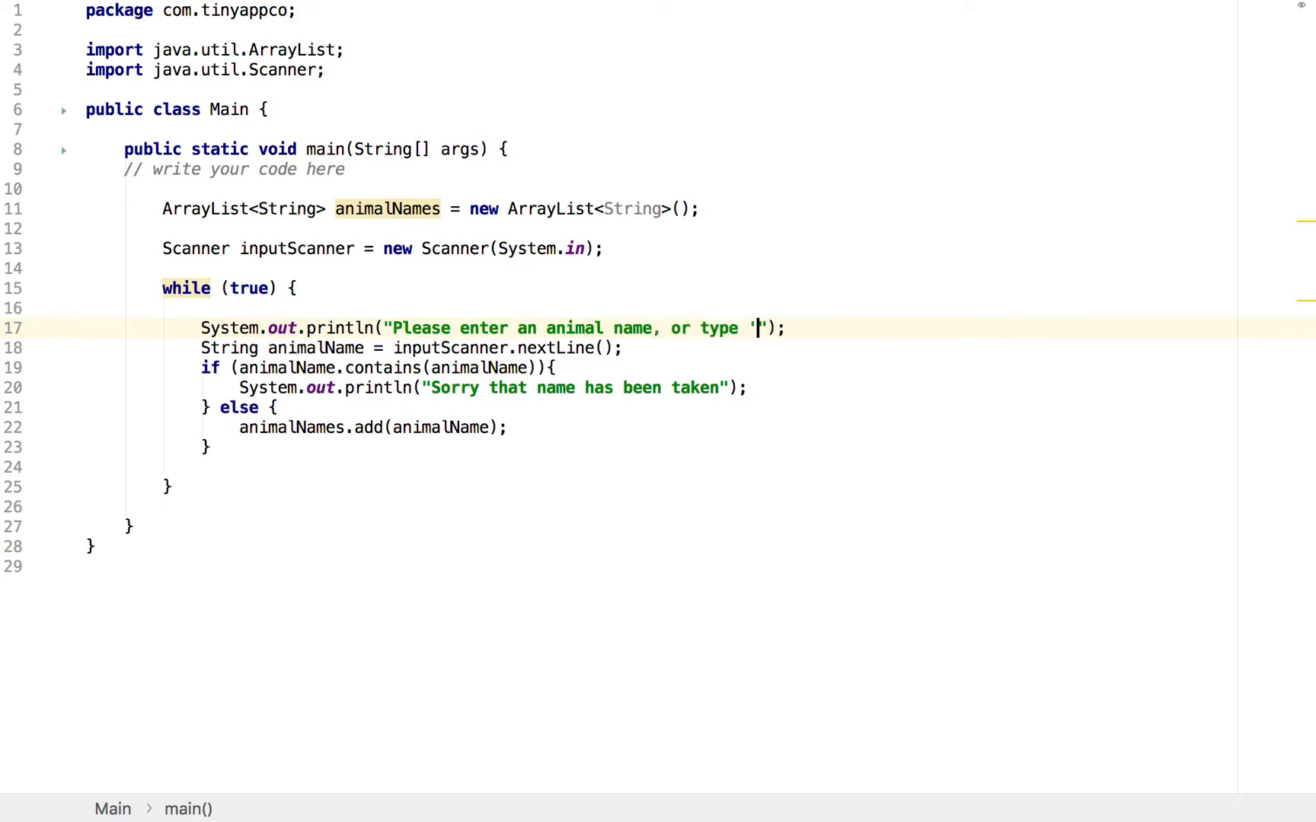
text(exit' to)
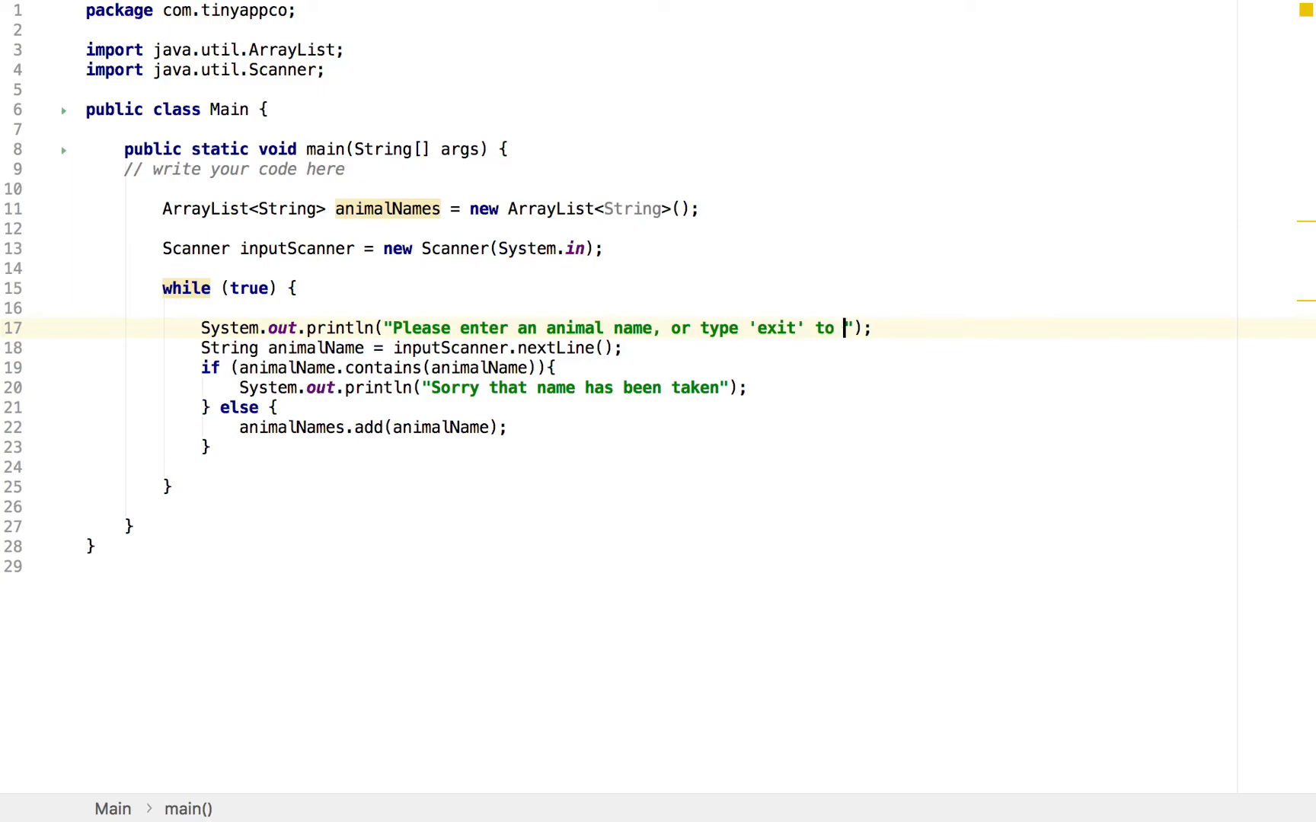
text(finish)
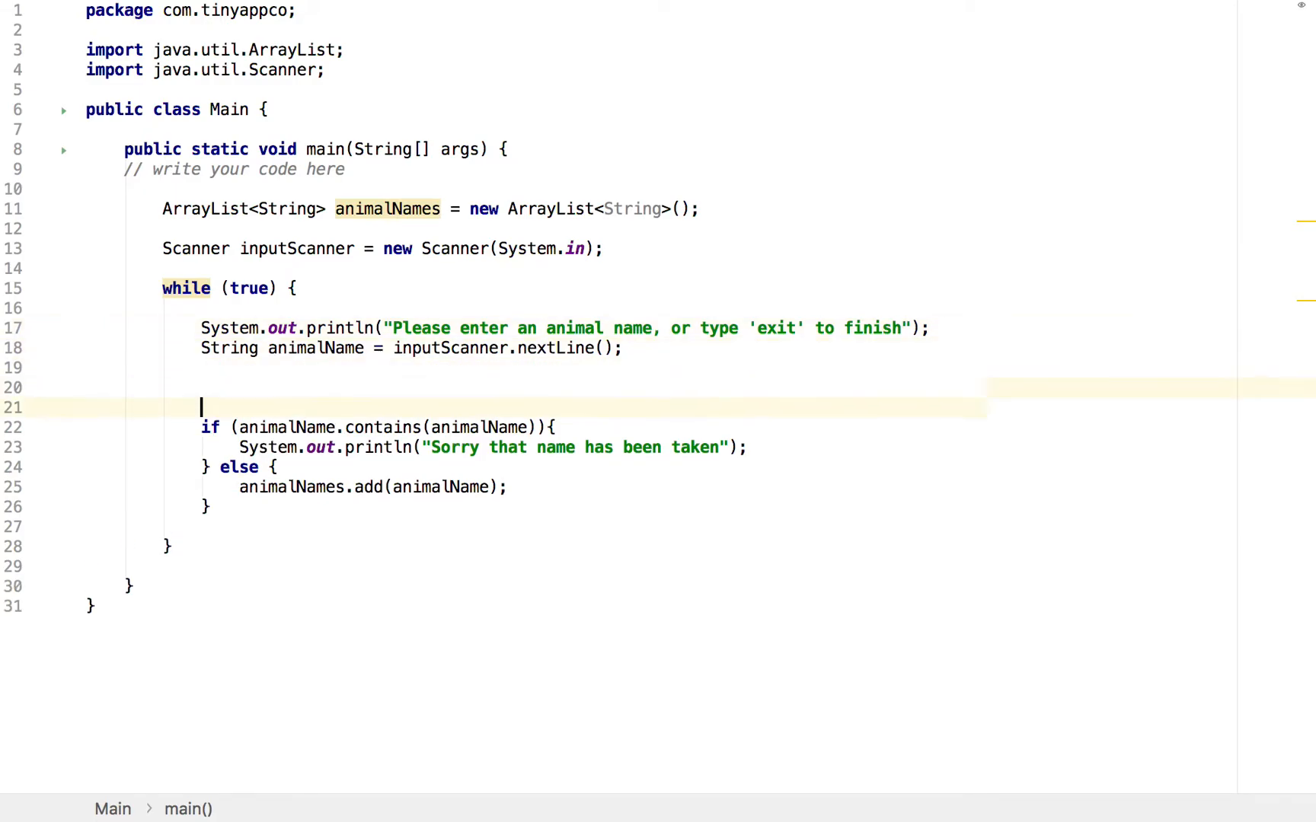
Add if (animalName.toLowerCase().equals("exit")) { break; } before the duplicate check
text(if ()
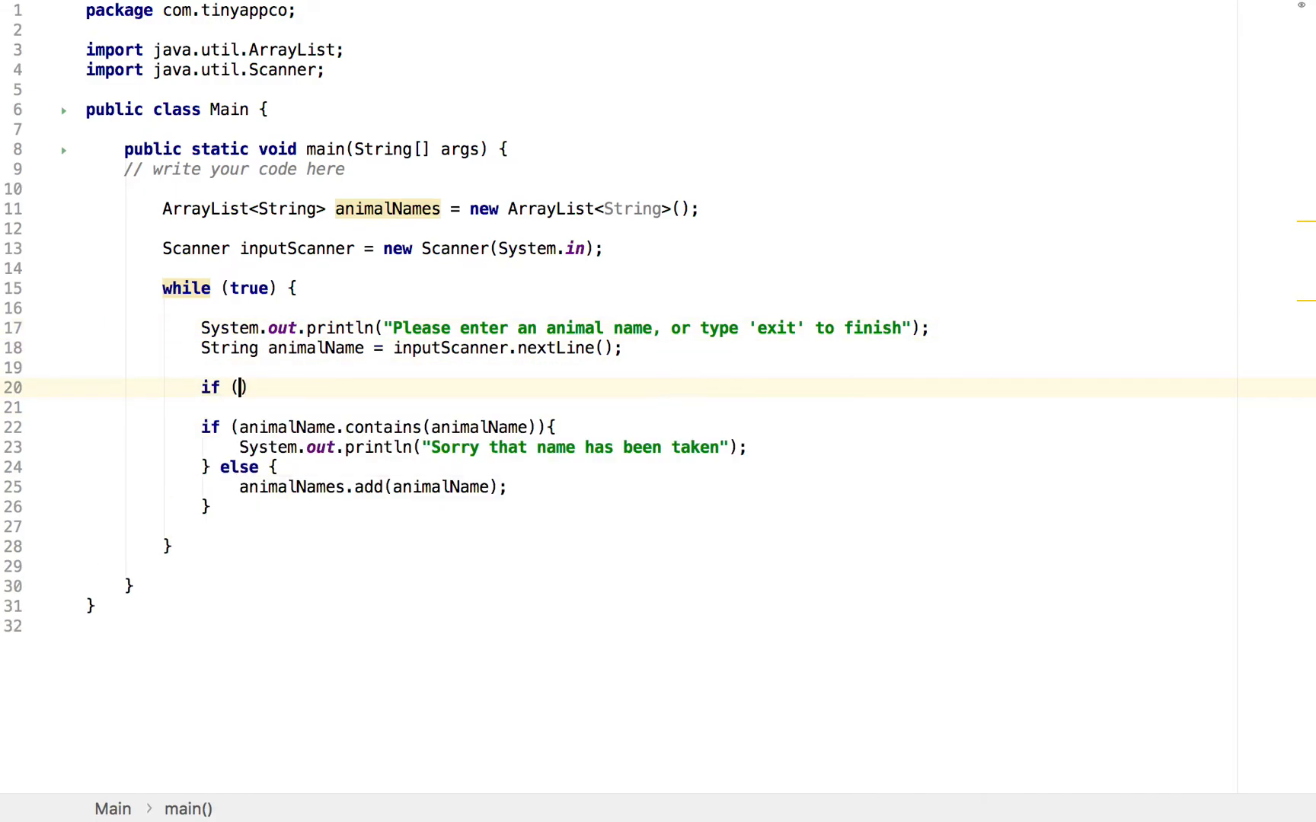
text(animalName)
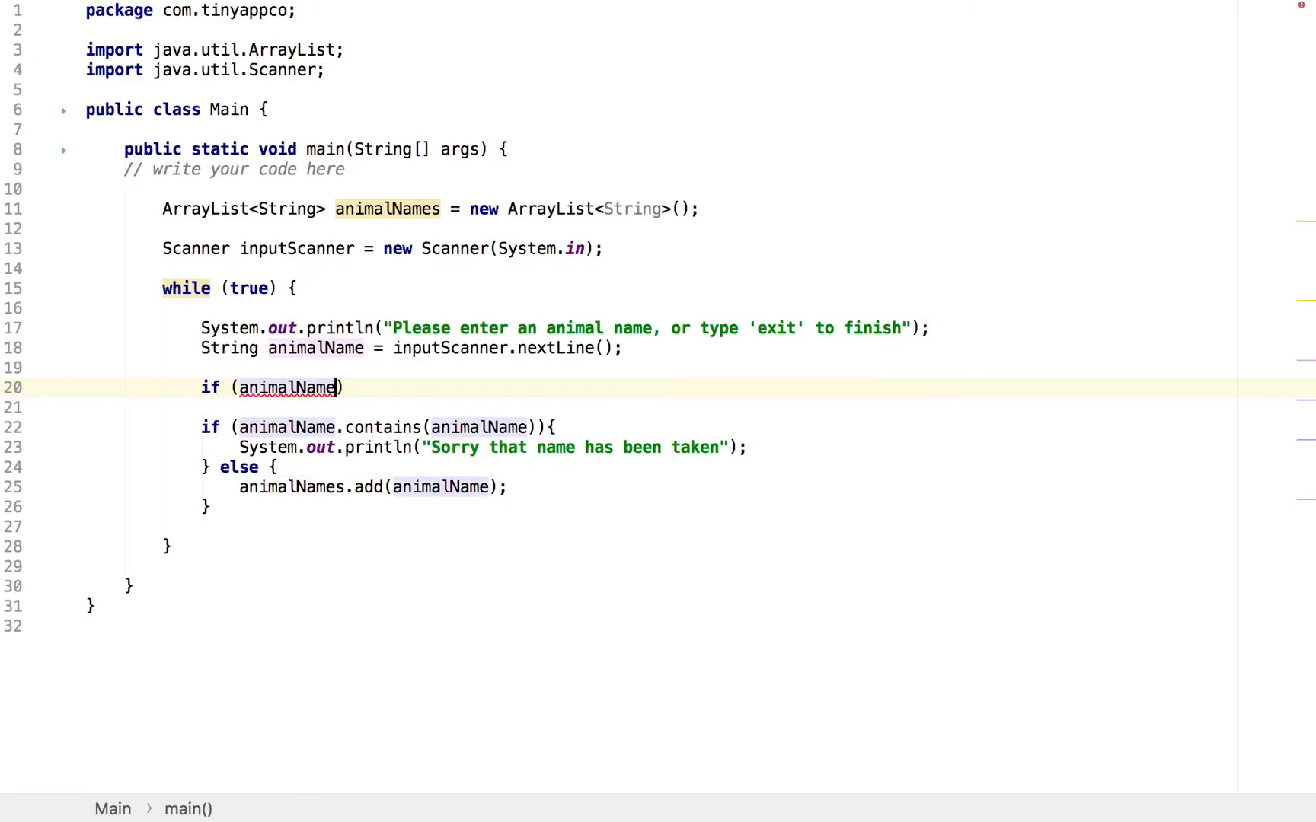
text(.)
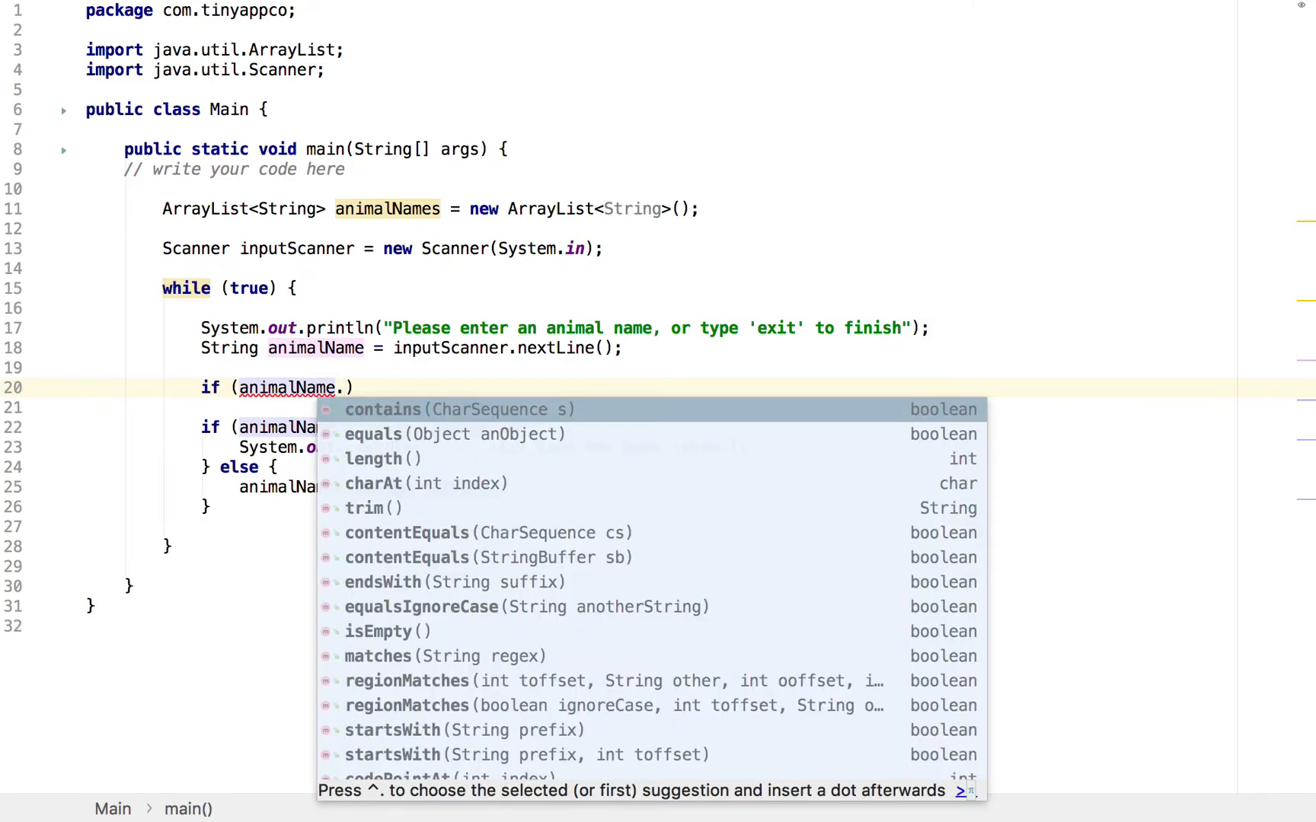
click(373, 434)
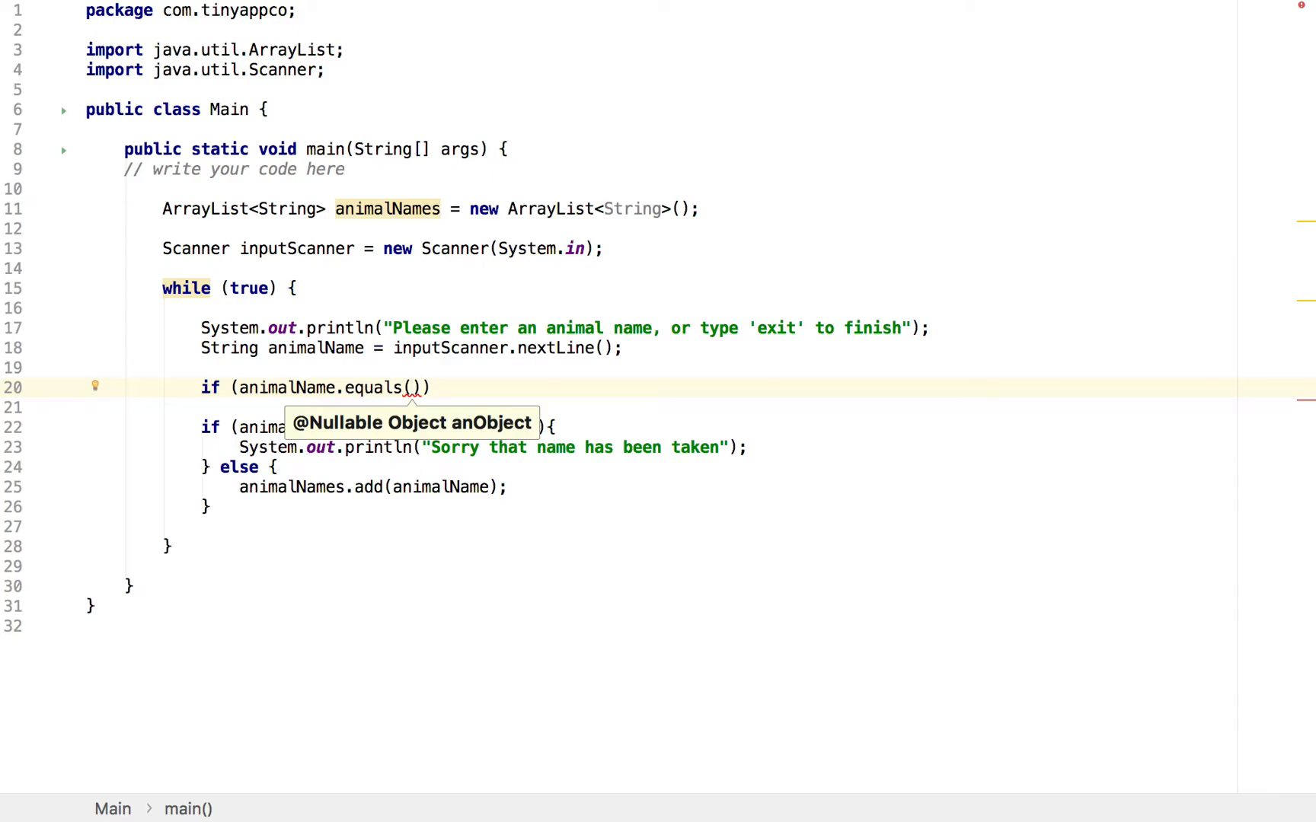
text("exit")
text(break;)
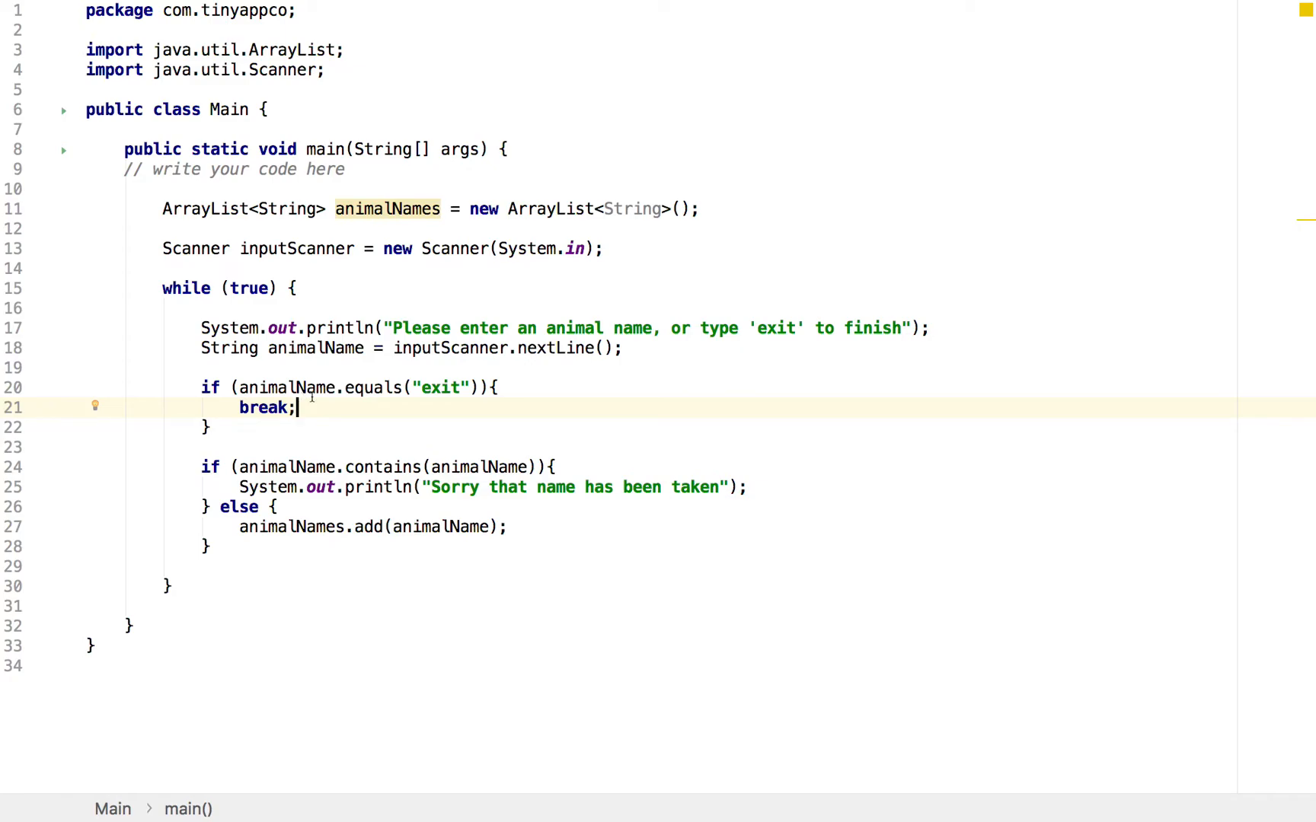
mouse_move(467, 391)
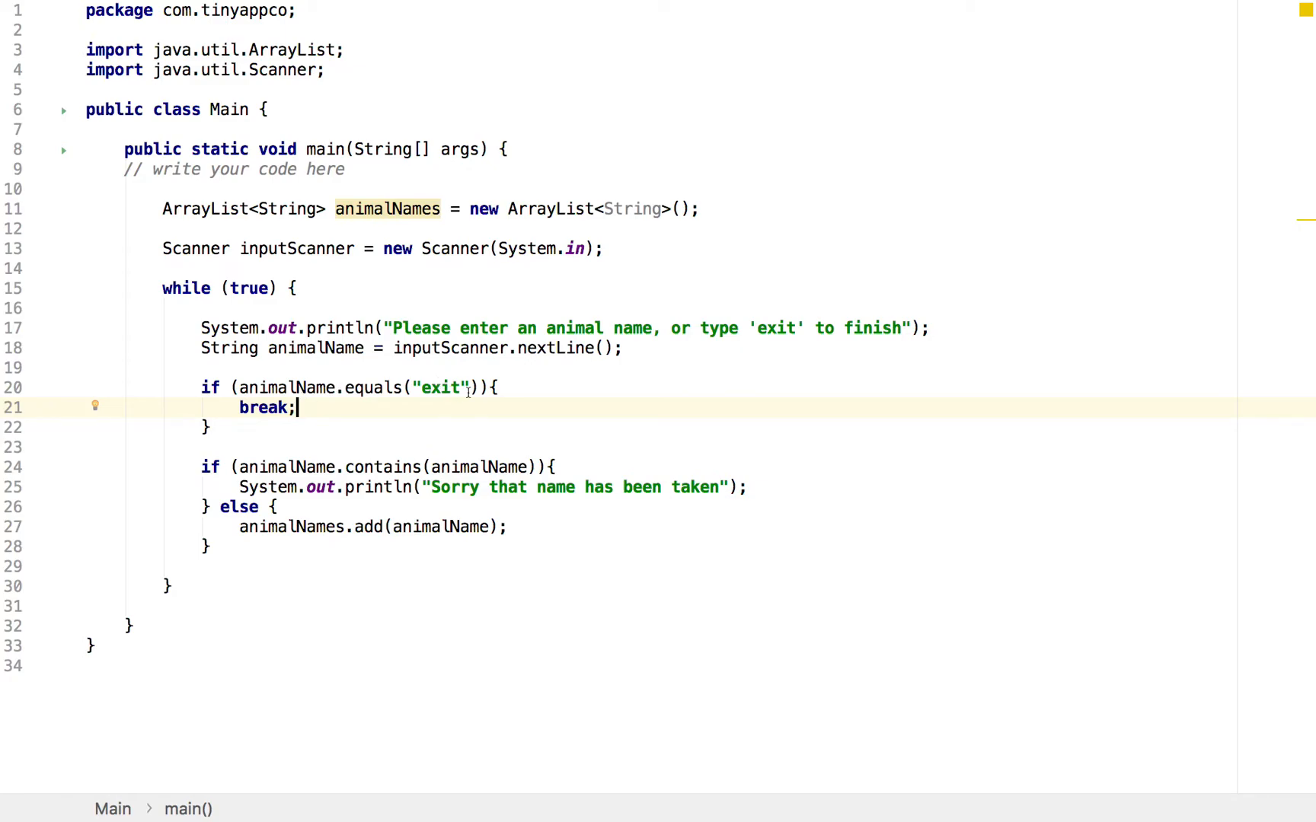
mouse_move(338, 388)
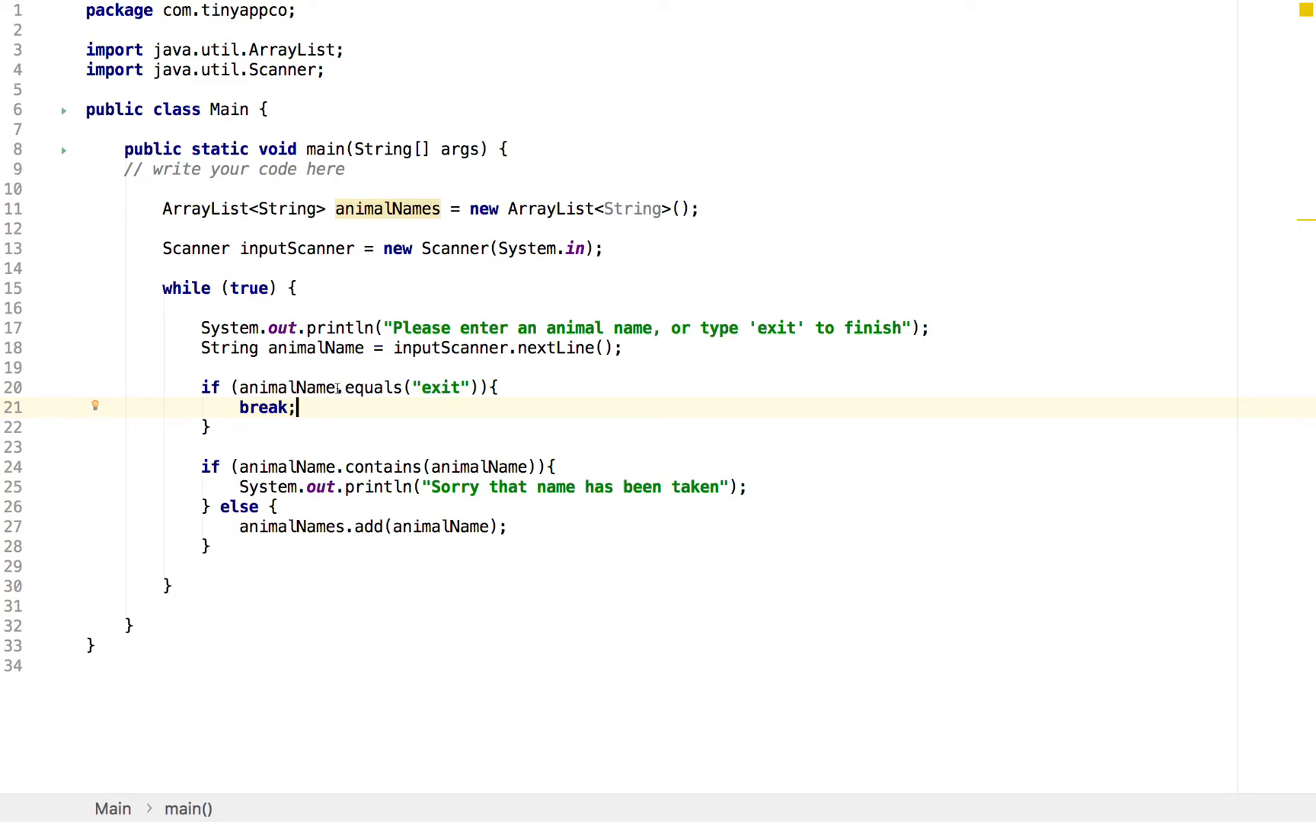
text(.toLowerCase()
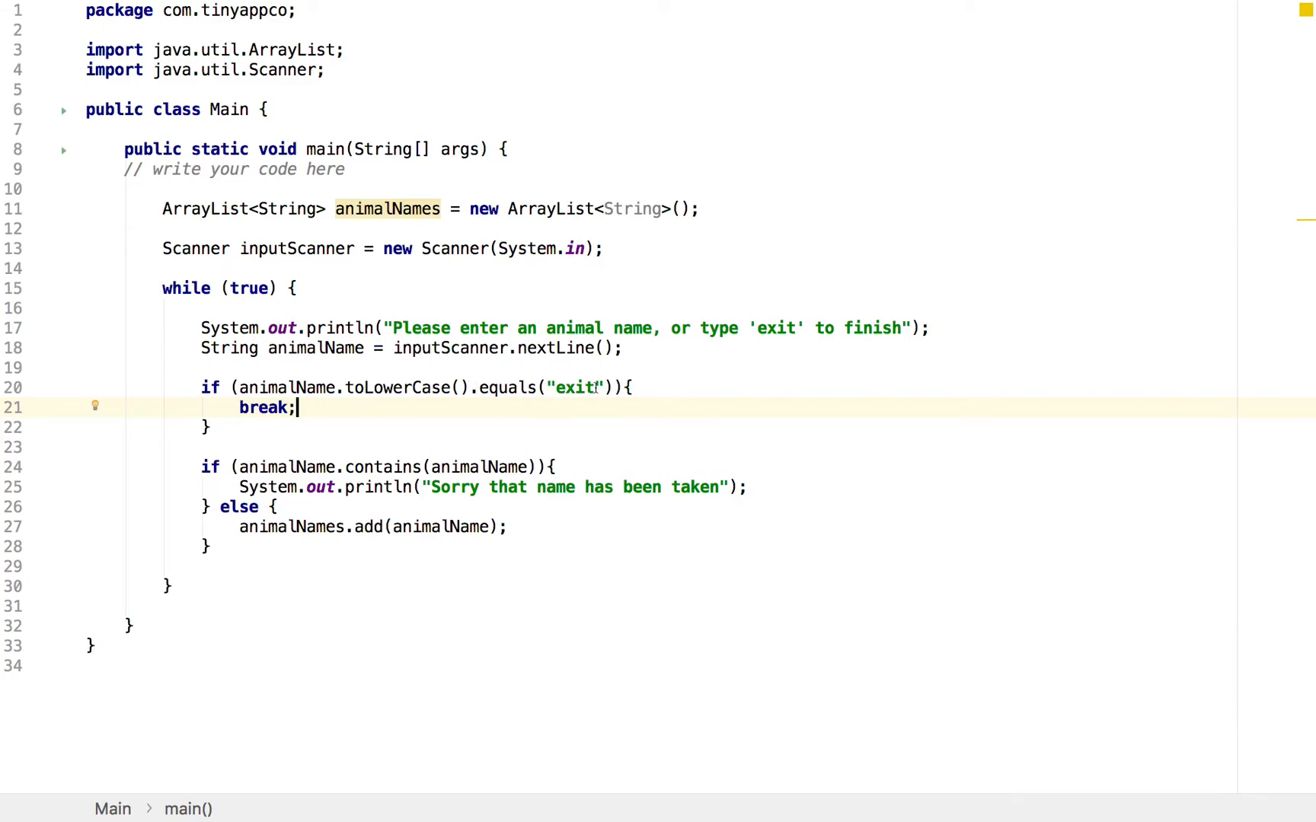
click(204, 426)
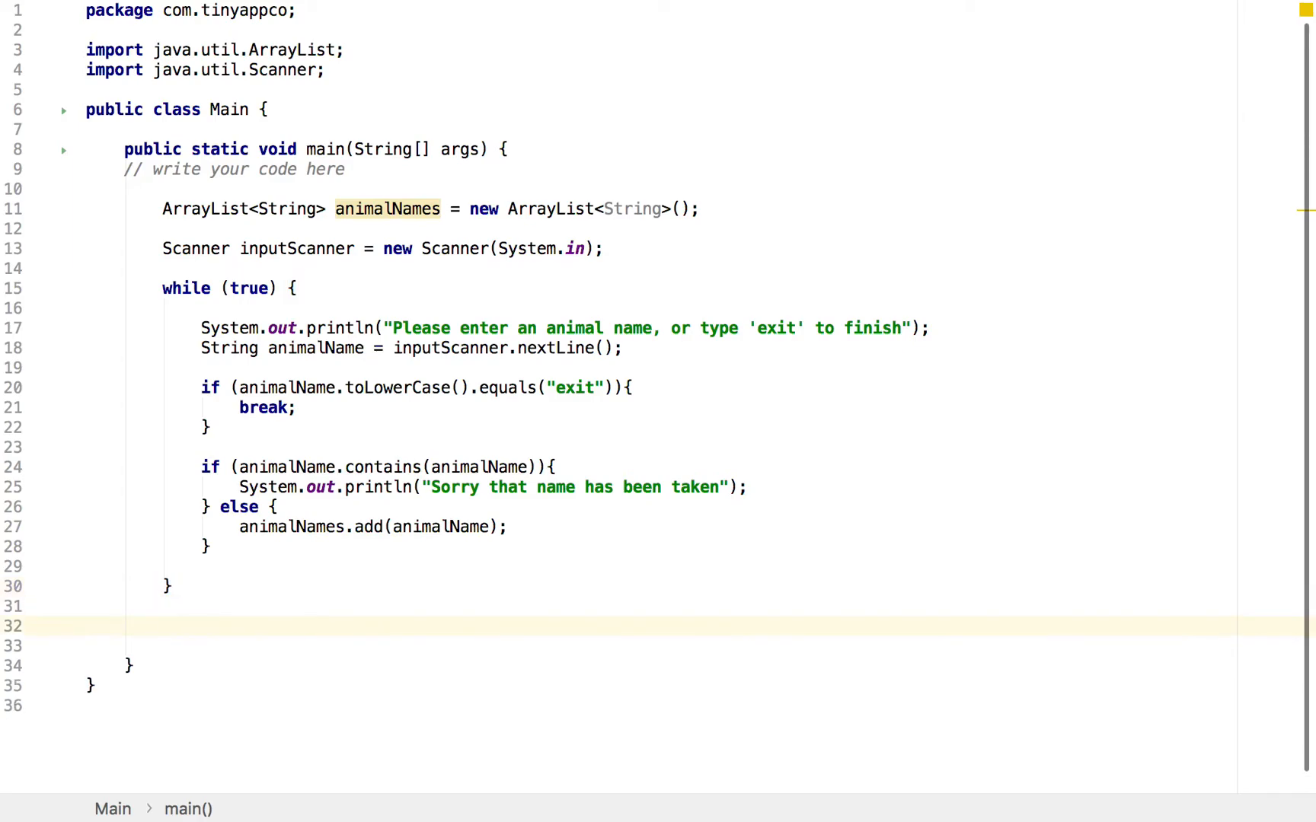
After the loop, print "Animals Name" and each name via a for-each over animalNames
text(fo)
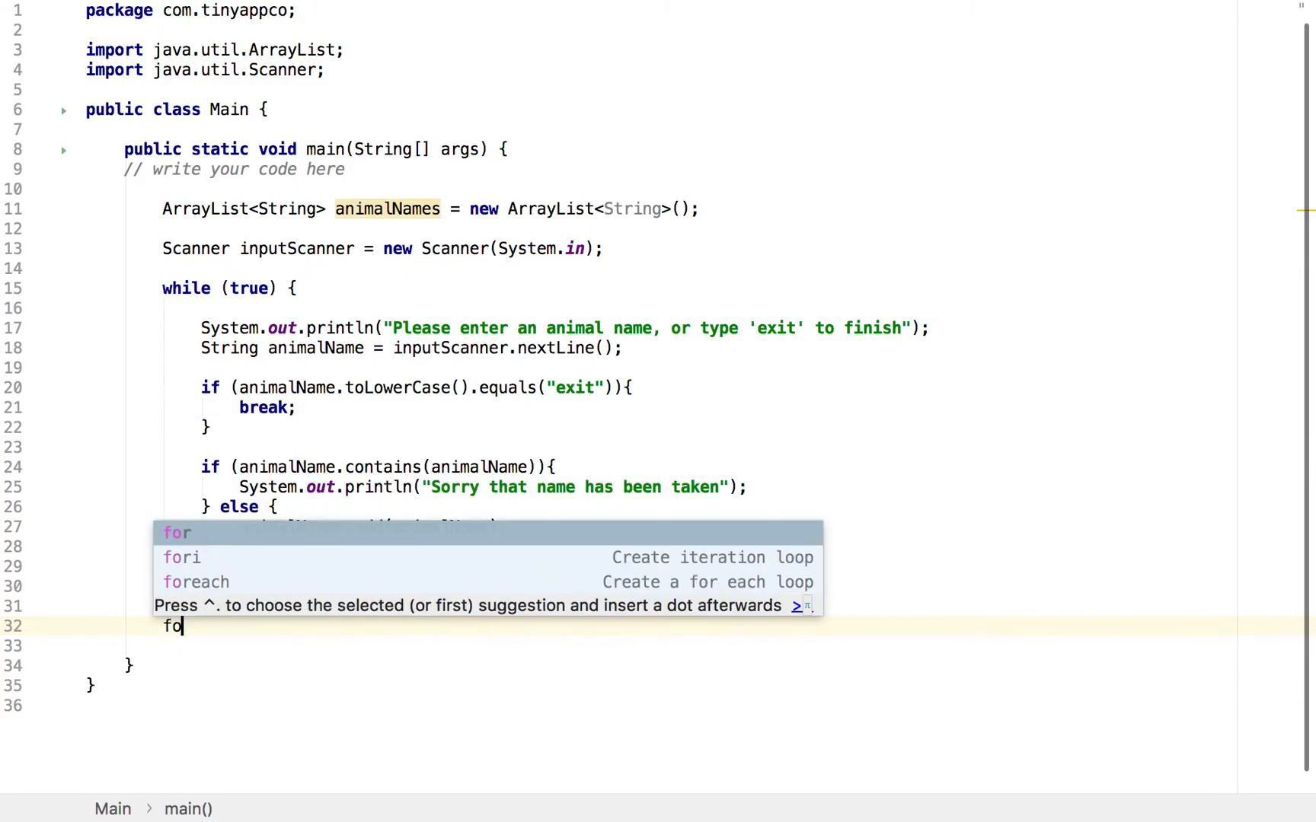
mouse_move(195, 582)
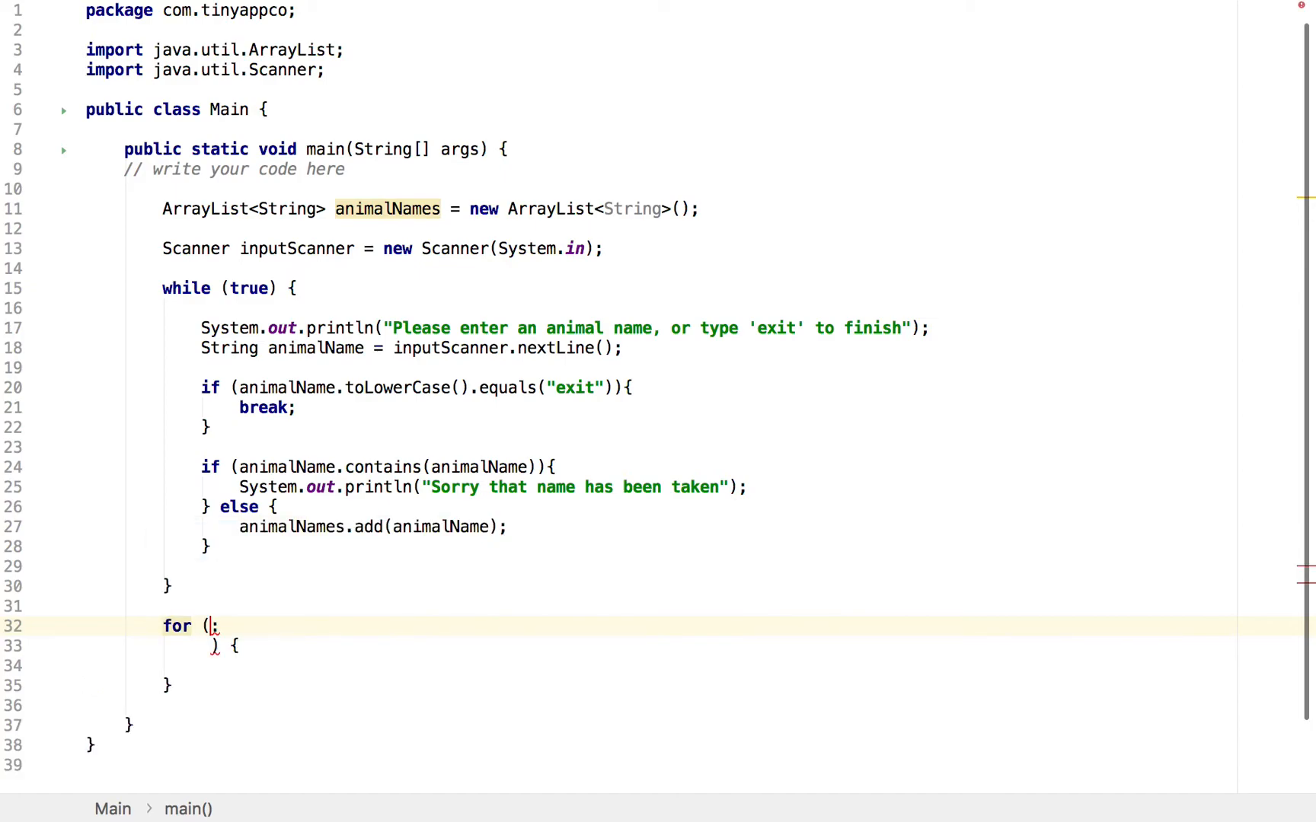
text(String a)
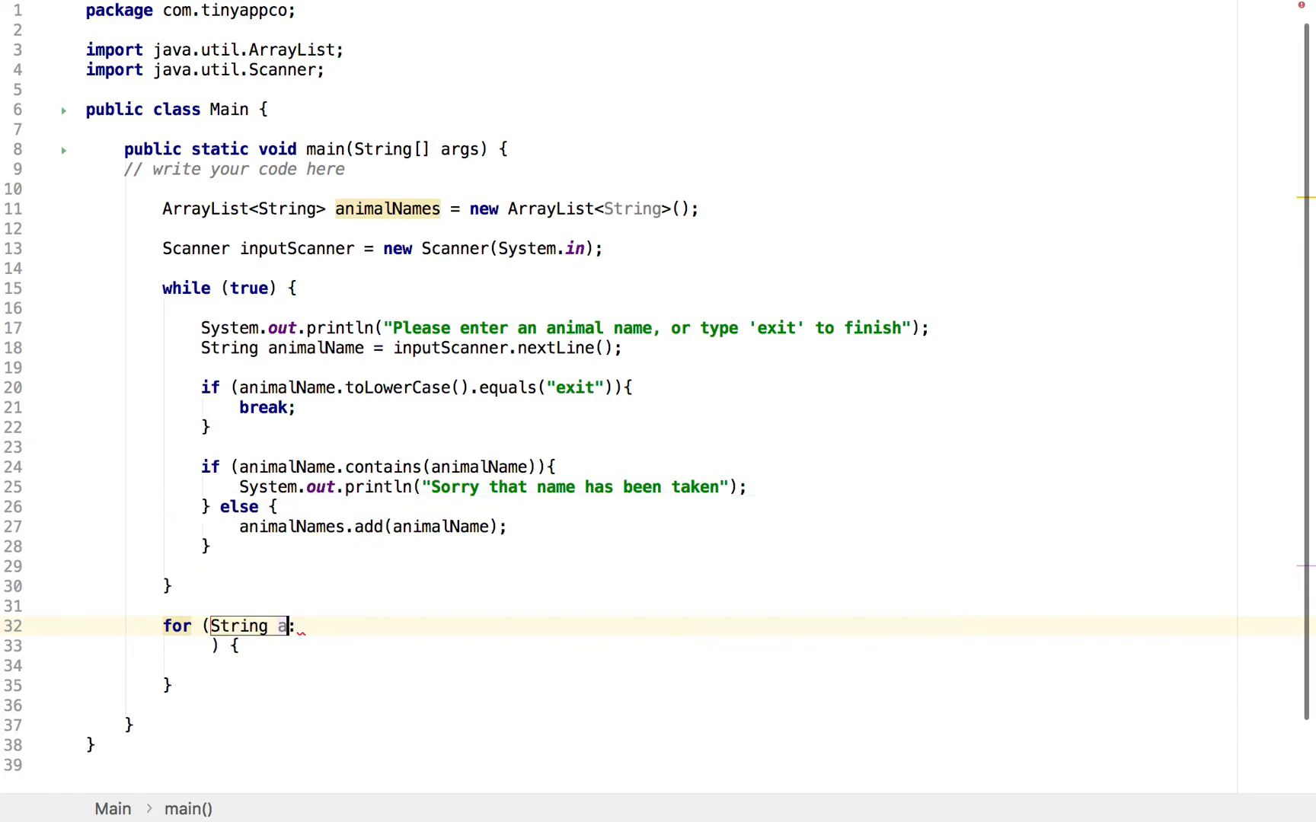
text(name)
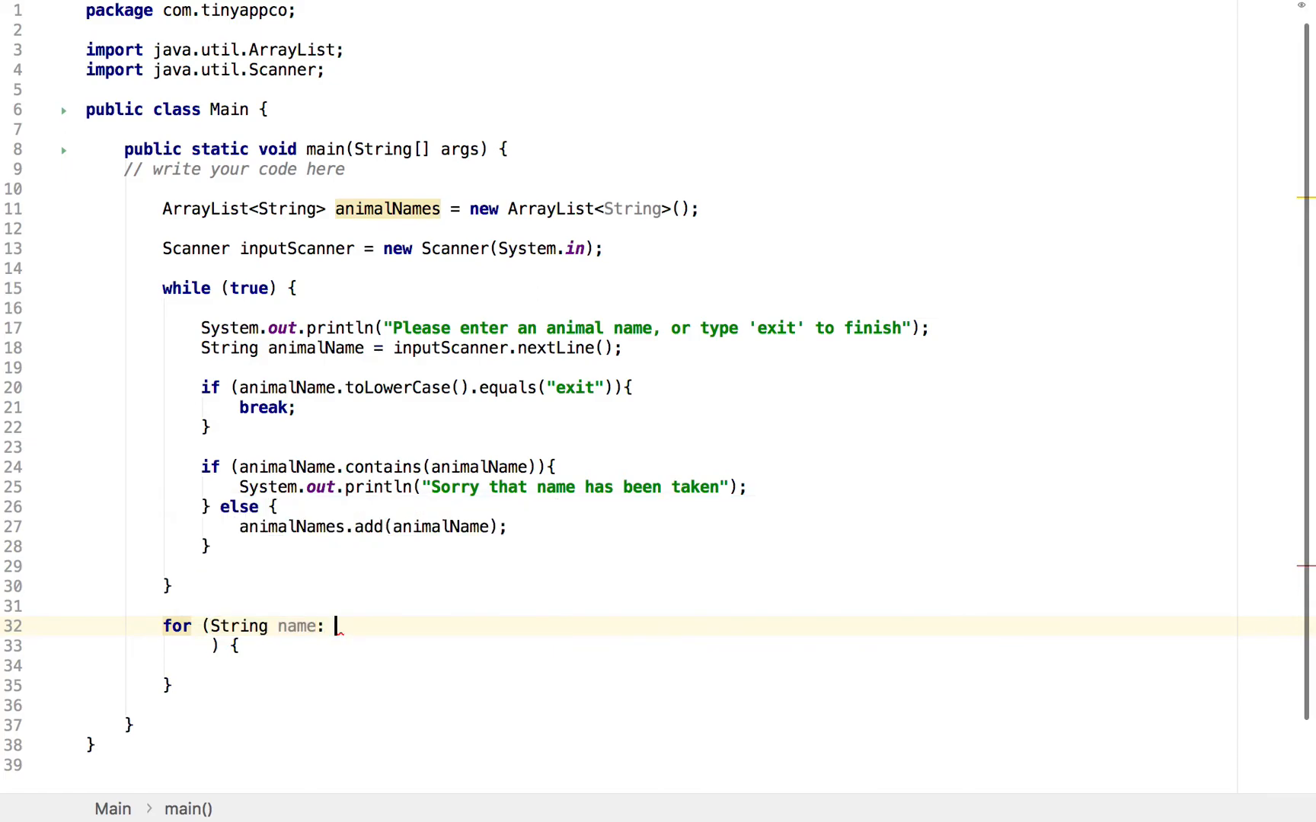
text(animalNames) {)
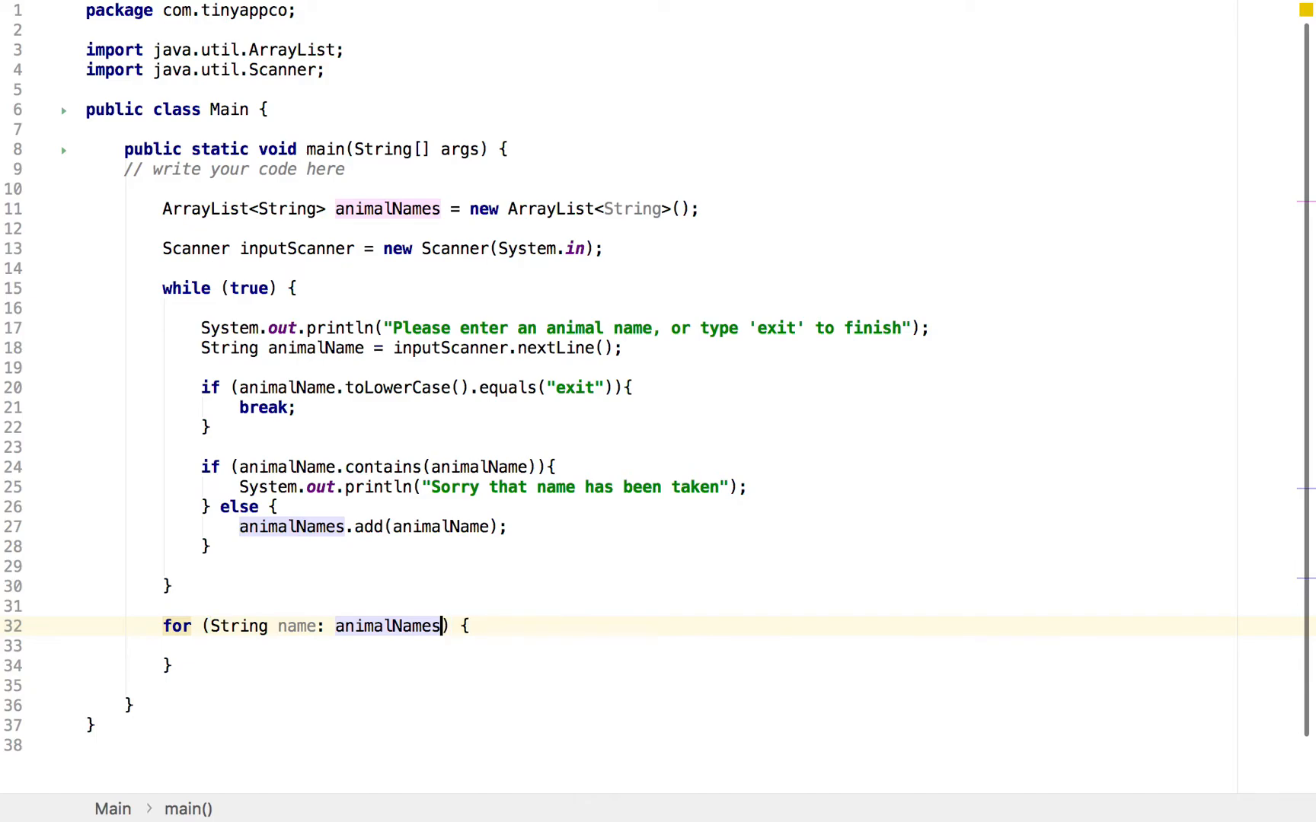
text(System.out.println();)
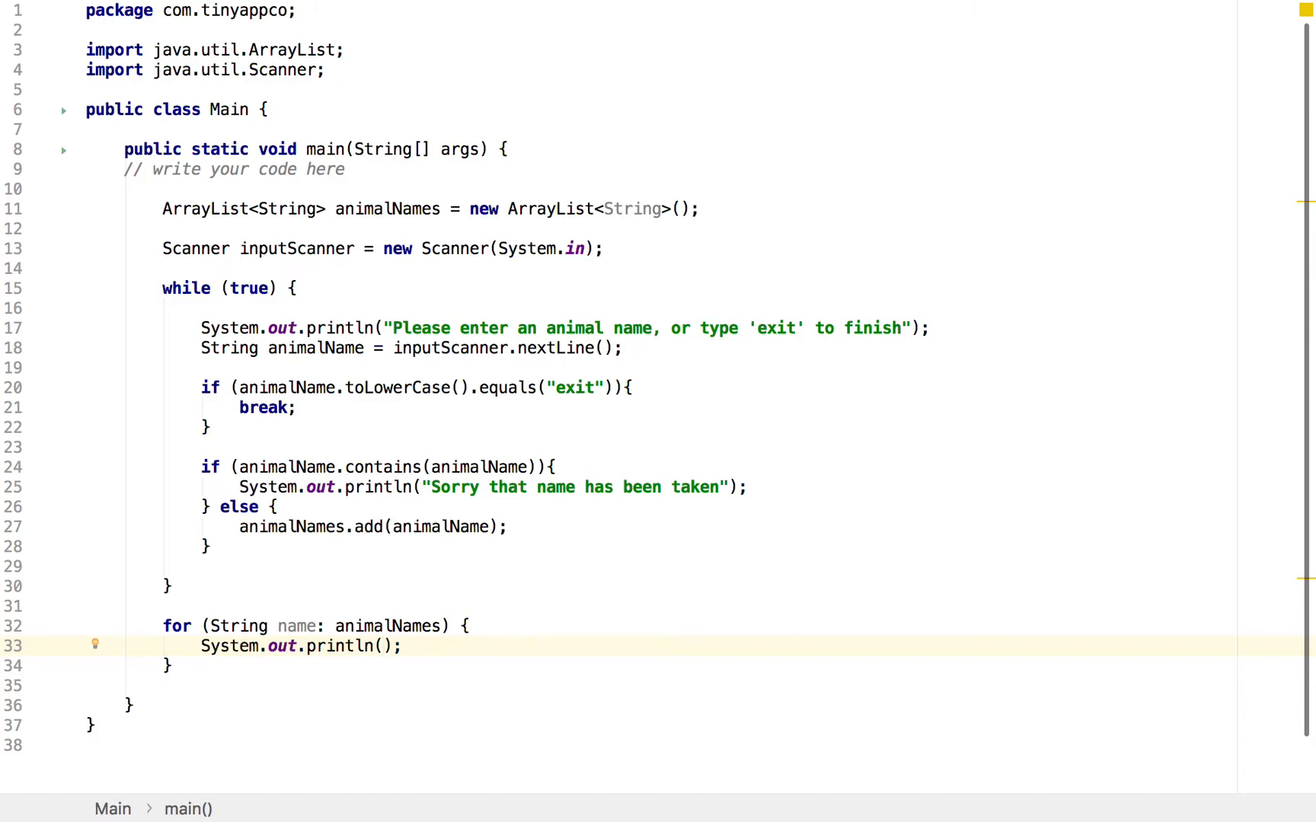
text(name)
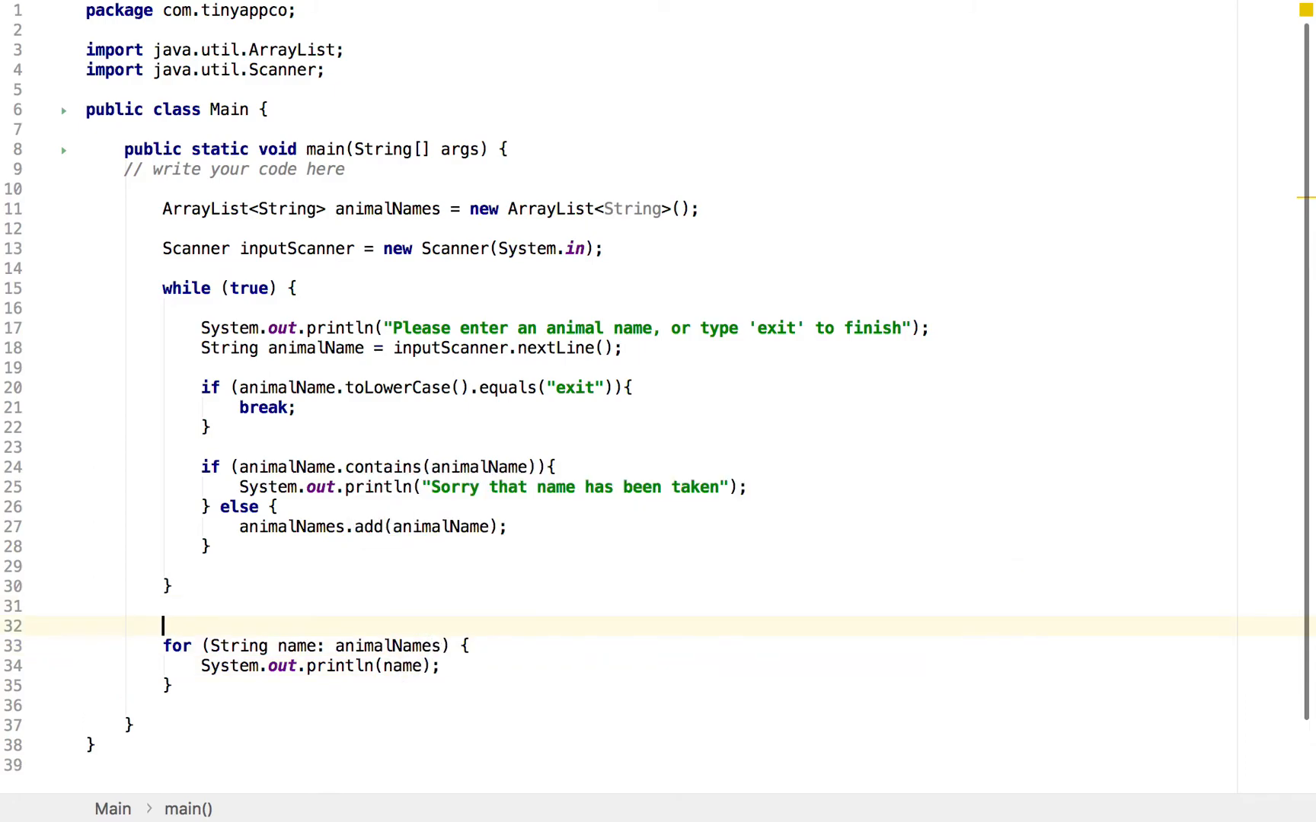
text(System.out.println();)
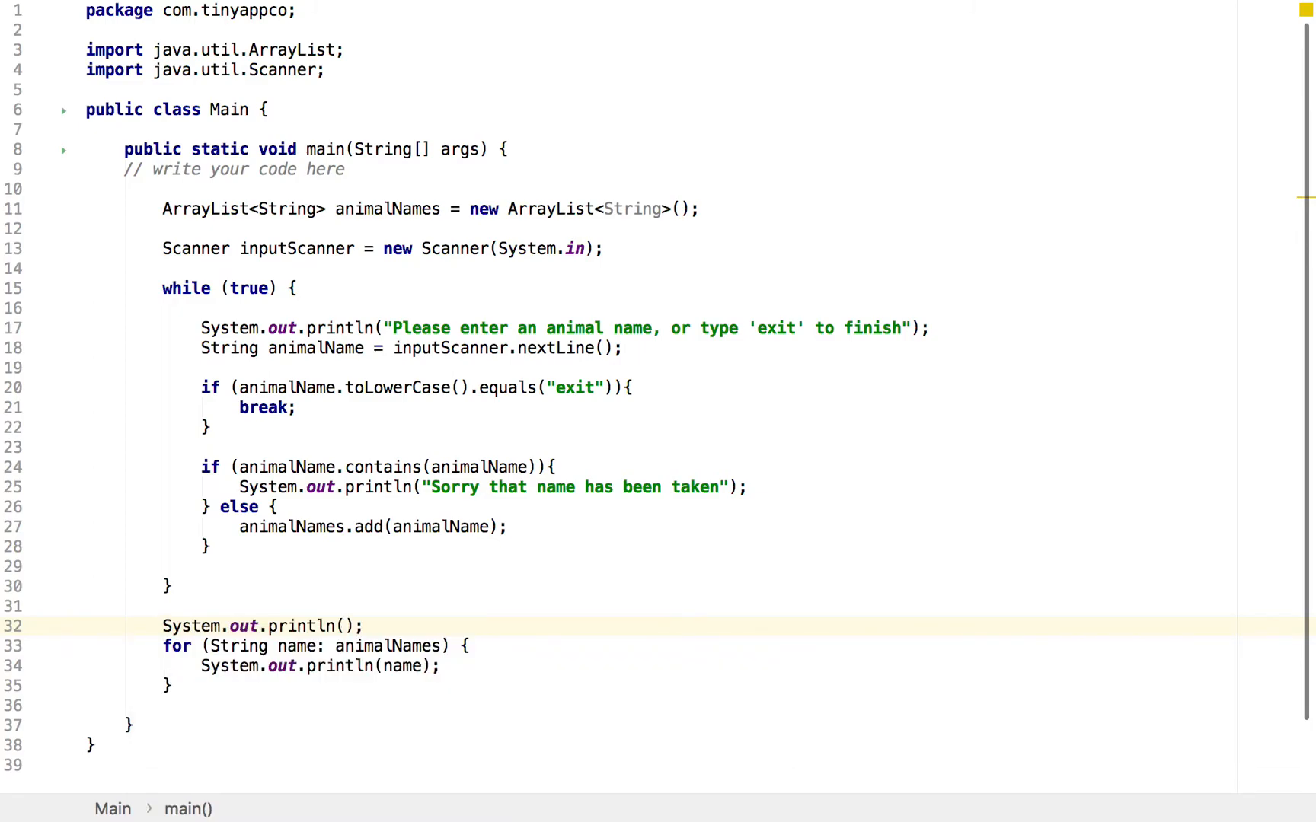
text("Animals Name")
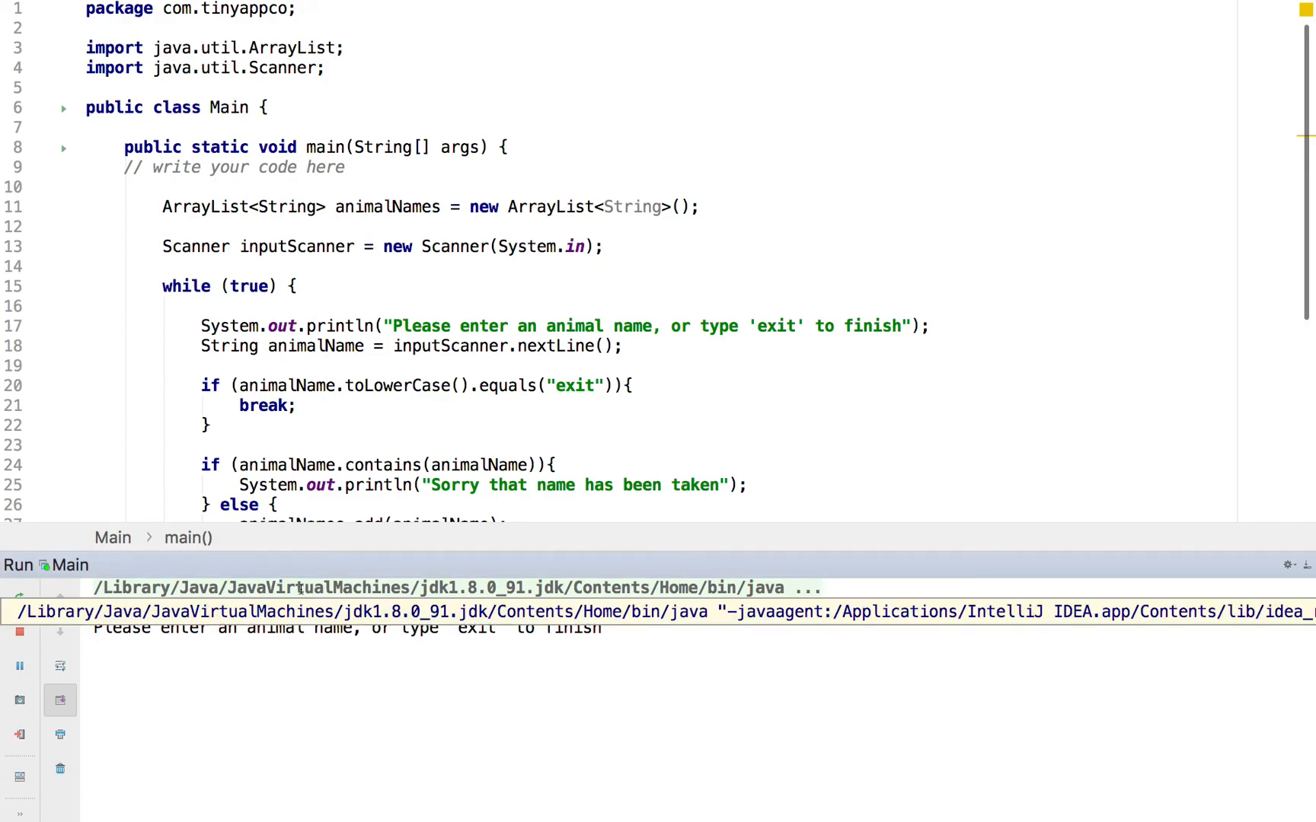
Test-run with Leo, then fix the check to animalNames.contains(animalName)
text(Leo)
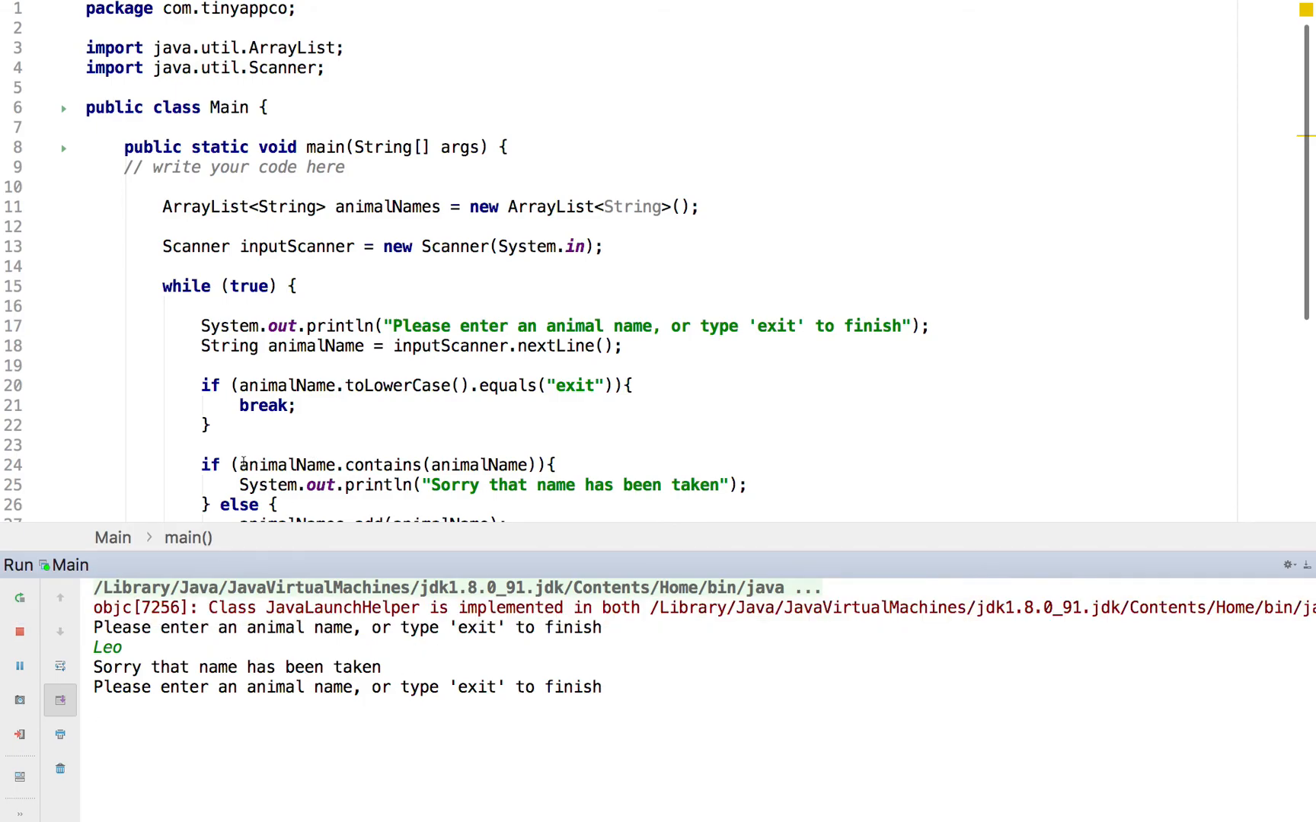
click(243, 465)
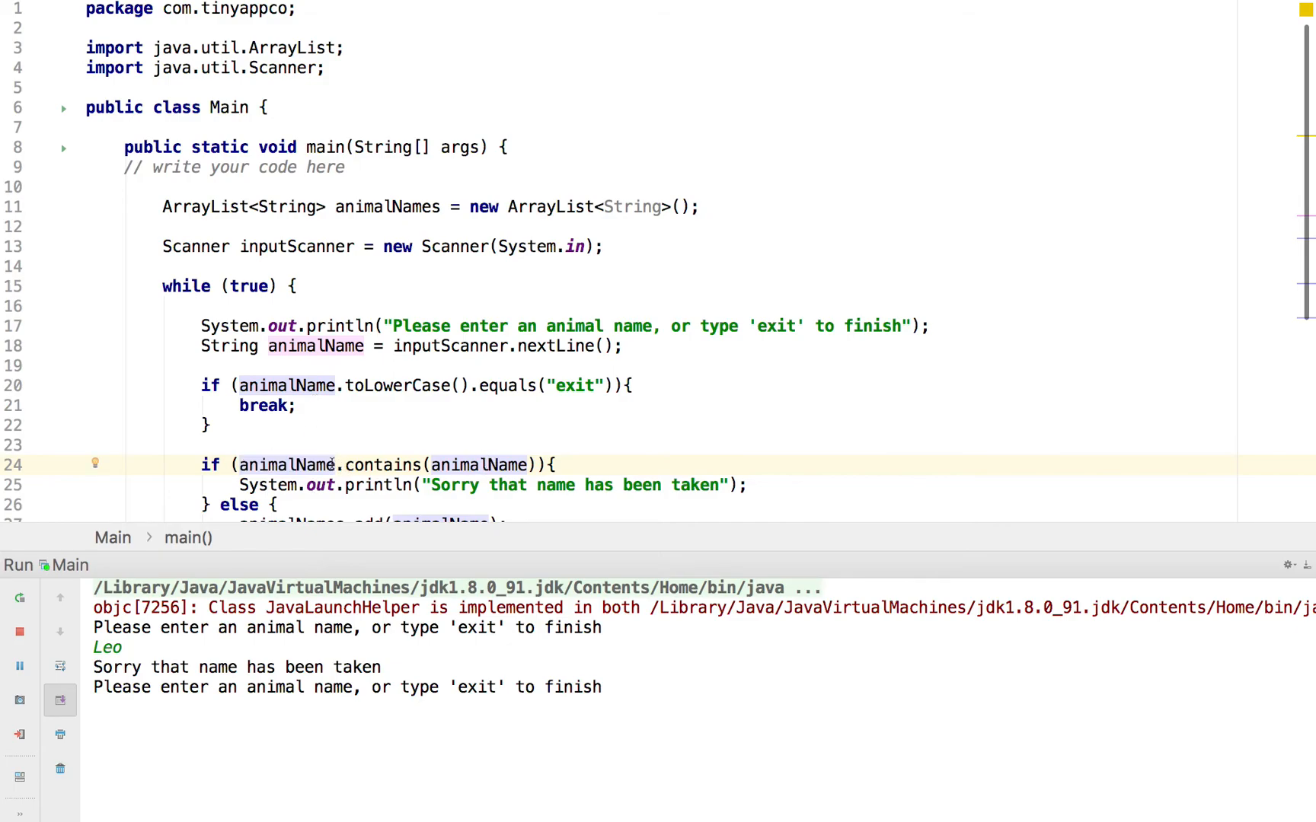
text(s)
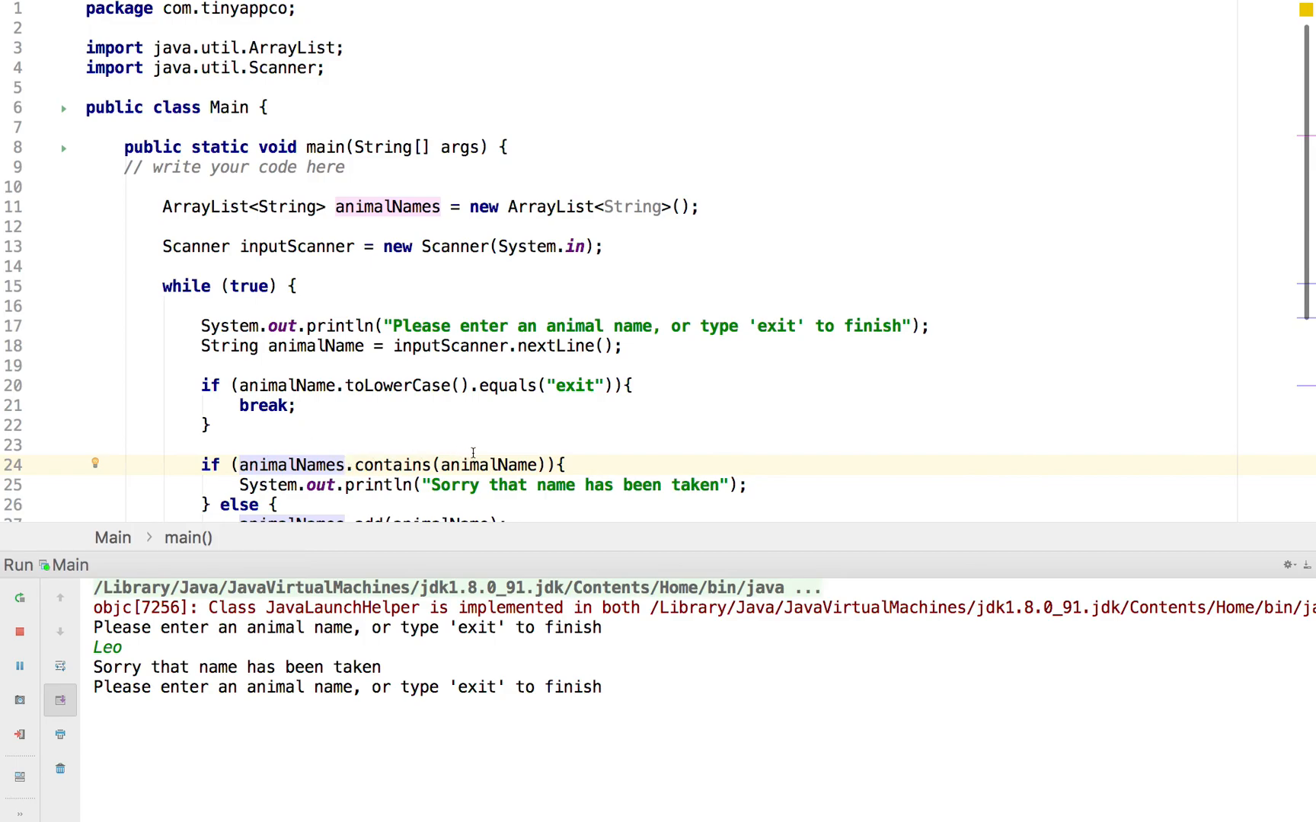
mouse_move(359, 404)
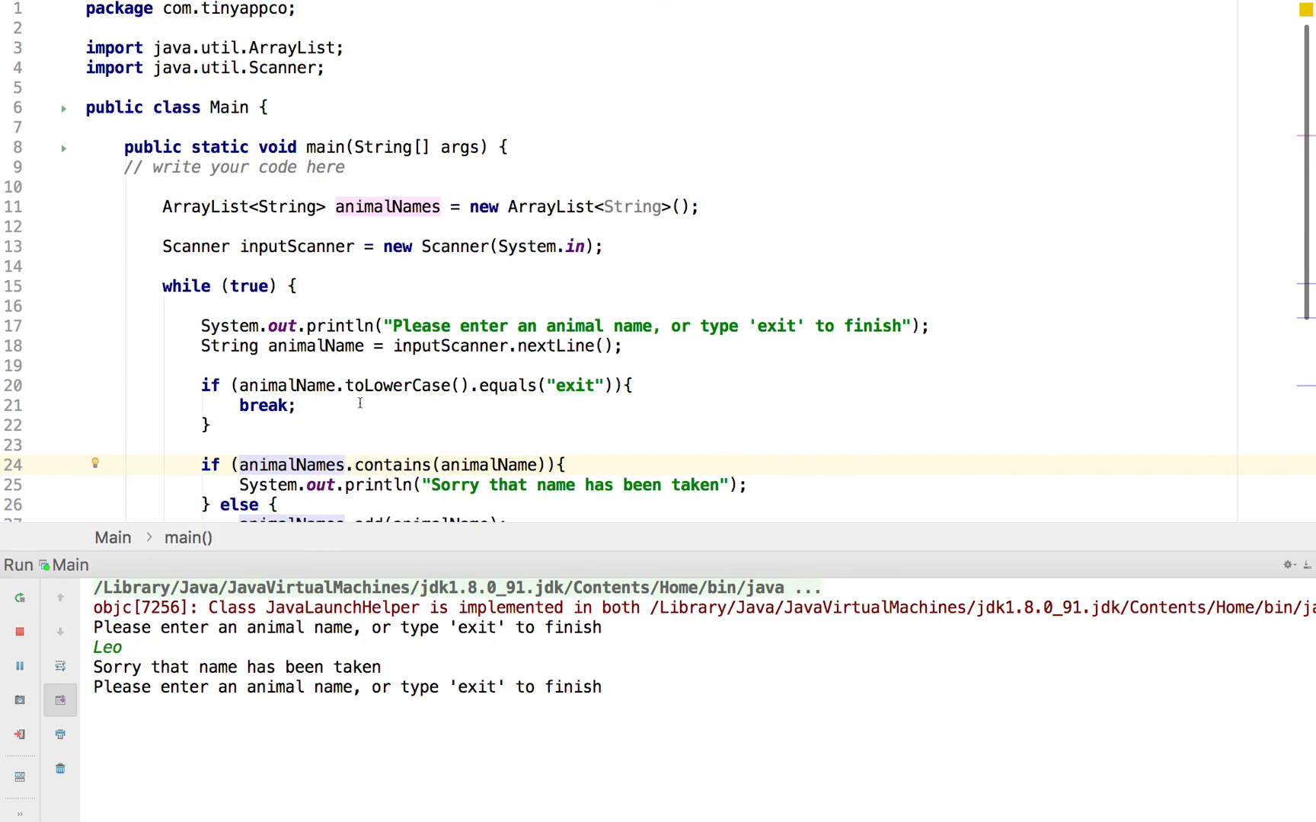
scroll(down, 3)
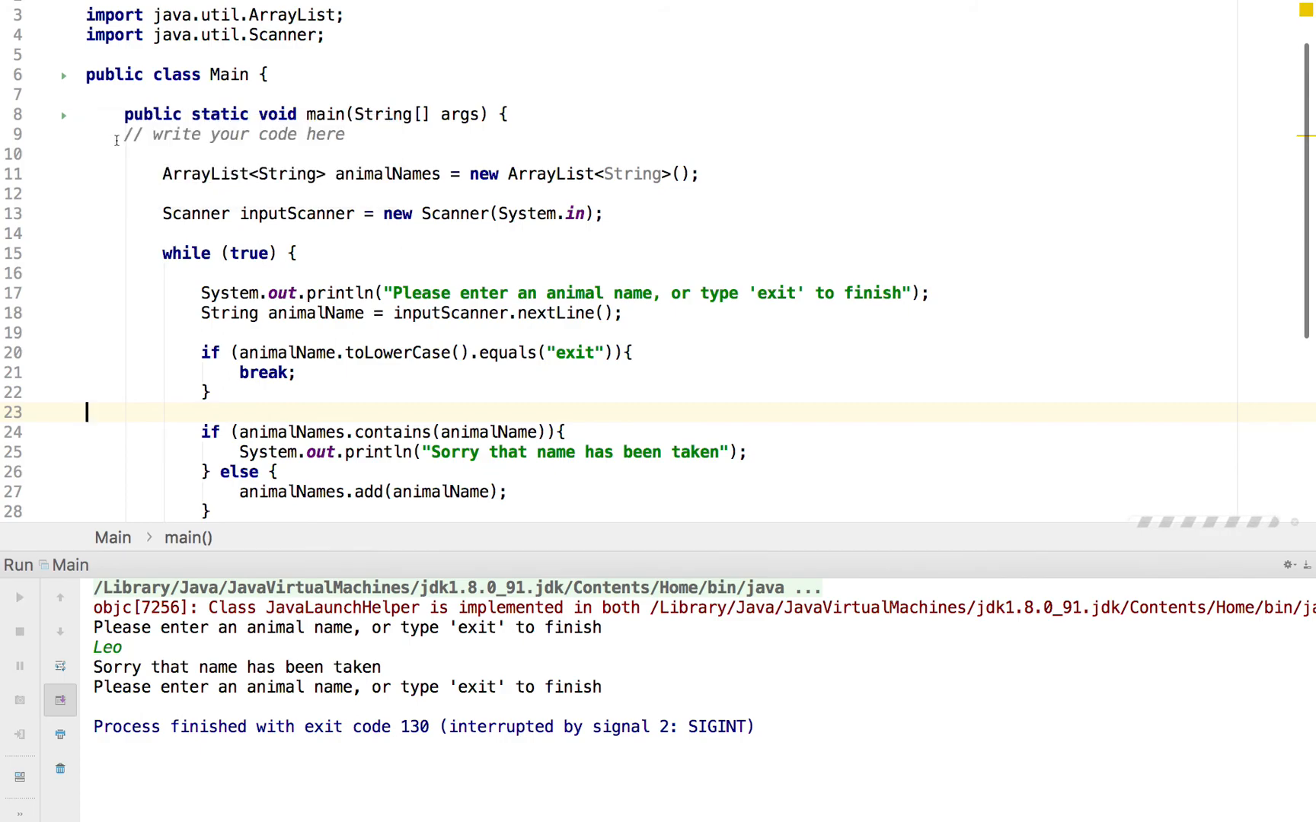
Rerun the program and enter Leo, Tony and a third name, confirming no taken warning
click(19, 597)
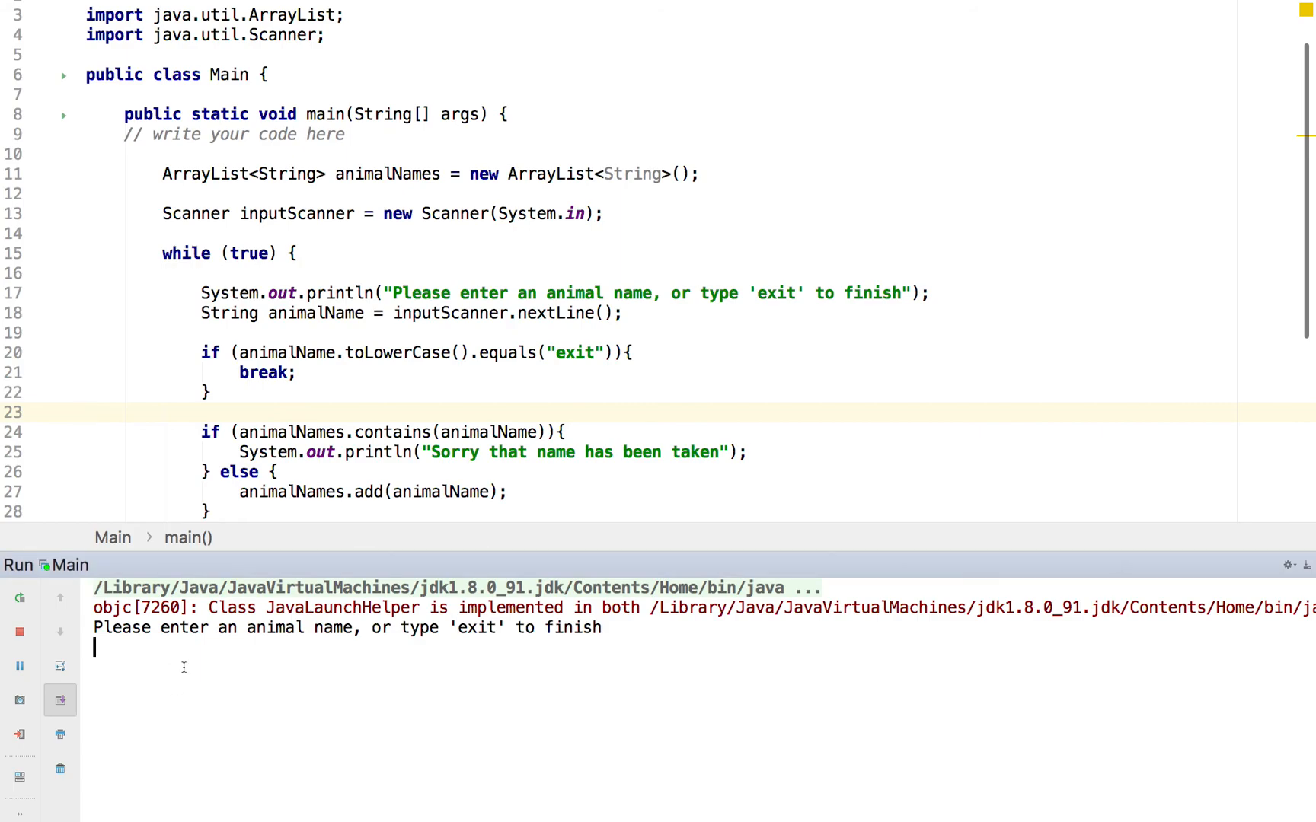
text(Leo)
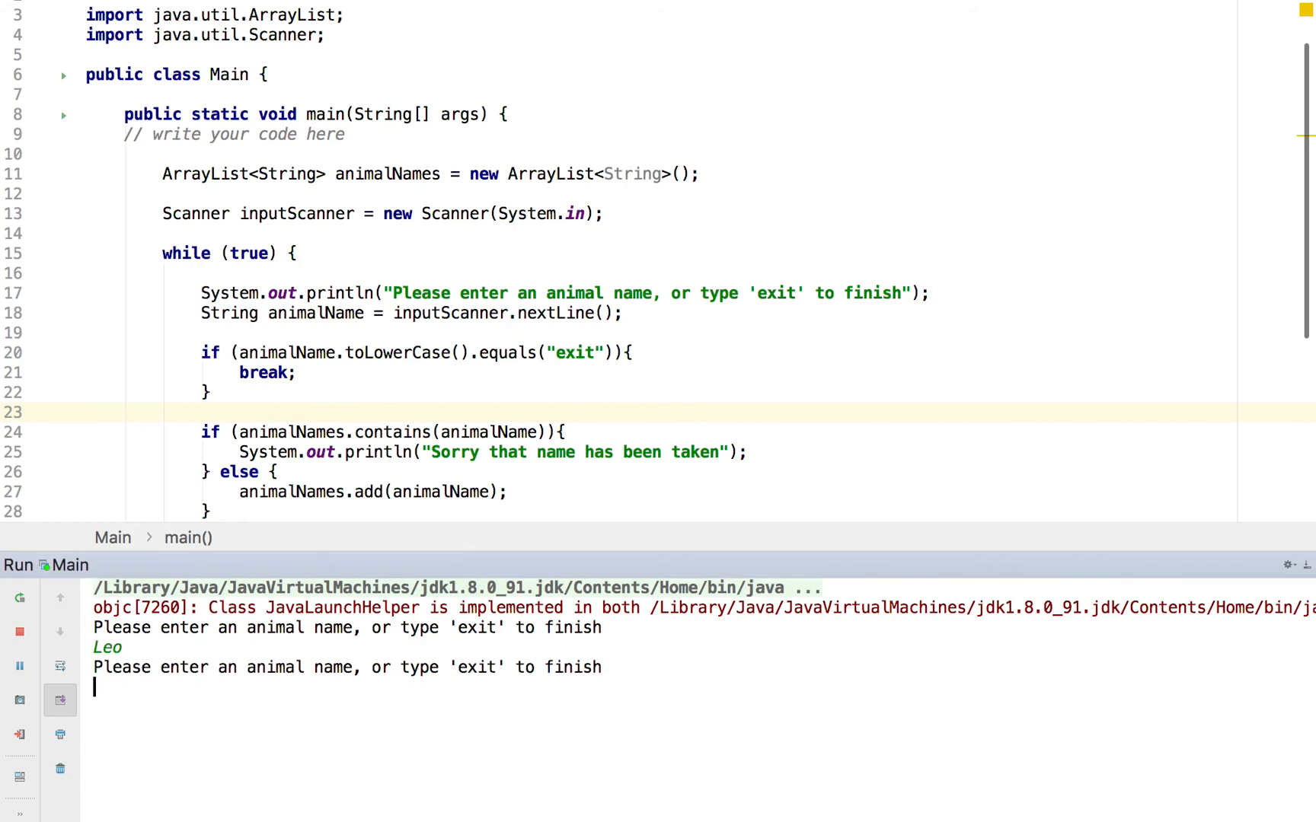
text(Tony)
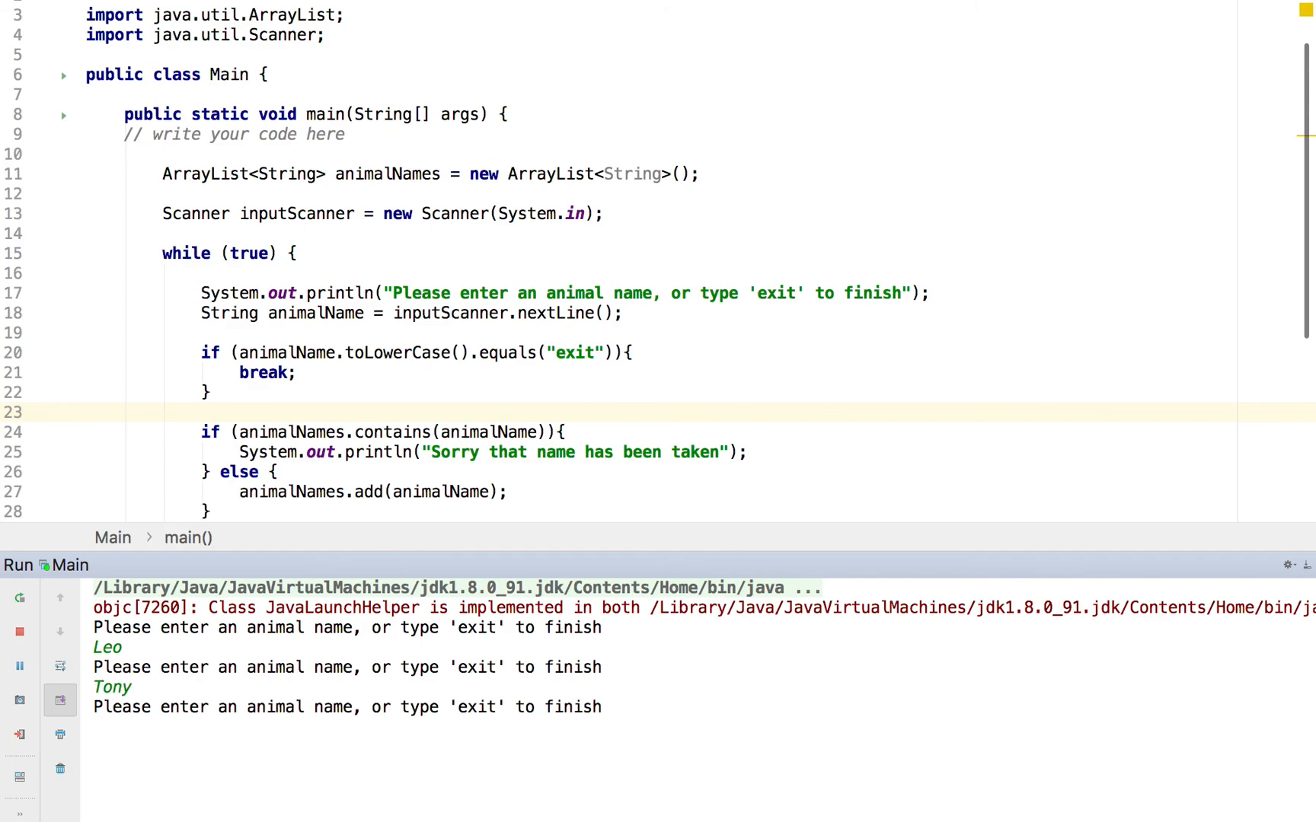
text(Fre)
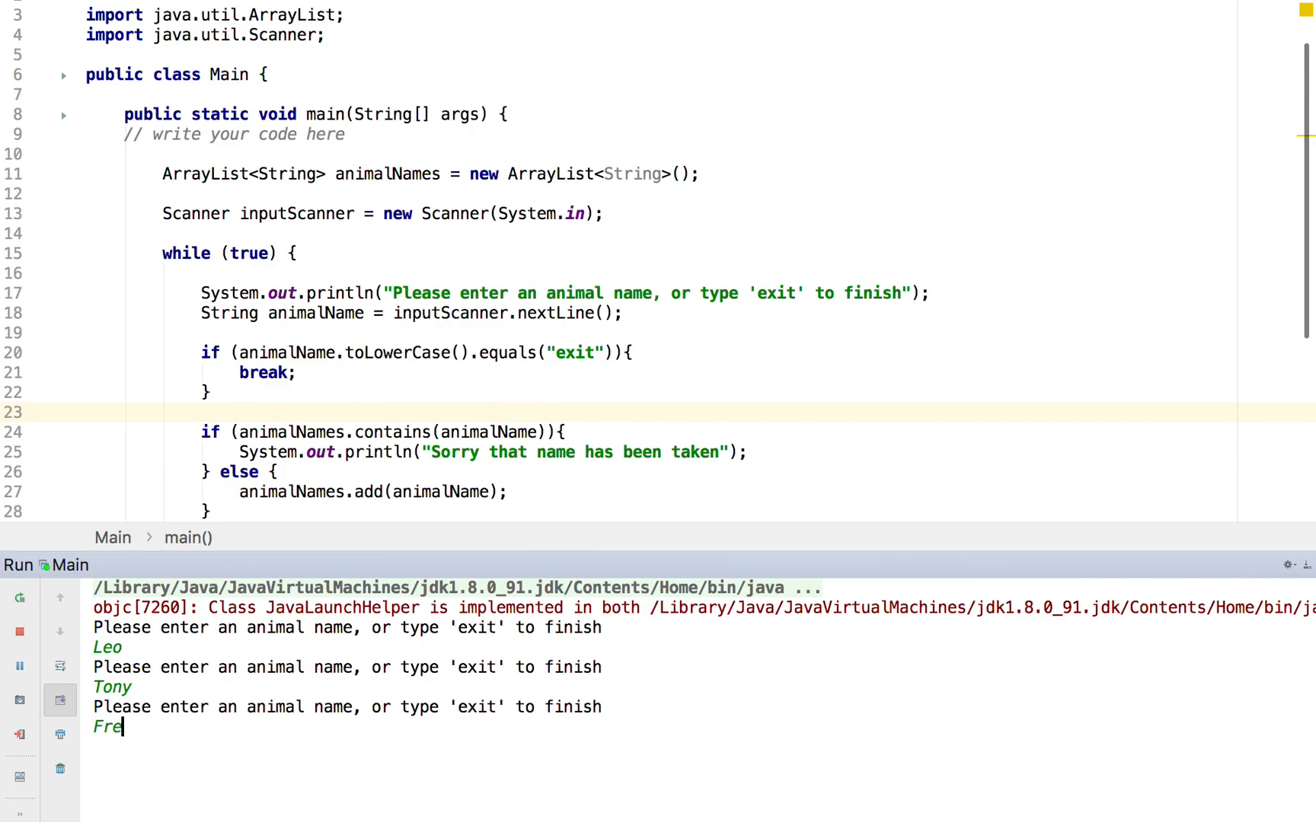